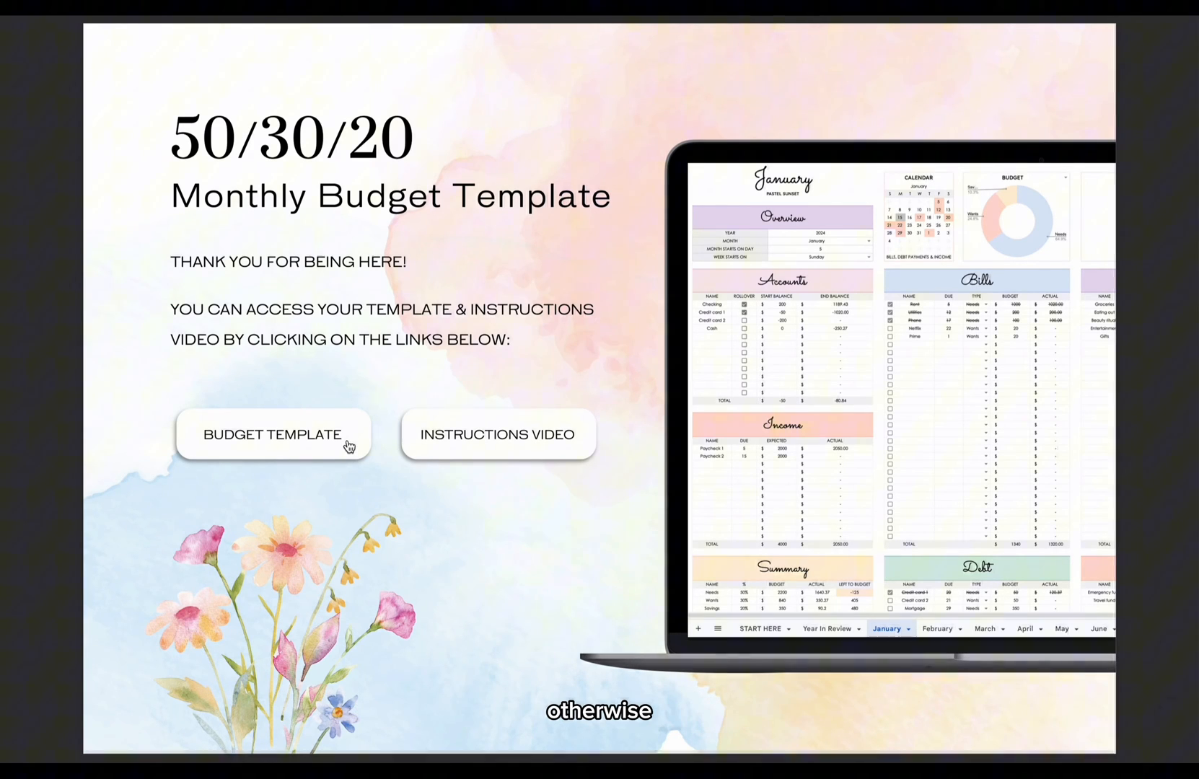
Follow the BUDGET TEMPLATE link from the PDF and confirm opening it in Safari
left_click(273, 434)
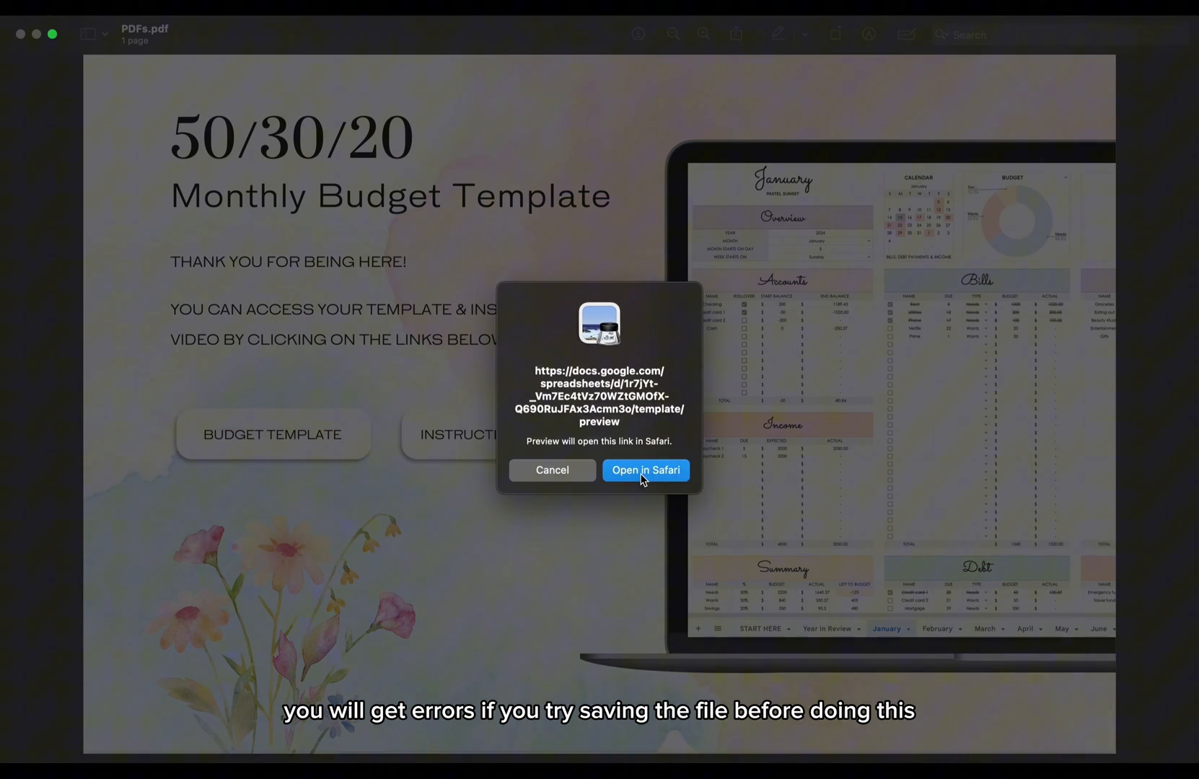
left_click(645, 469)
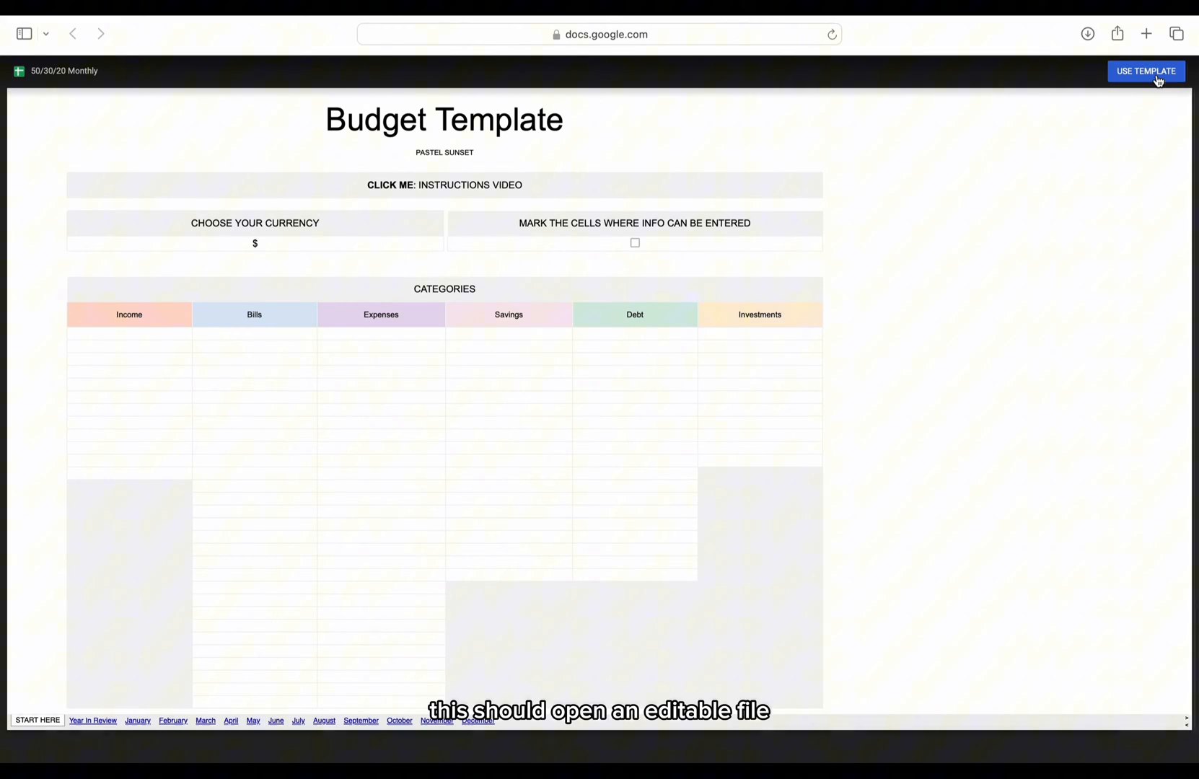
Use the 50/30/20 Monthly template so it opens as an editable spreadsheet
left_click(1145, 71)
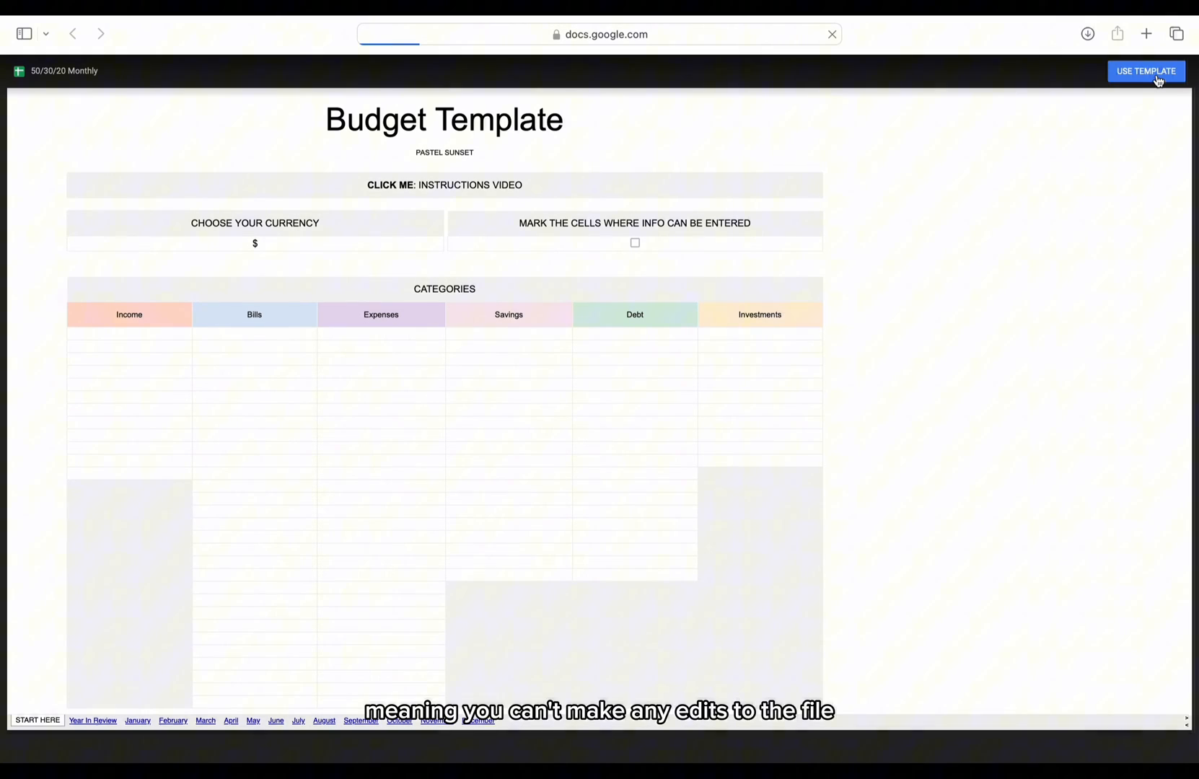
left_click(1144, 71)
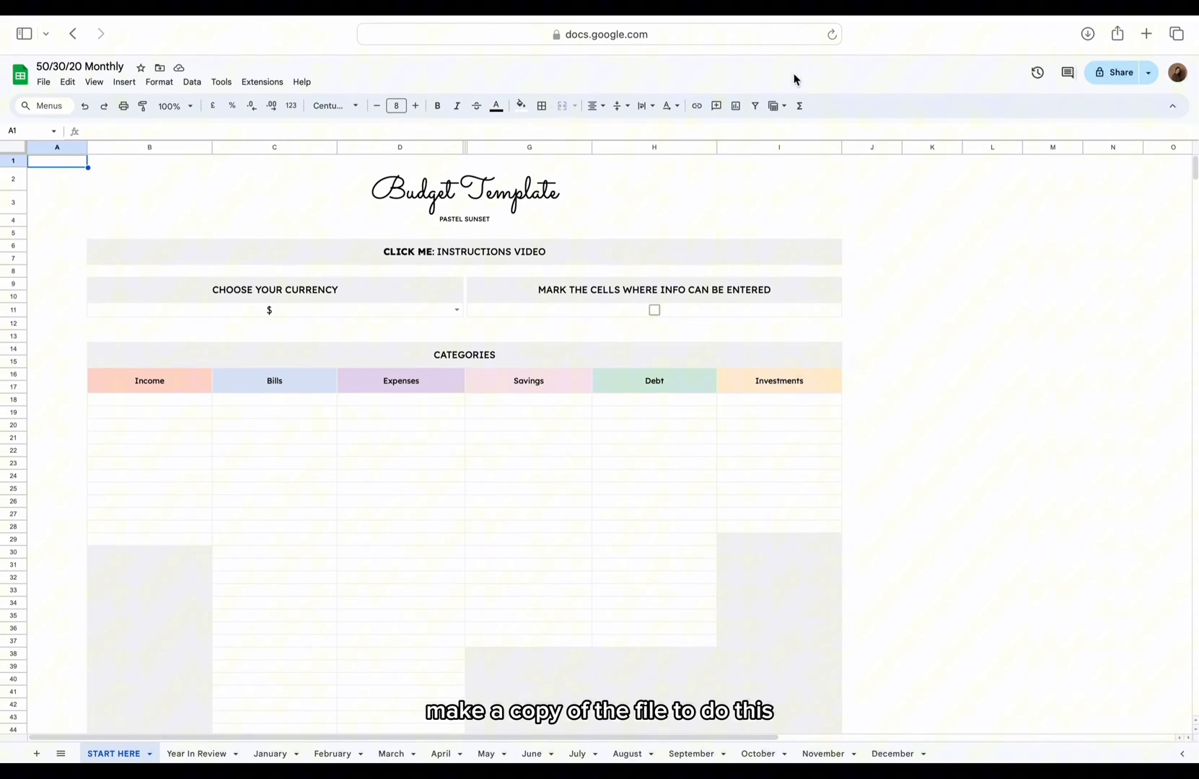
Make a personal copy of the budget spreadsheet in My Drive via File > Make a copy
left_click(43, 82)
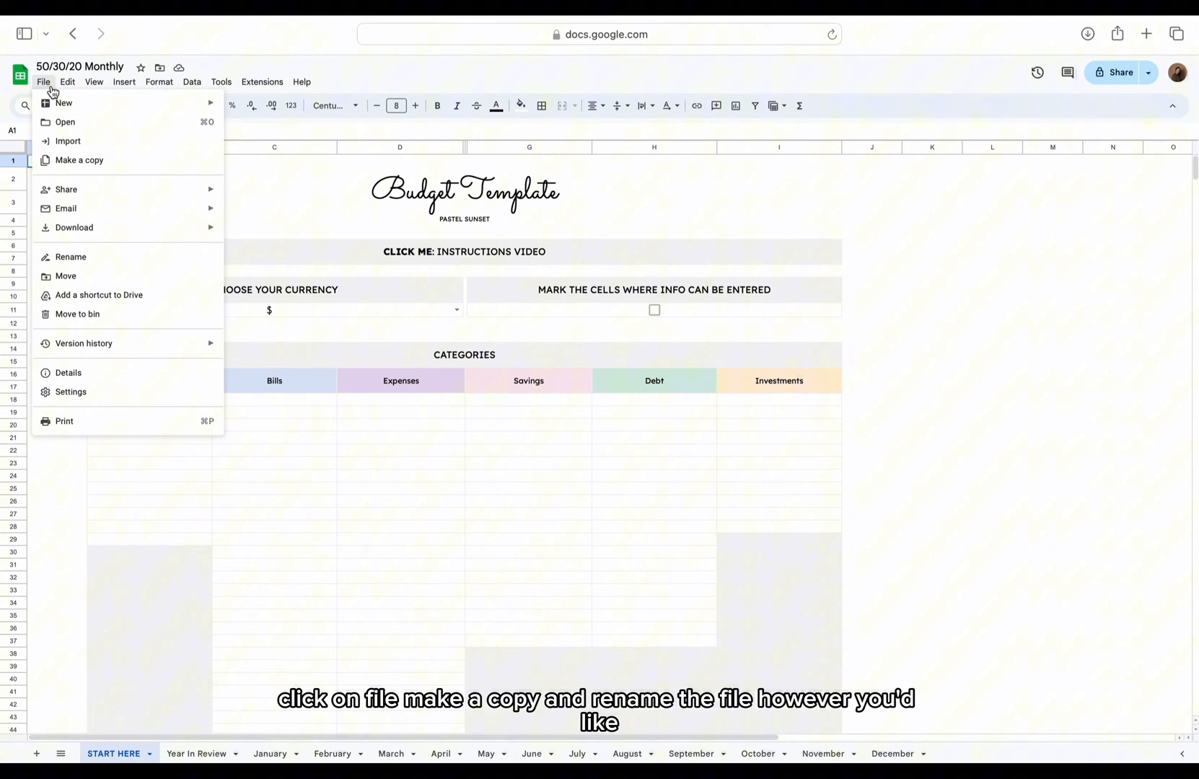
left_click(79, 160)
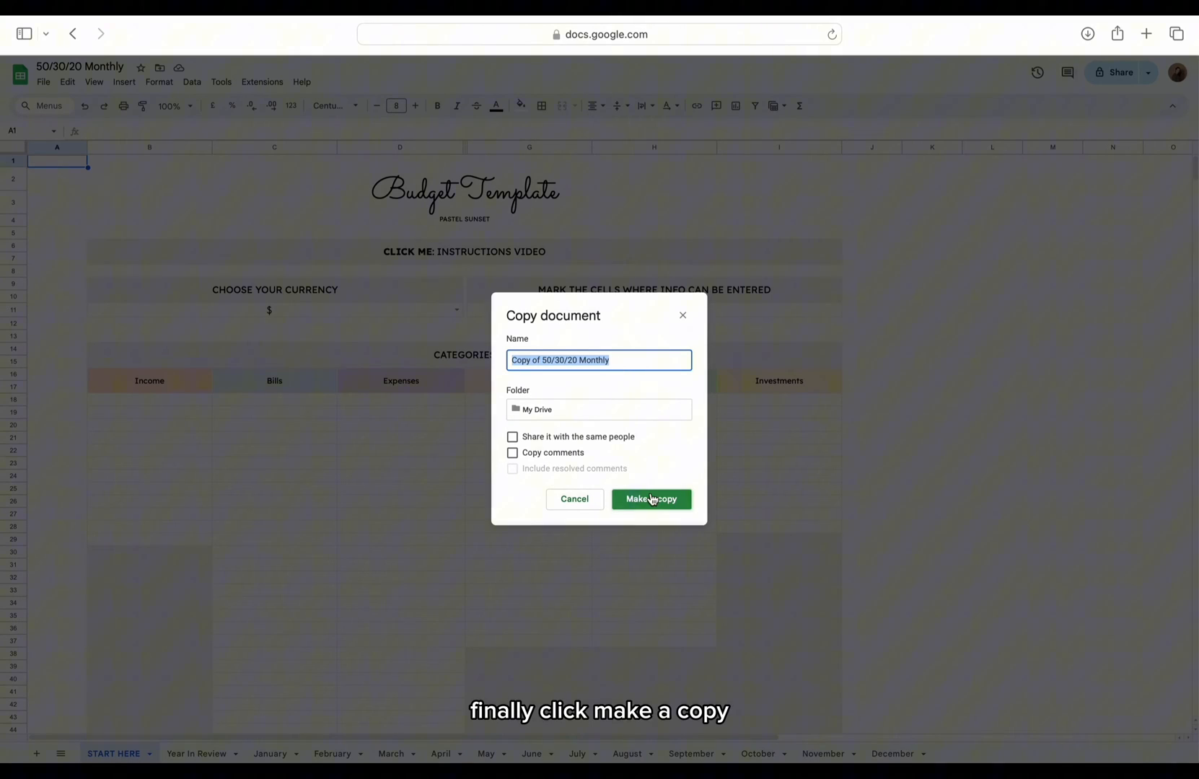
left_click(651, 499)
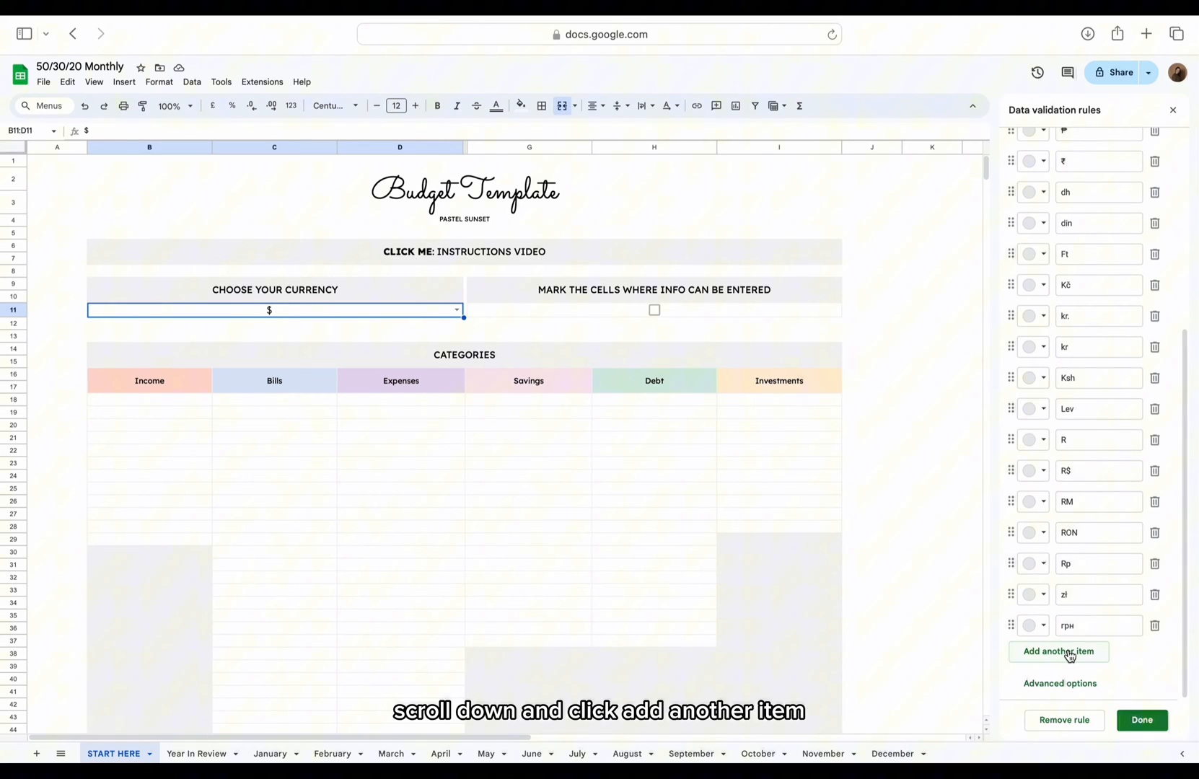
Add another item to the currency dropdown's validation rule, save it and close the sidebar
left_click(1057, 652)
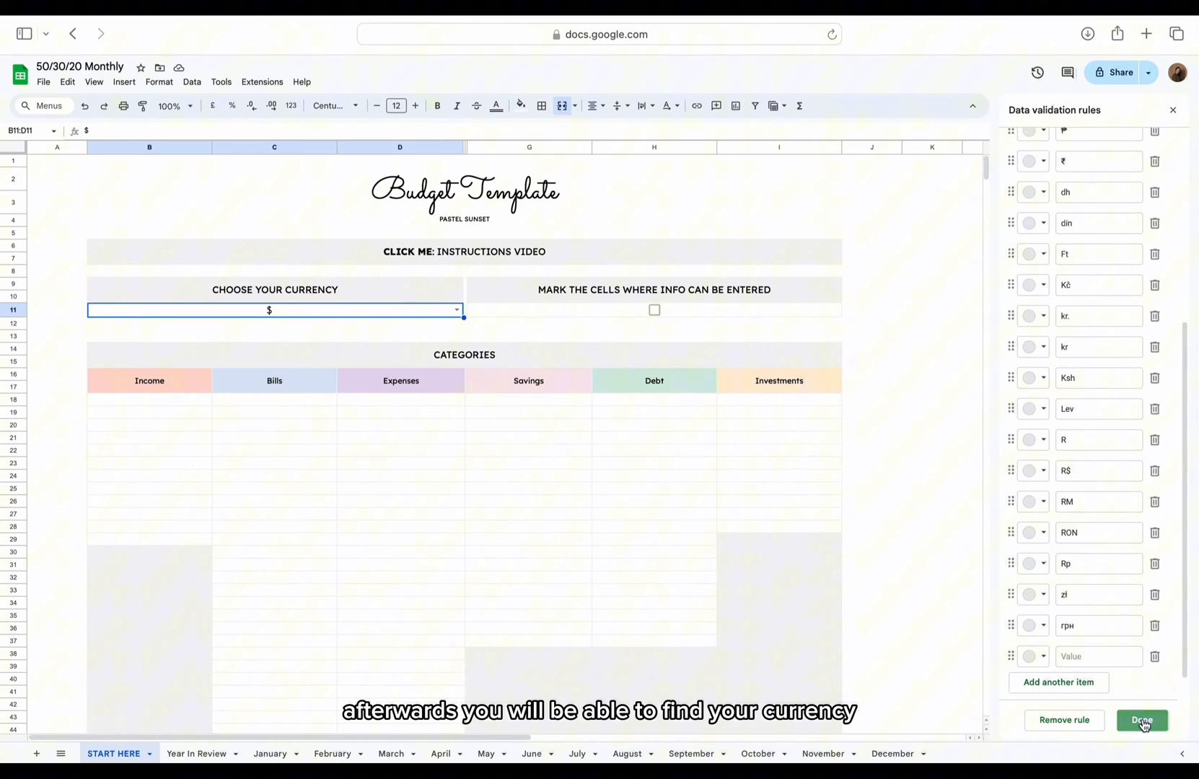
left_click(1141, 719)
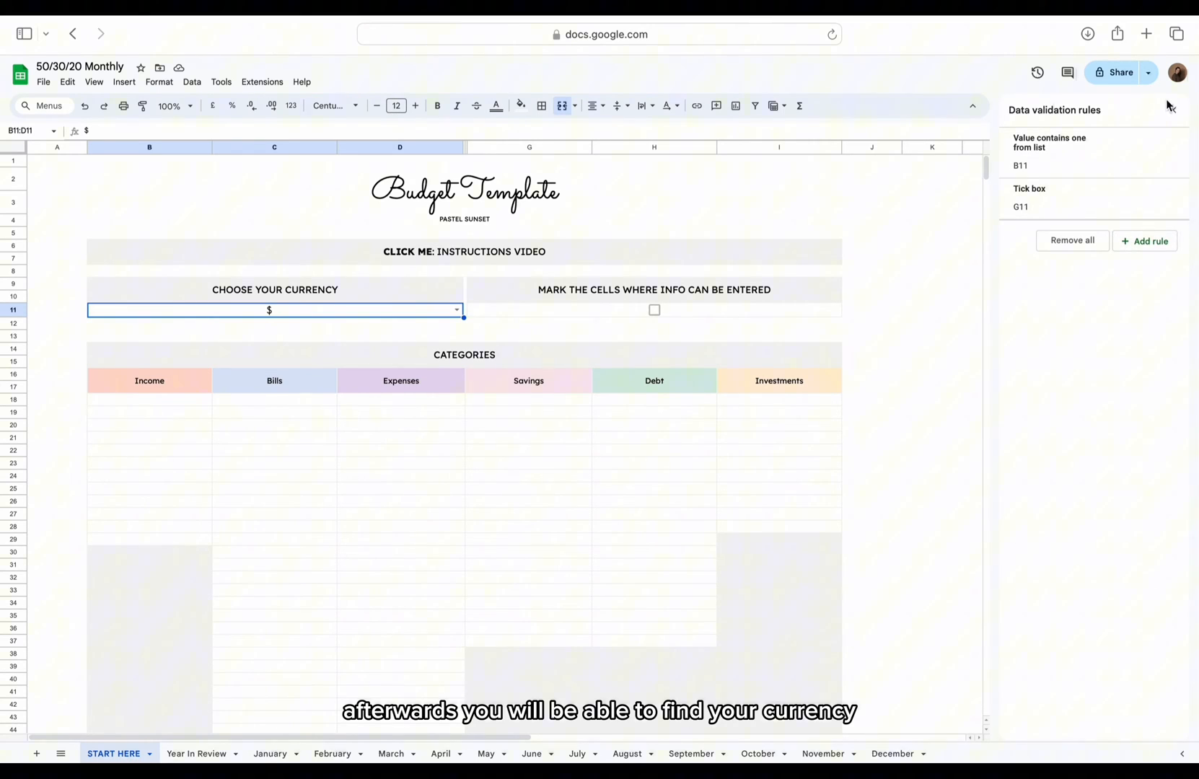
left_click(1169, 105)
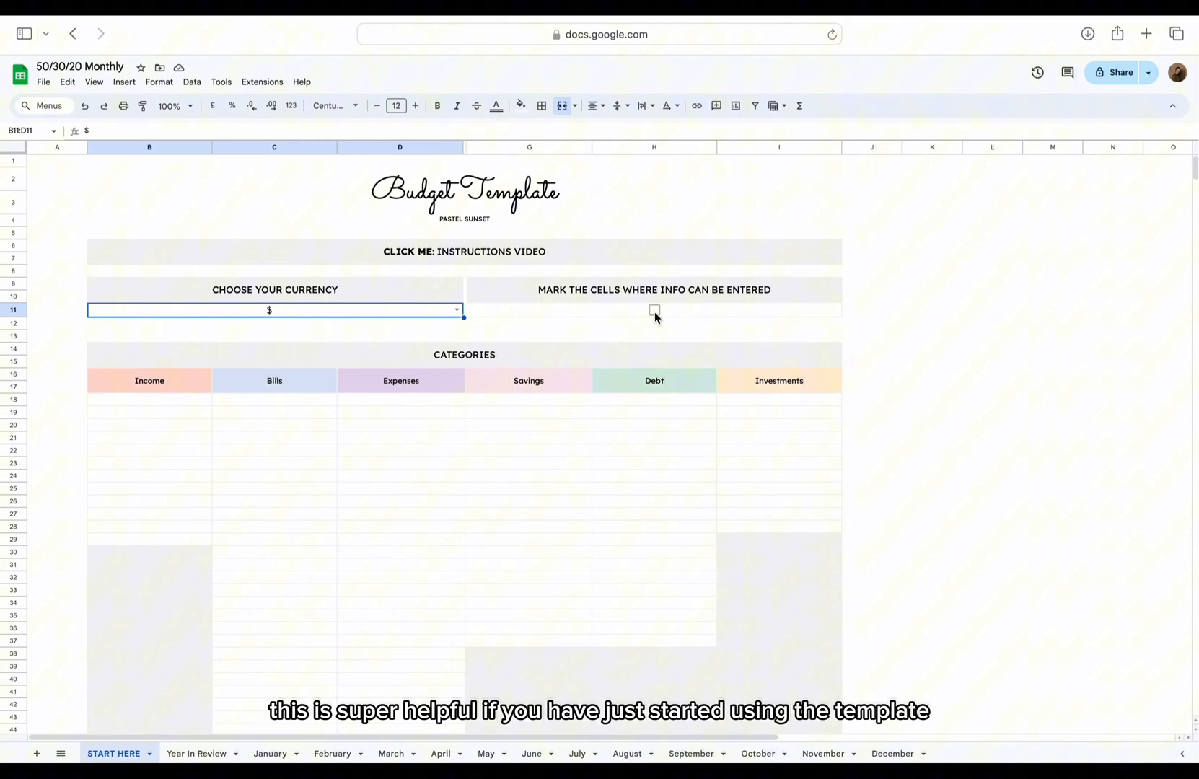
Tick the option that marks cells where info can be entered
left_click(654, 310)
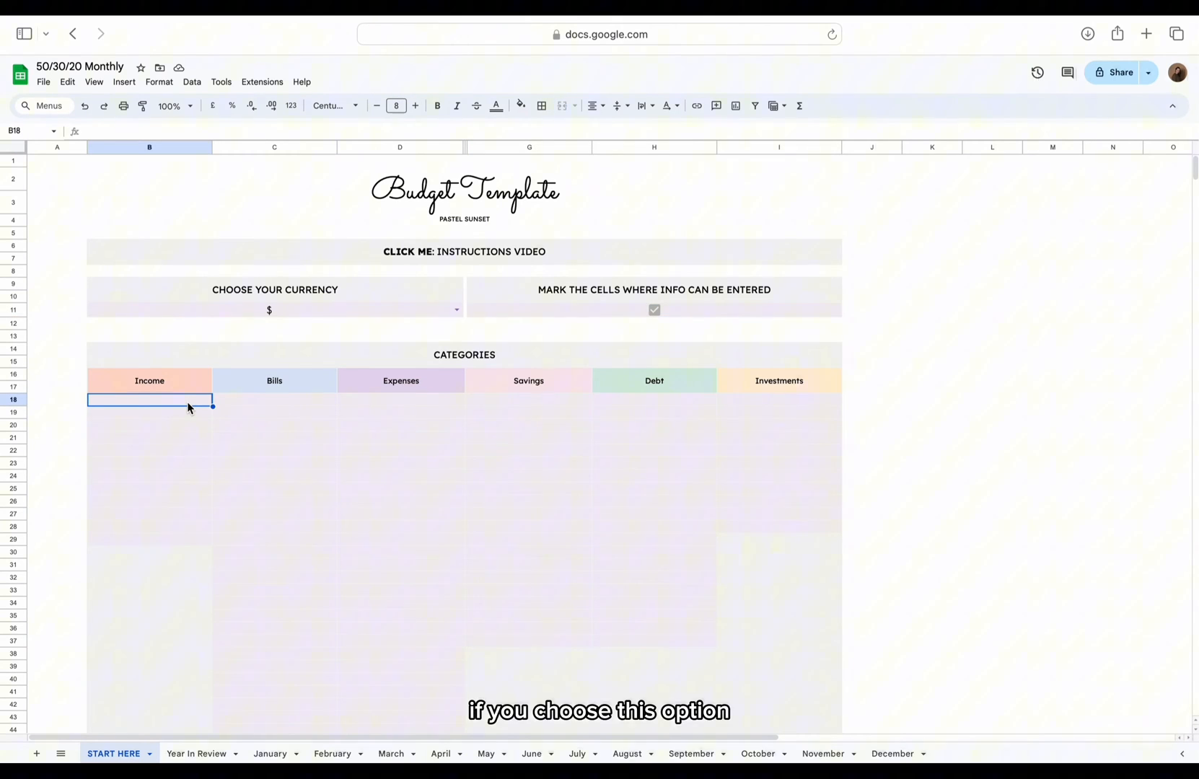
Enter Income categories Paycheck 1 and Paycheck, Bills Rent and Utilities, Expenses Beauty rituals and Entertain
type("Paycheck 1")
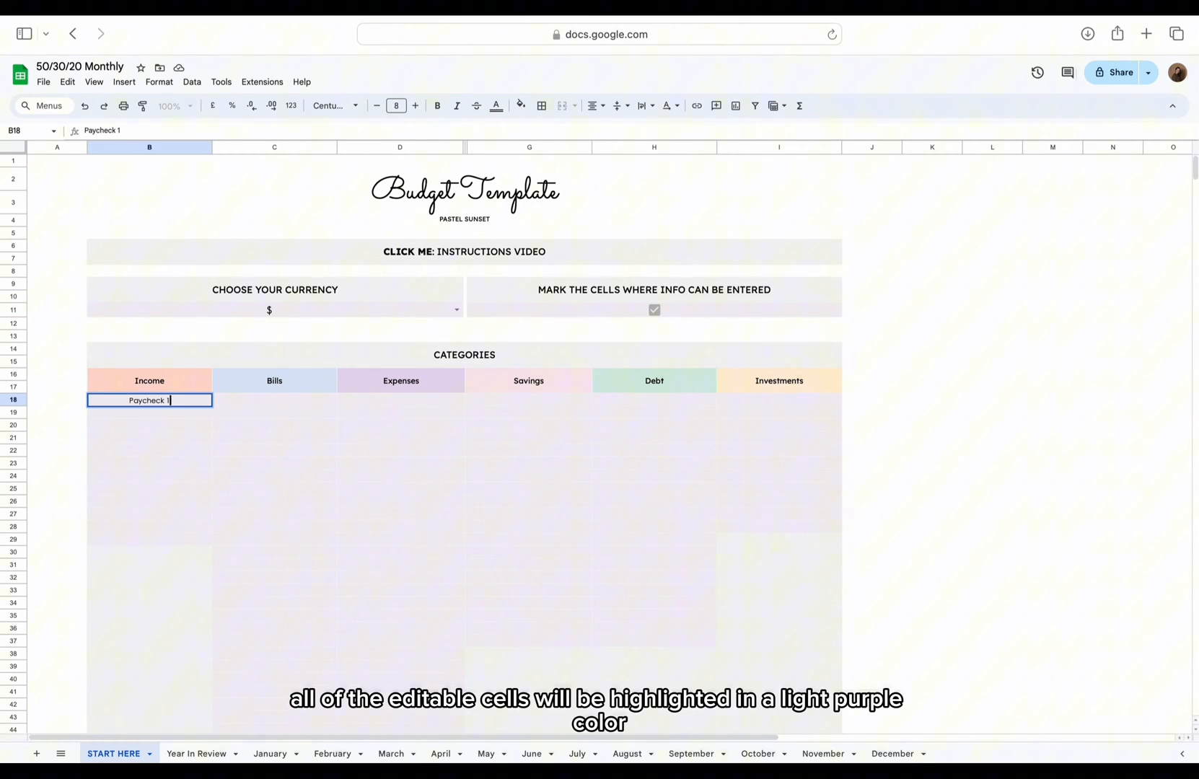
type("Paycheck 2")
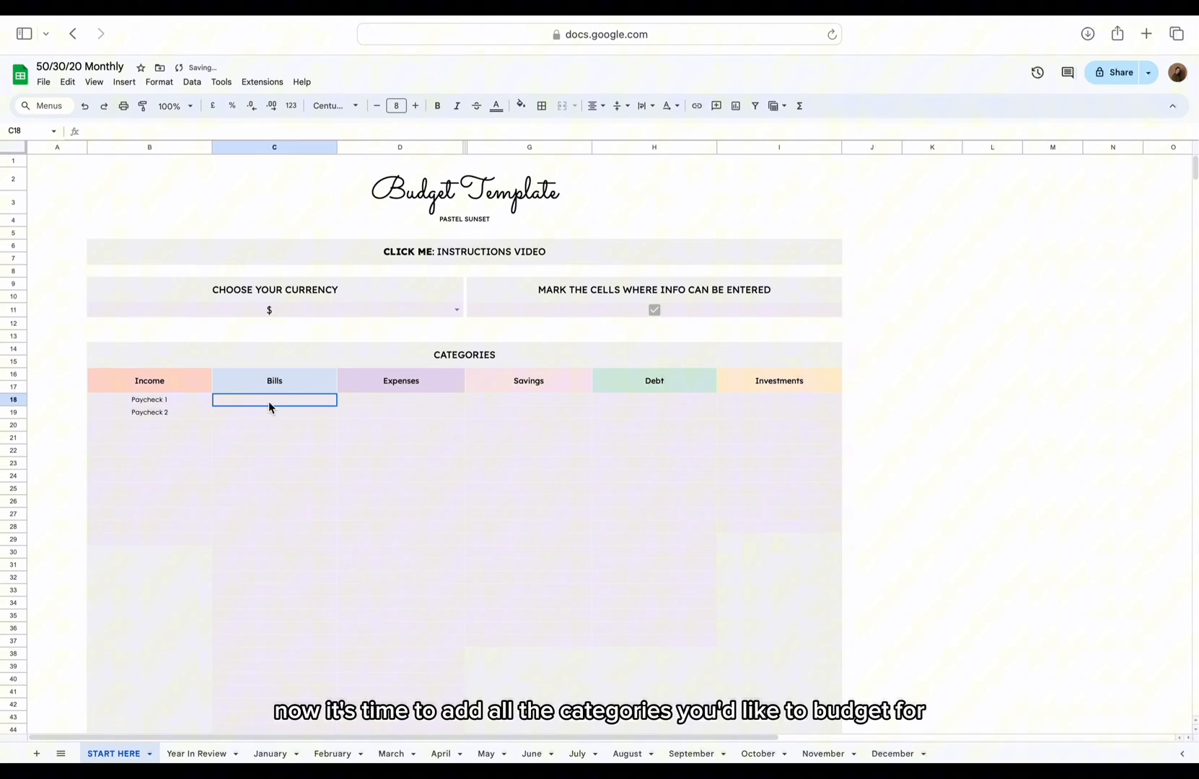
type("Rent")
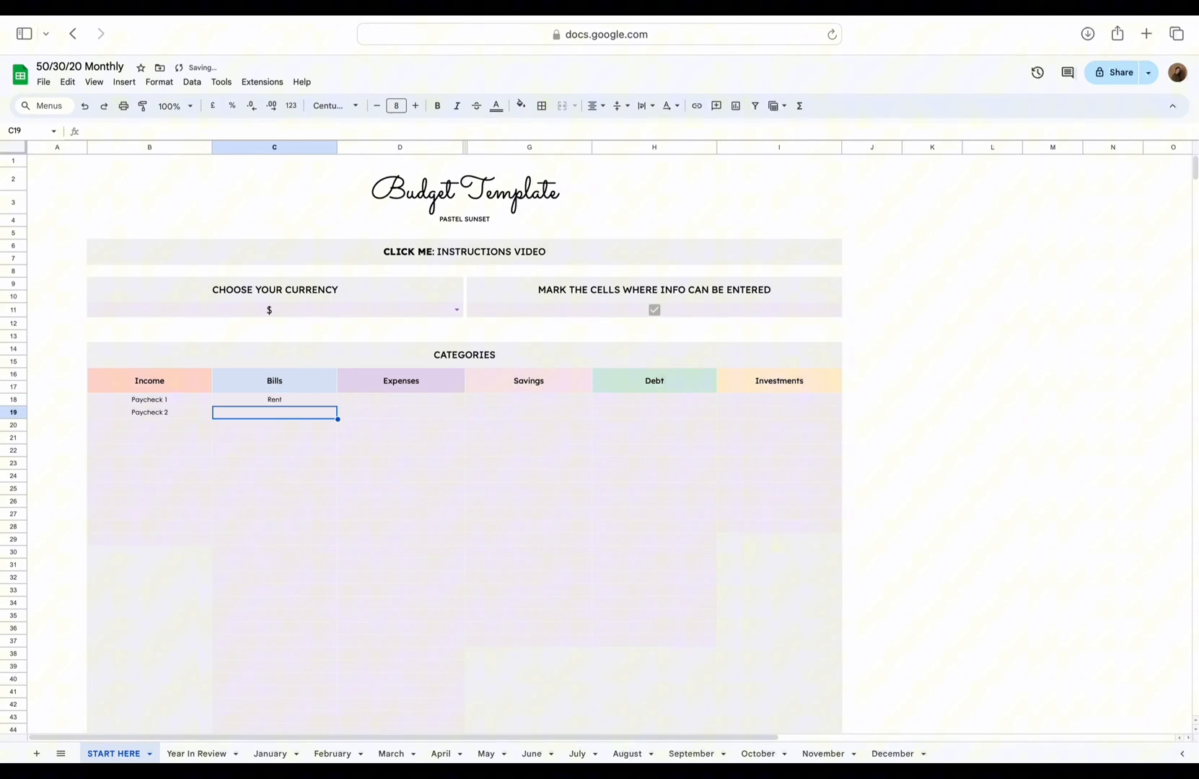
type("Utilities")
left_click(401, 411)
type("Eating out")
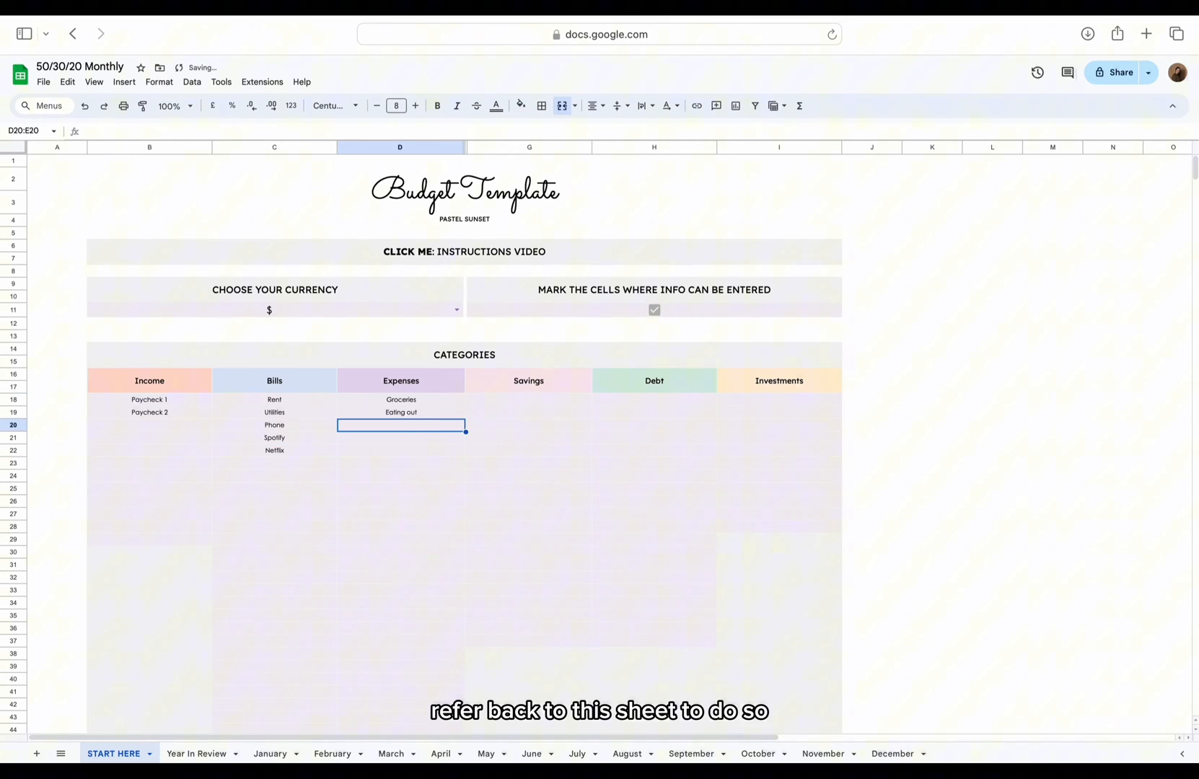
type("Beauty rituals")
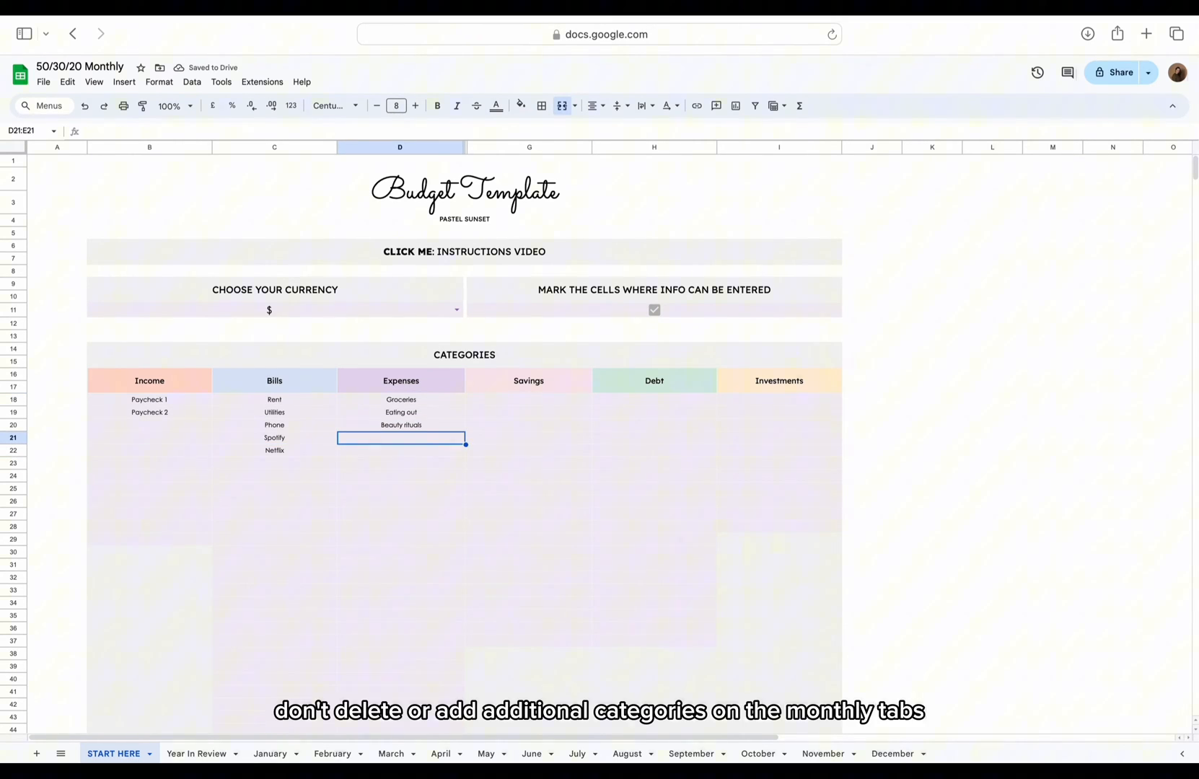
type("Entertainment")
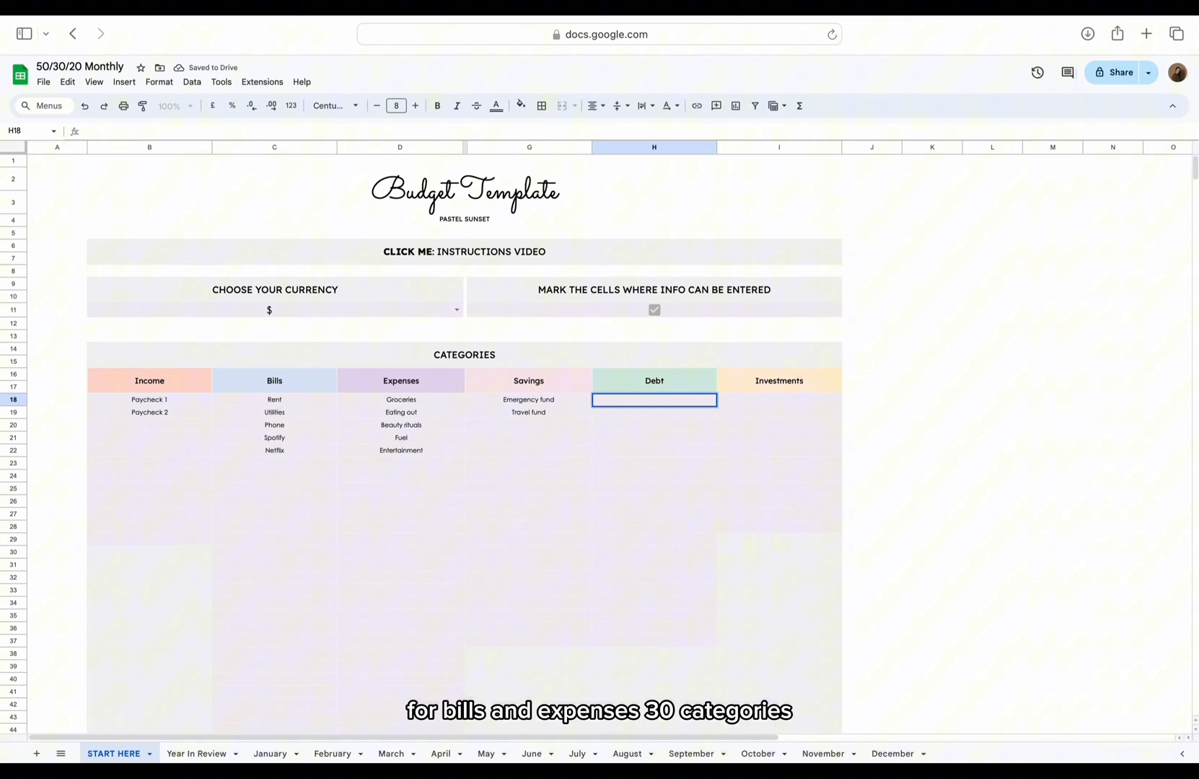
Enter Mortgage under Debt and Index funds under Investments, then move to the January sheet
type("Mor")
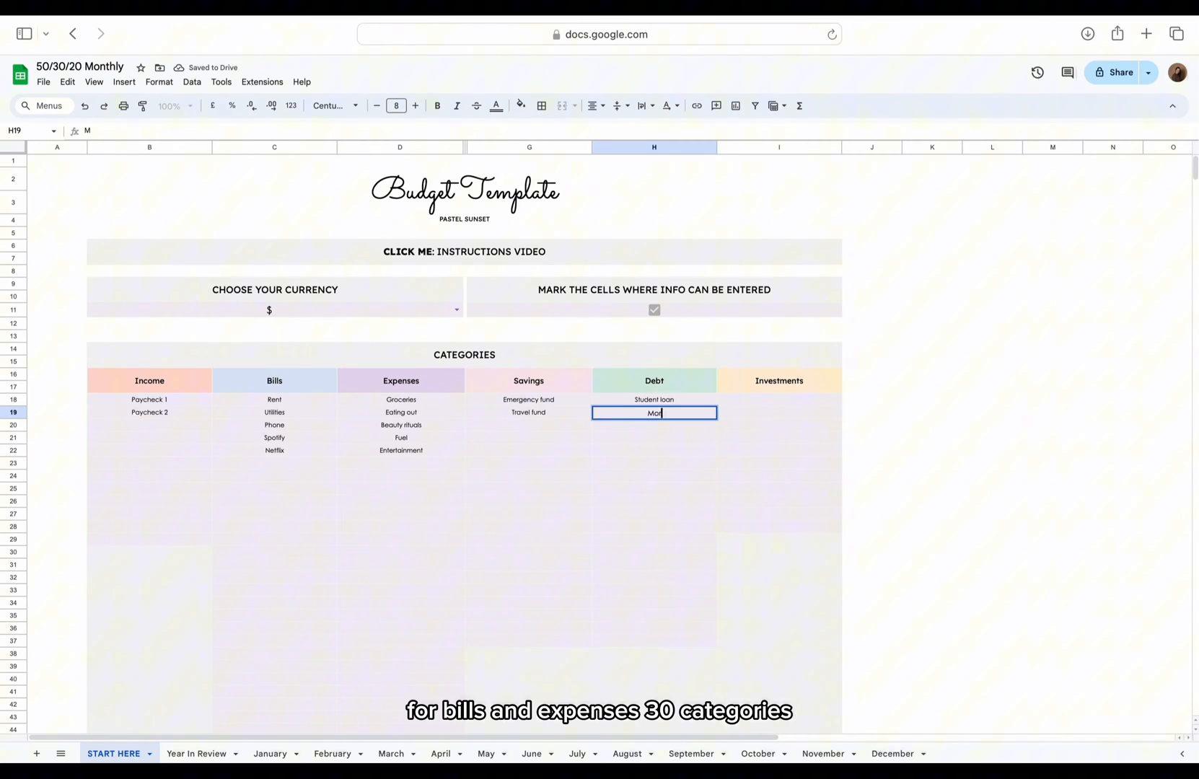
type("Mortgage")
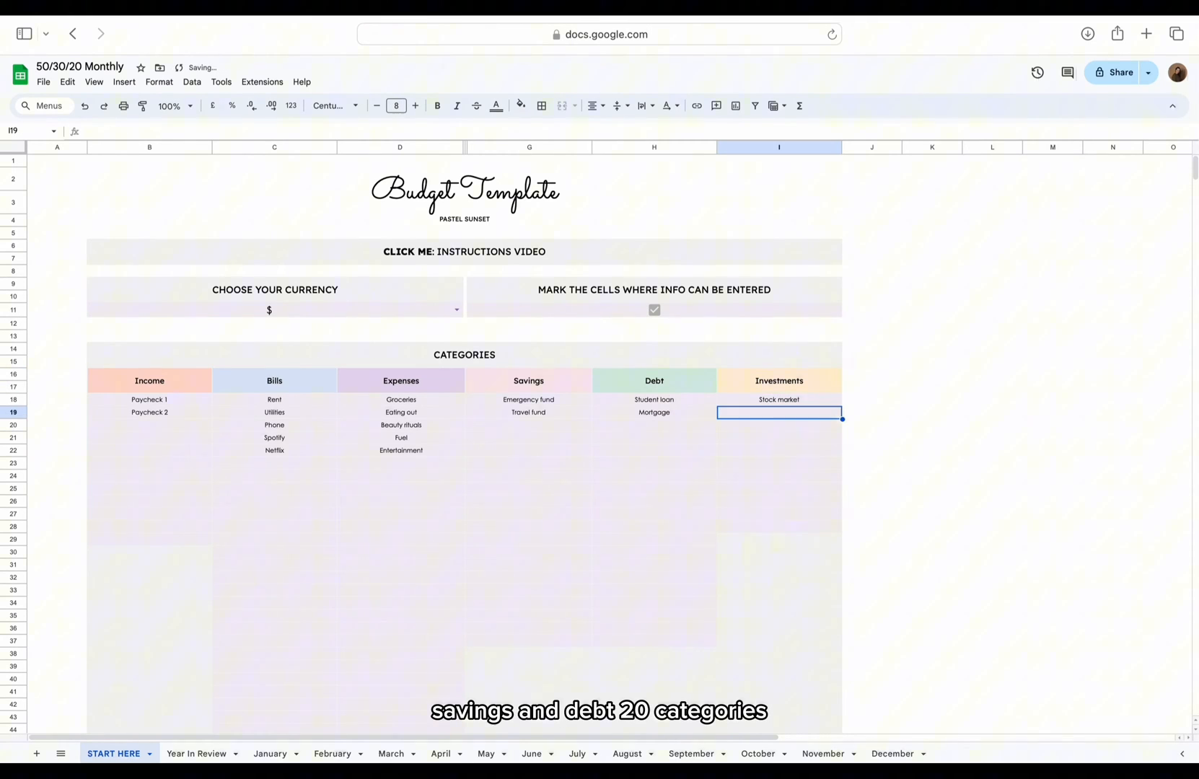
type("Index funds")
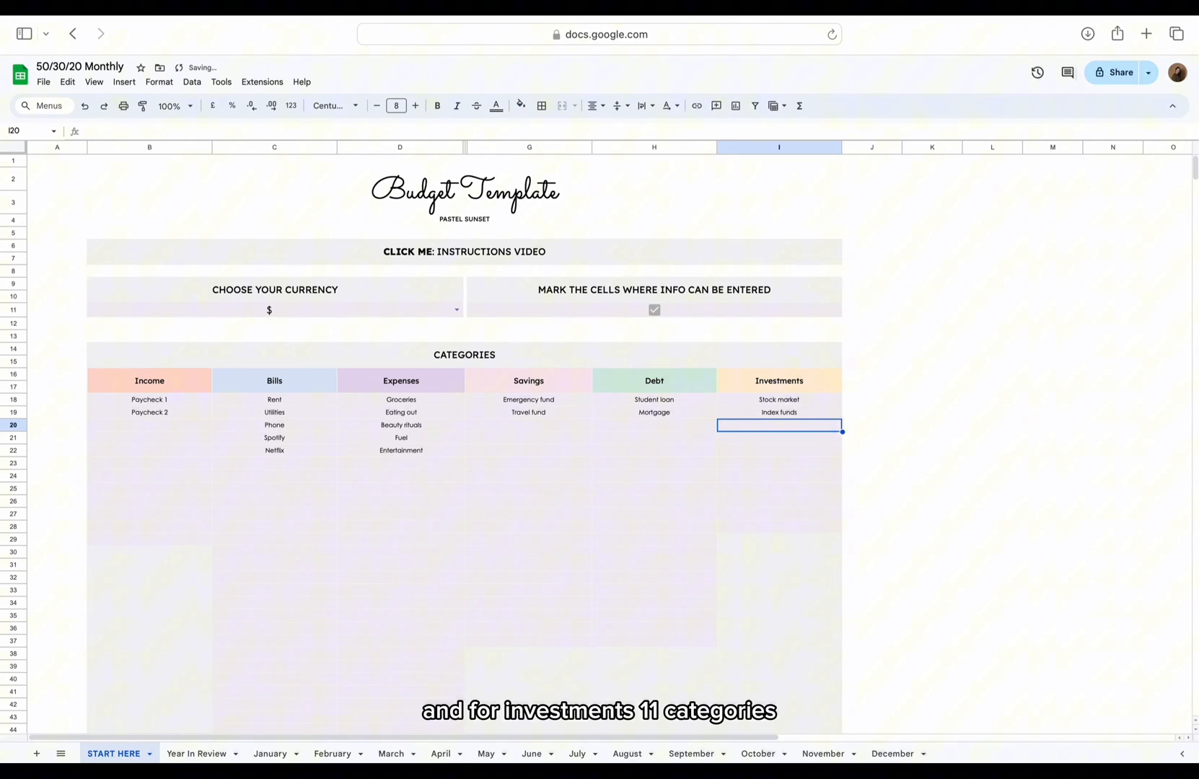
left_click(270, 759)
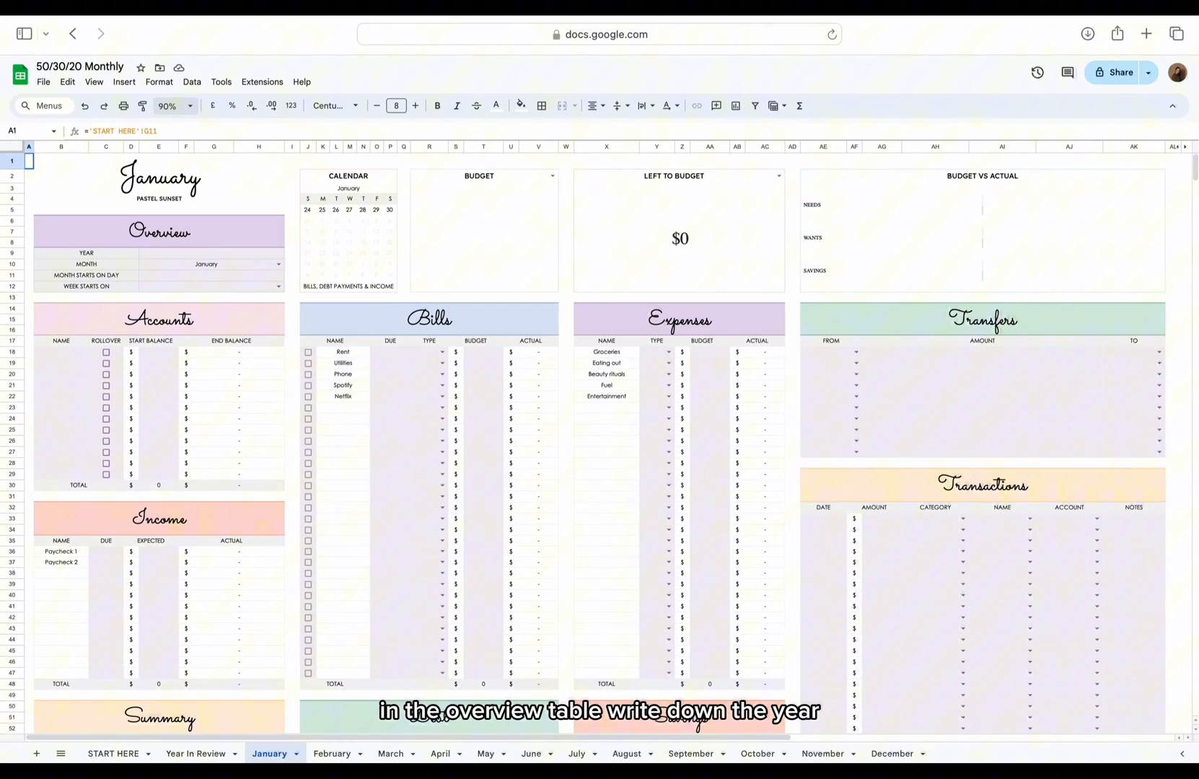
Set January's overview to year 2024, start day 5 and week starting Sunday, and begin naming the Checking account
type("2024")
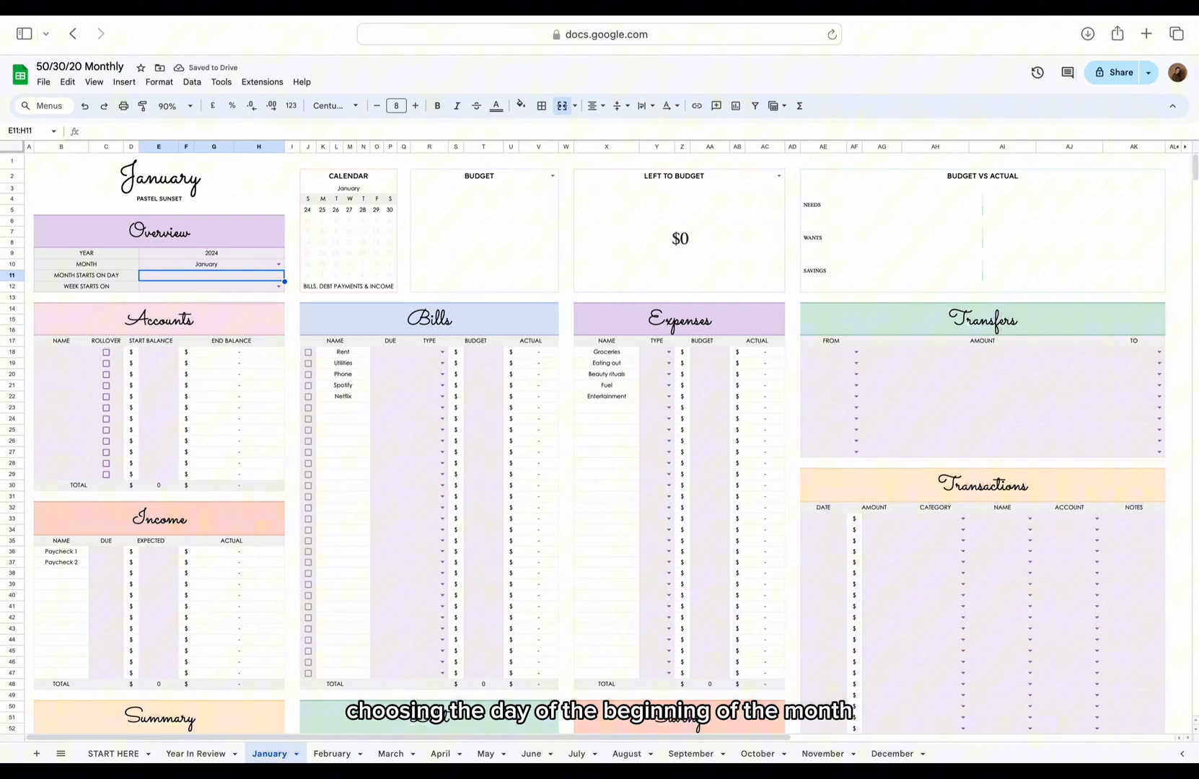
type("5")
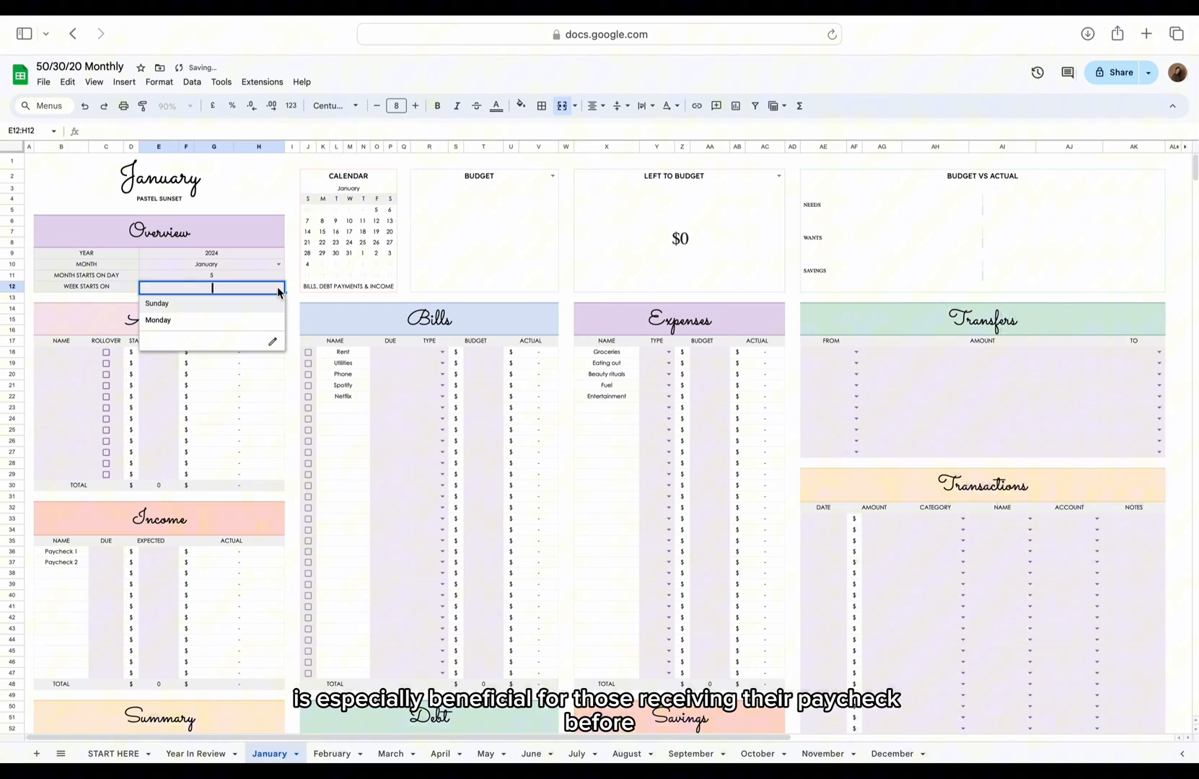
left_click(157, 303)
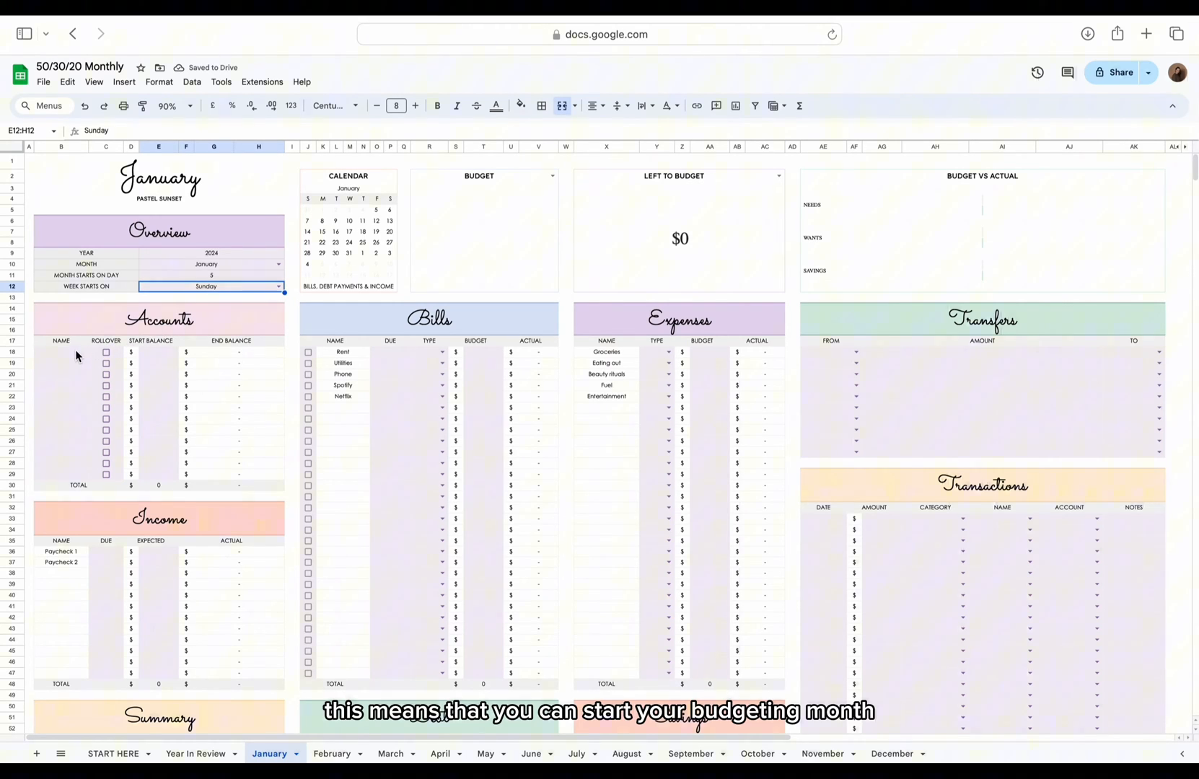
type("Check")
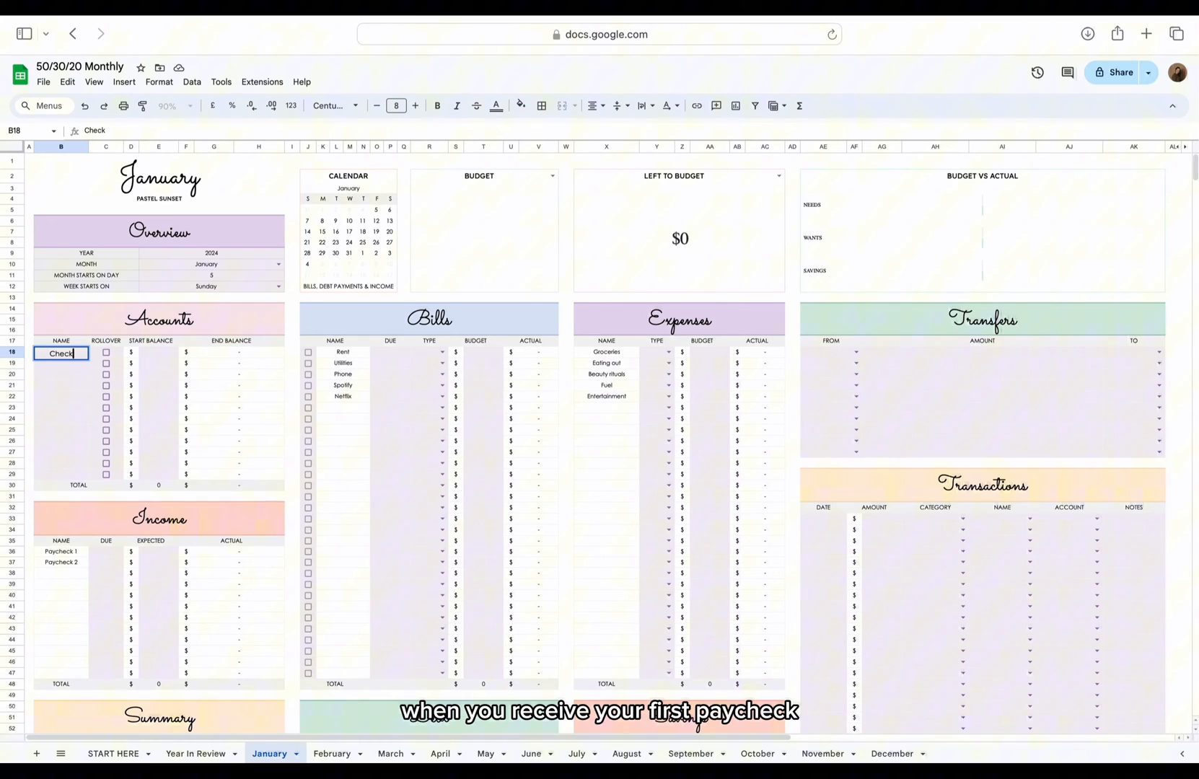
Name the accounts Checking, Credit card, Credit card 2 and Cash
type("Checking")
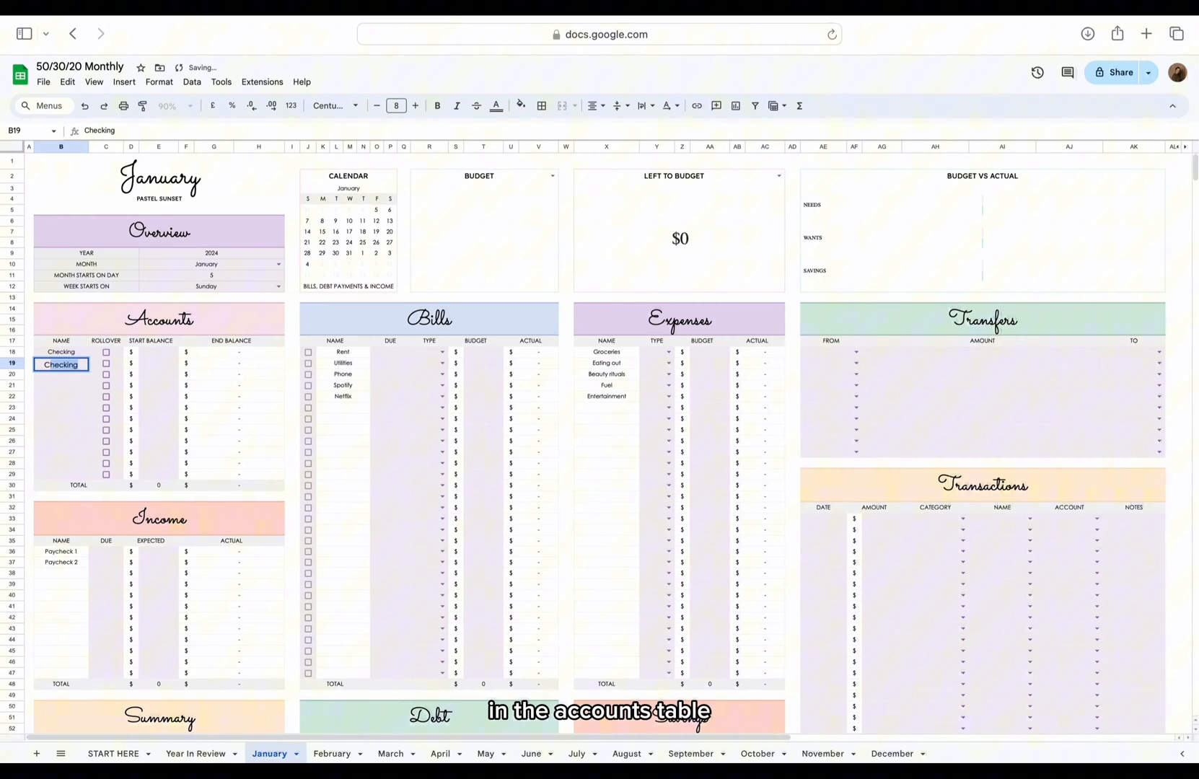
type("Credit card 1")
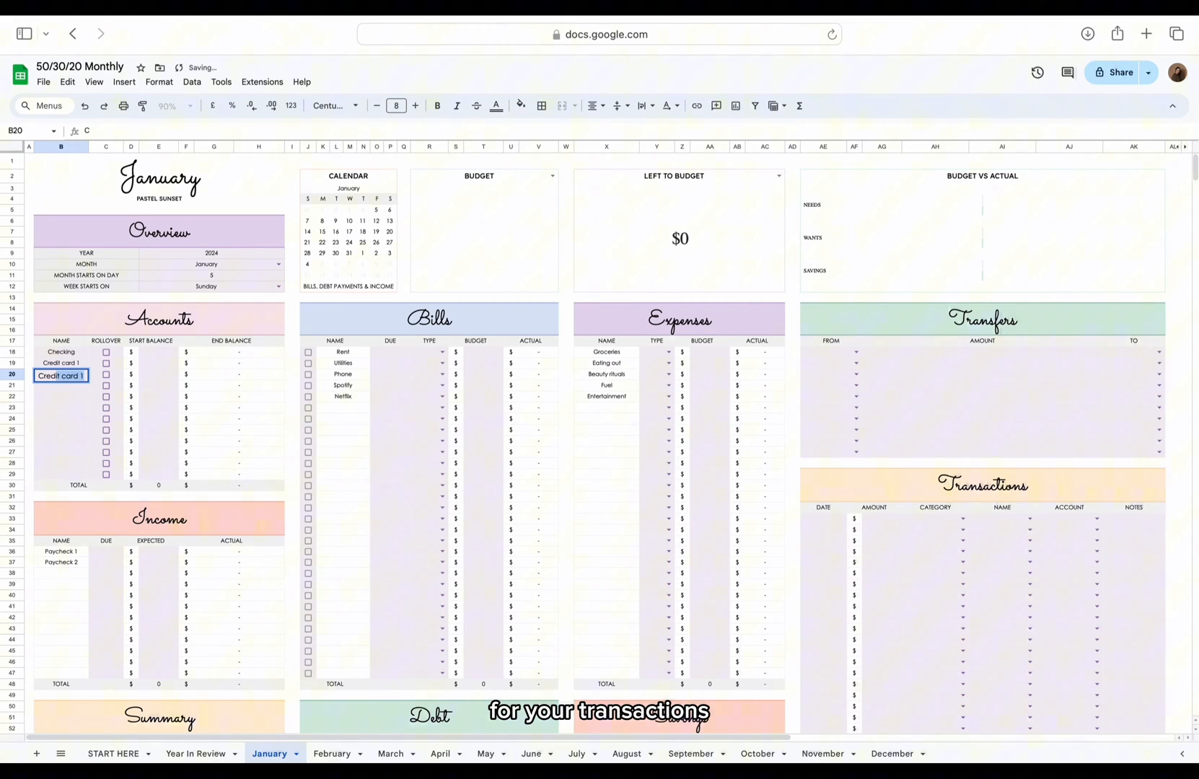
type("Credit card 2")
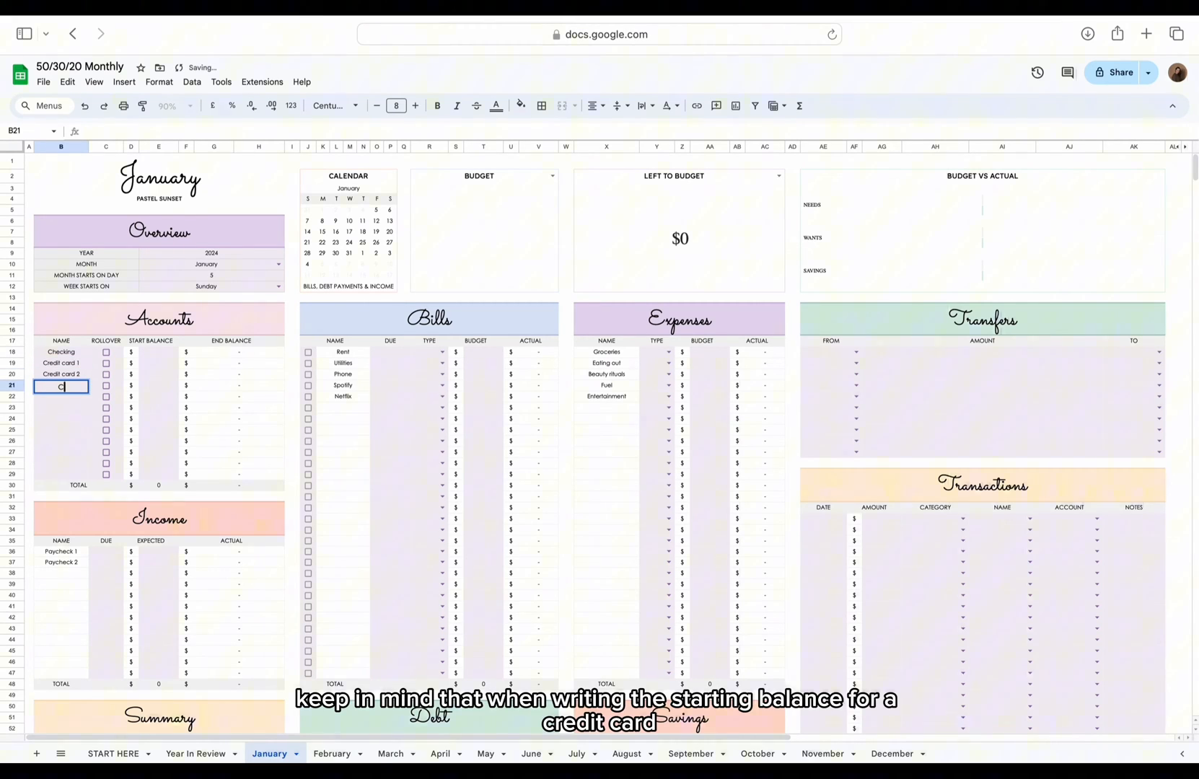
type("Cash")
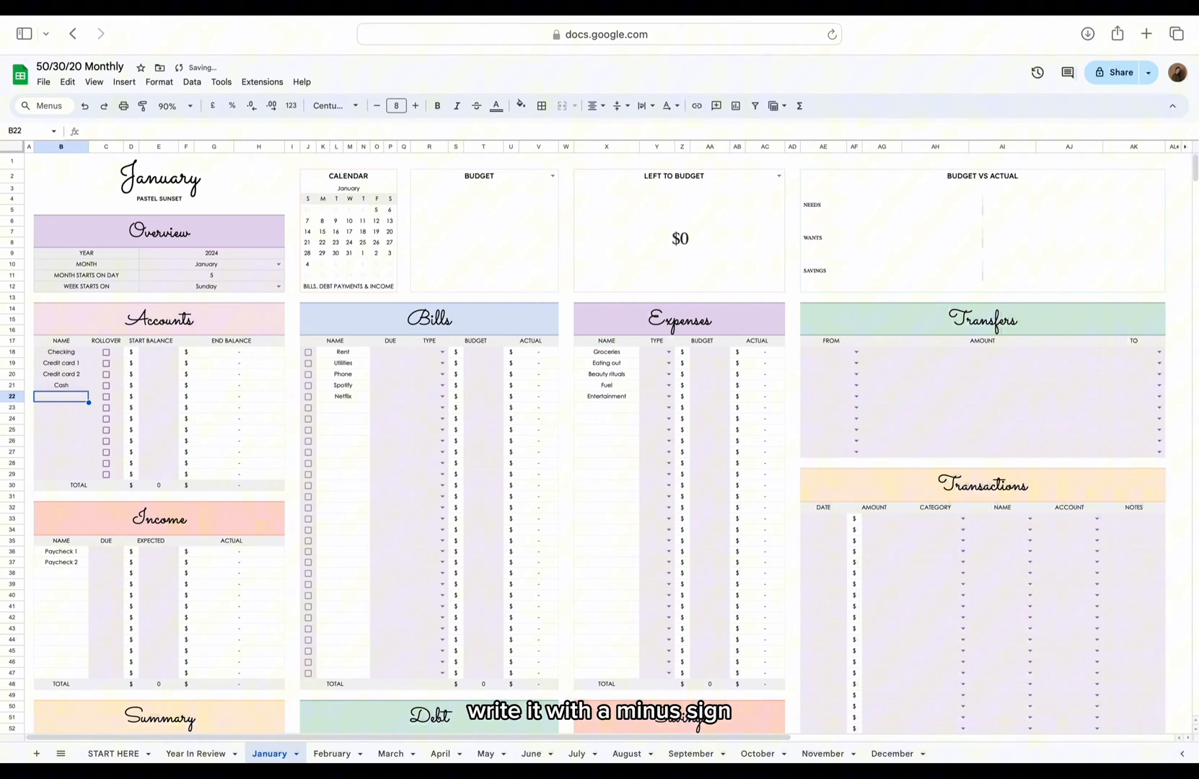
Enter start balances 2000, -500, -250 and 100 for the four accounts
left_click(159, 352)
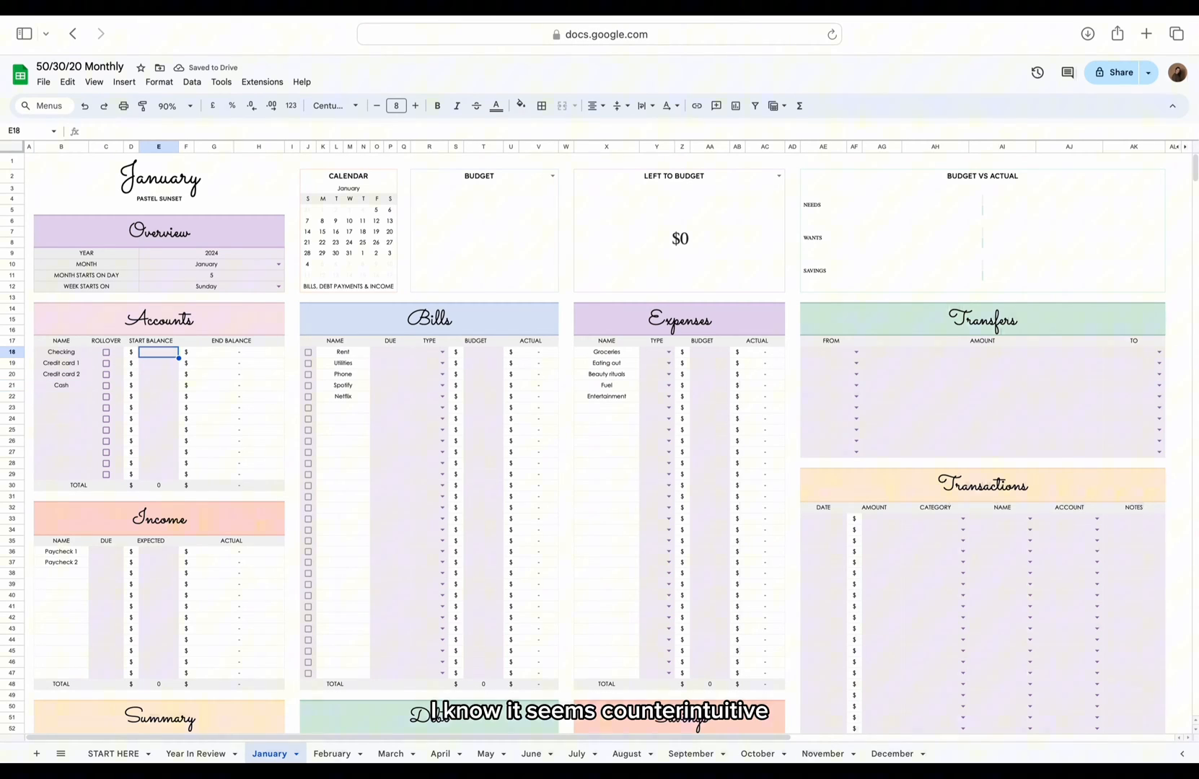
type("2000")
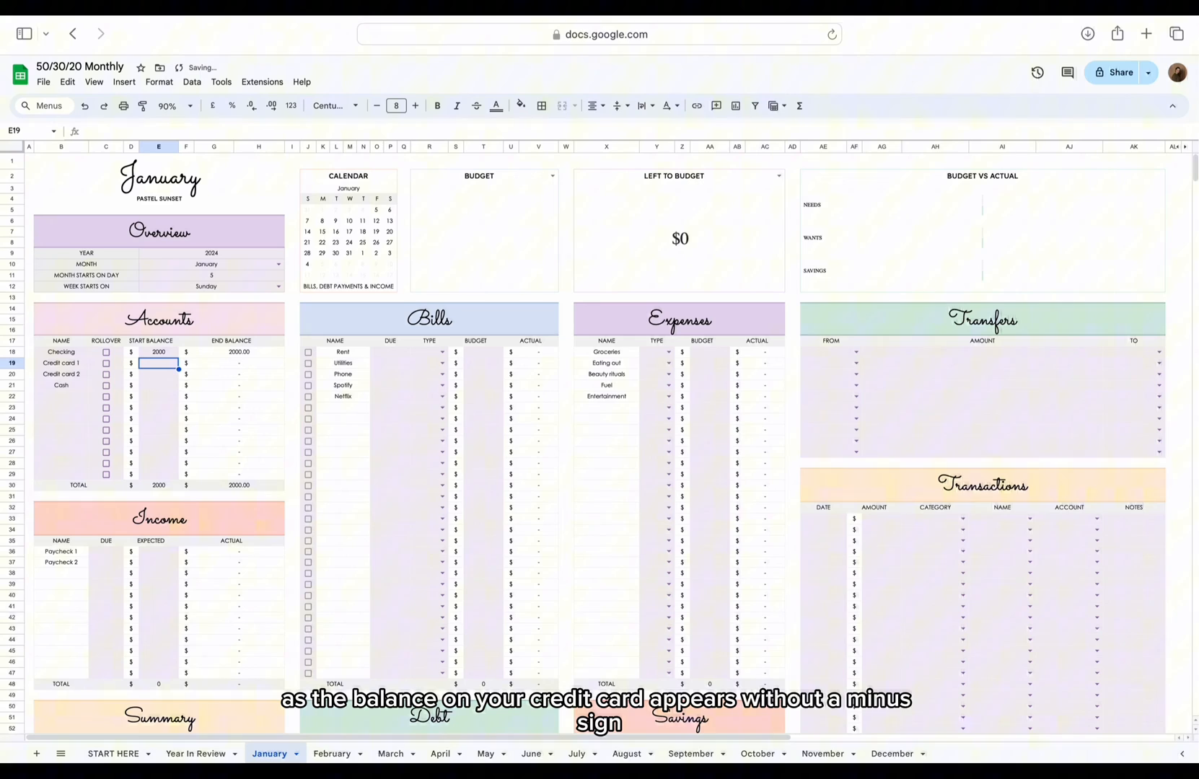
type("-500")
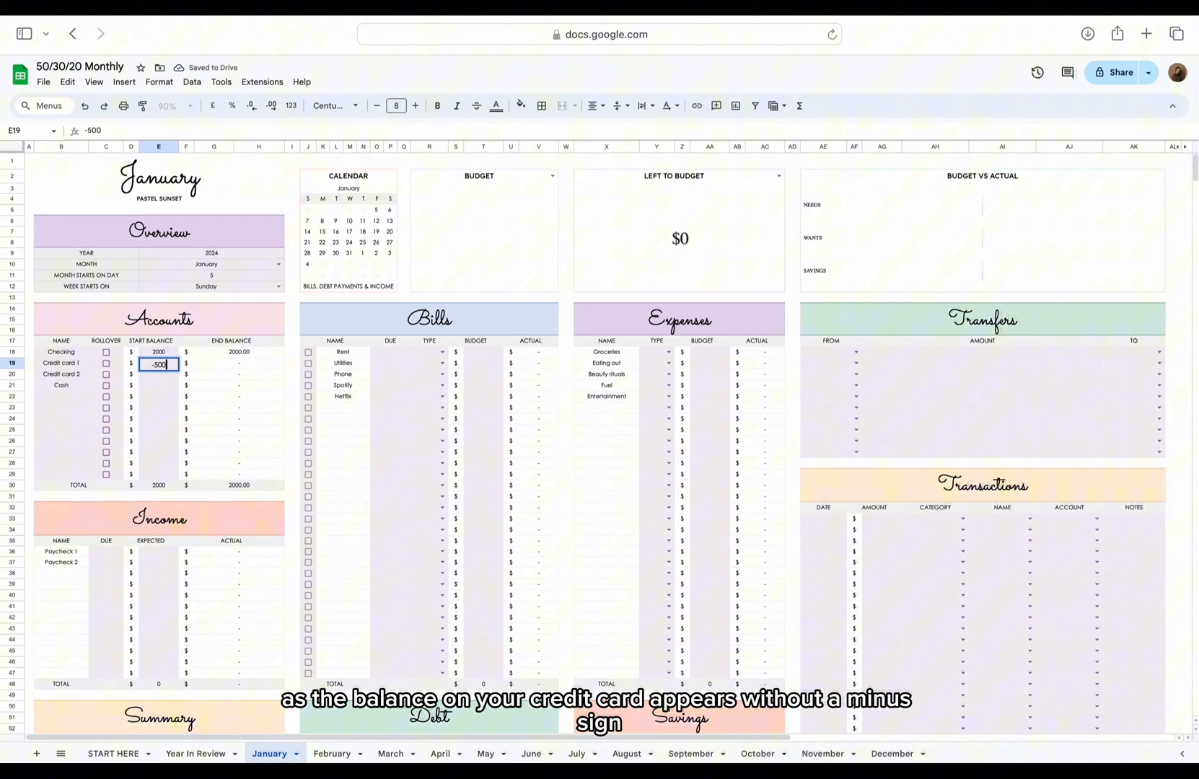
type("-250")
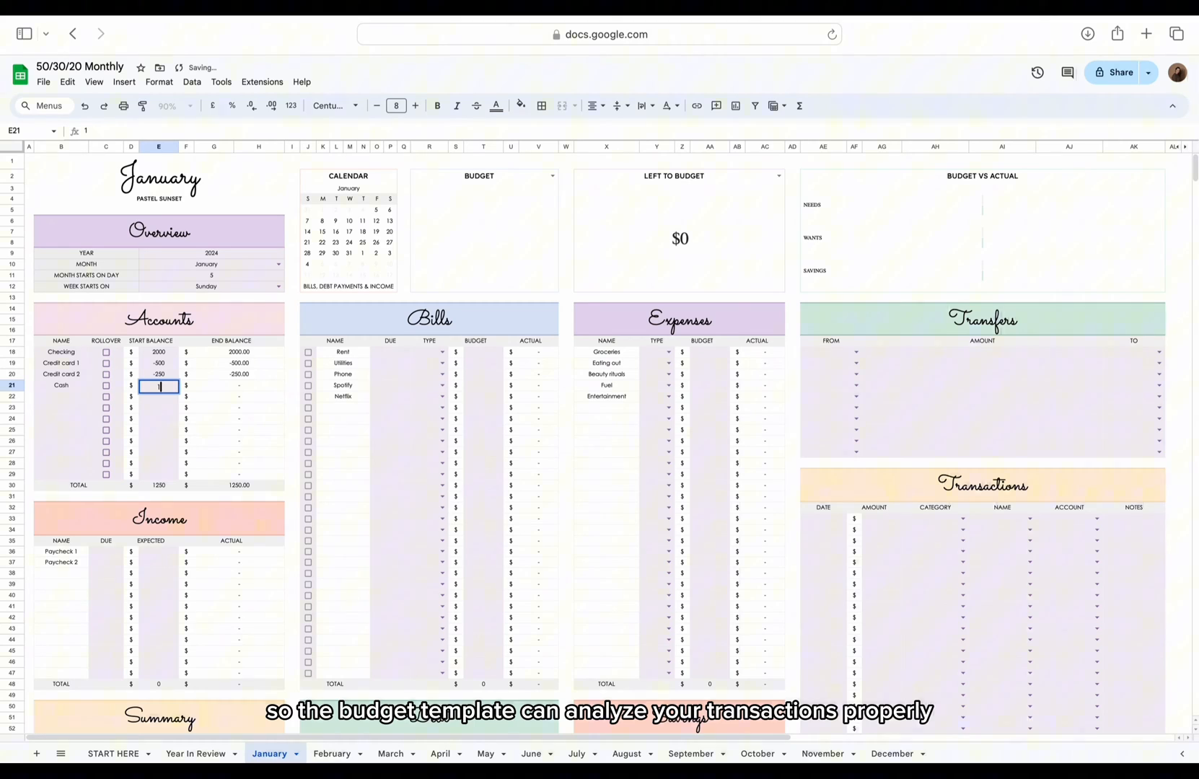
type("100")
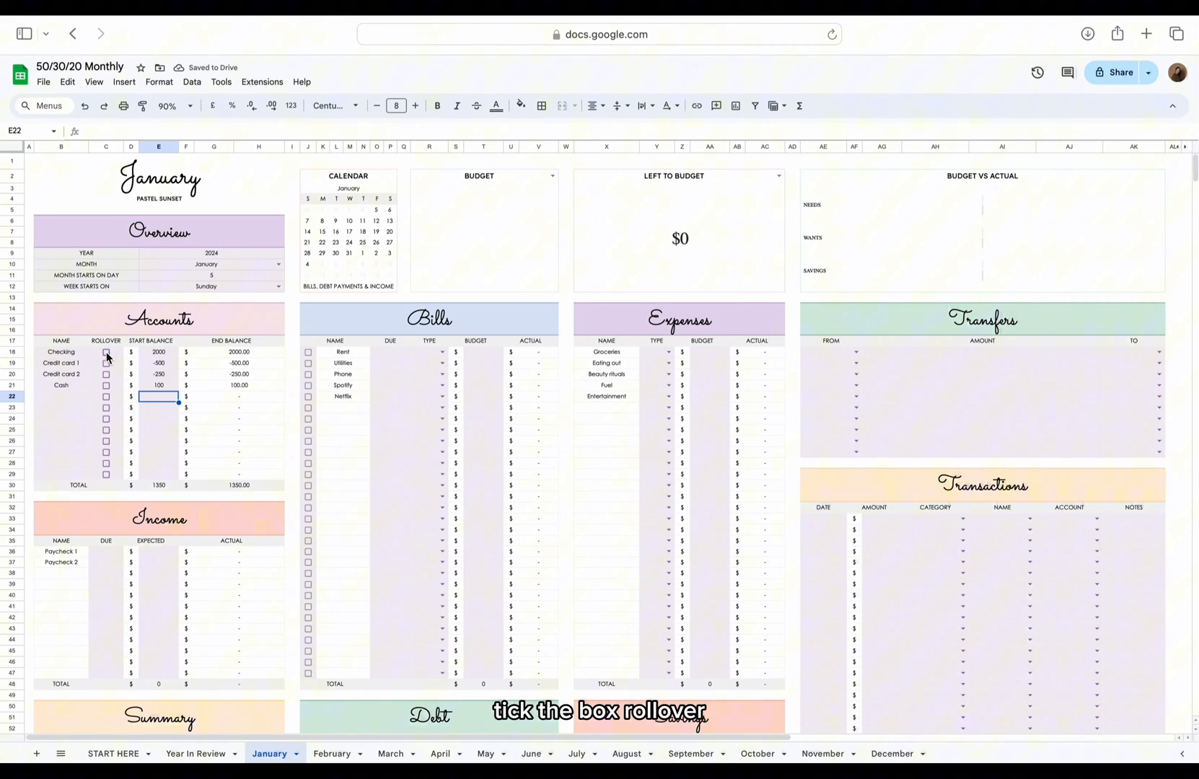
Tick Rollover for Checking only, leaving Credit card 1 unticked, so $2000 is left to budget
left_click(106, 351)
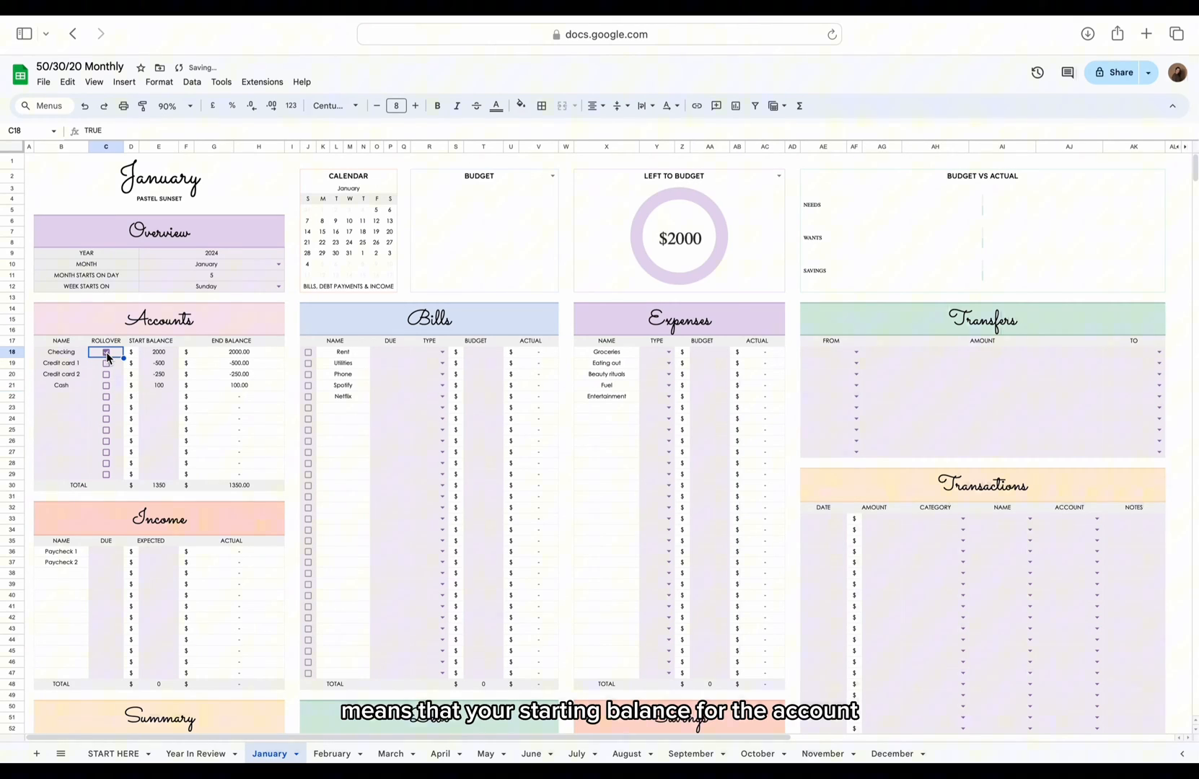
left_click(106, 352)
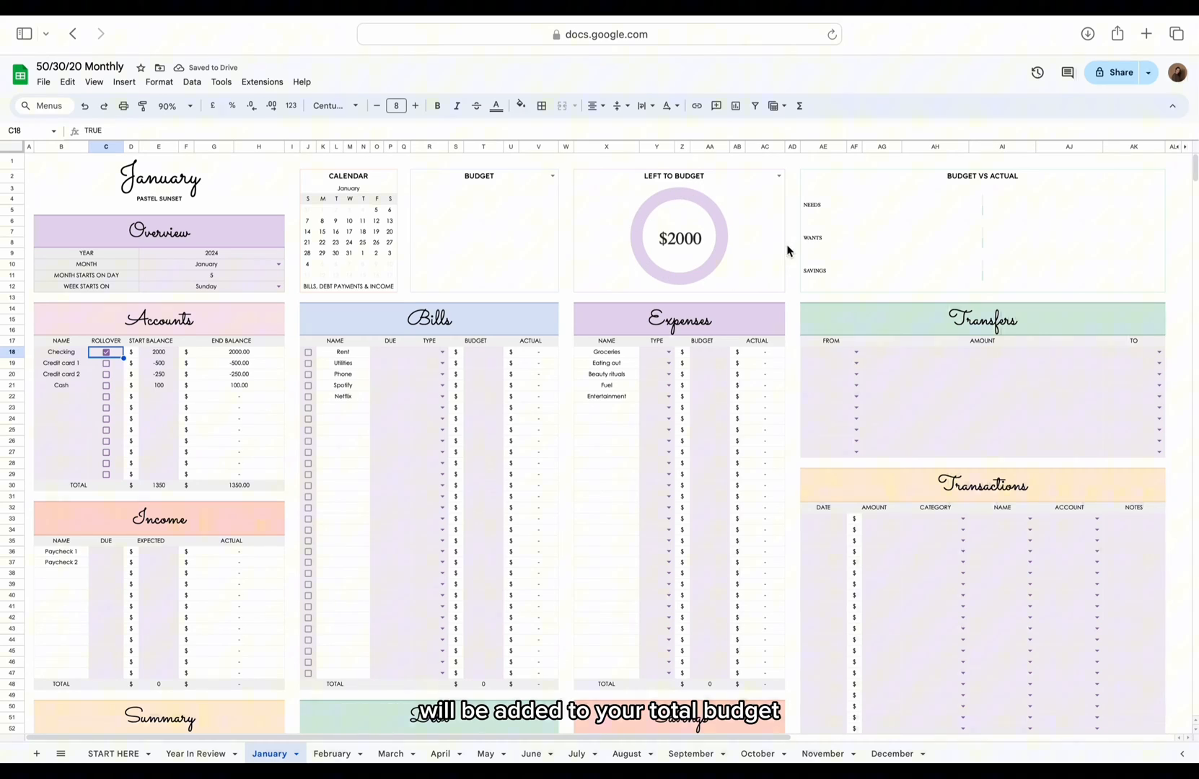
mouse_move(143, 350)
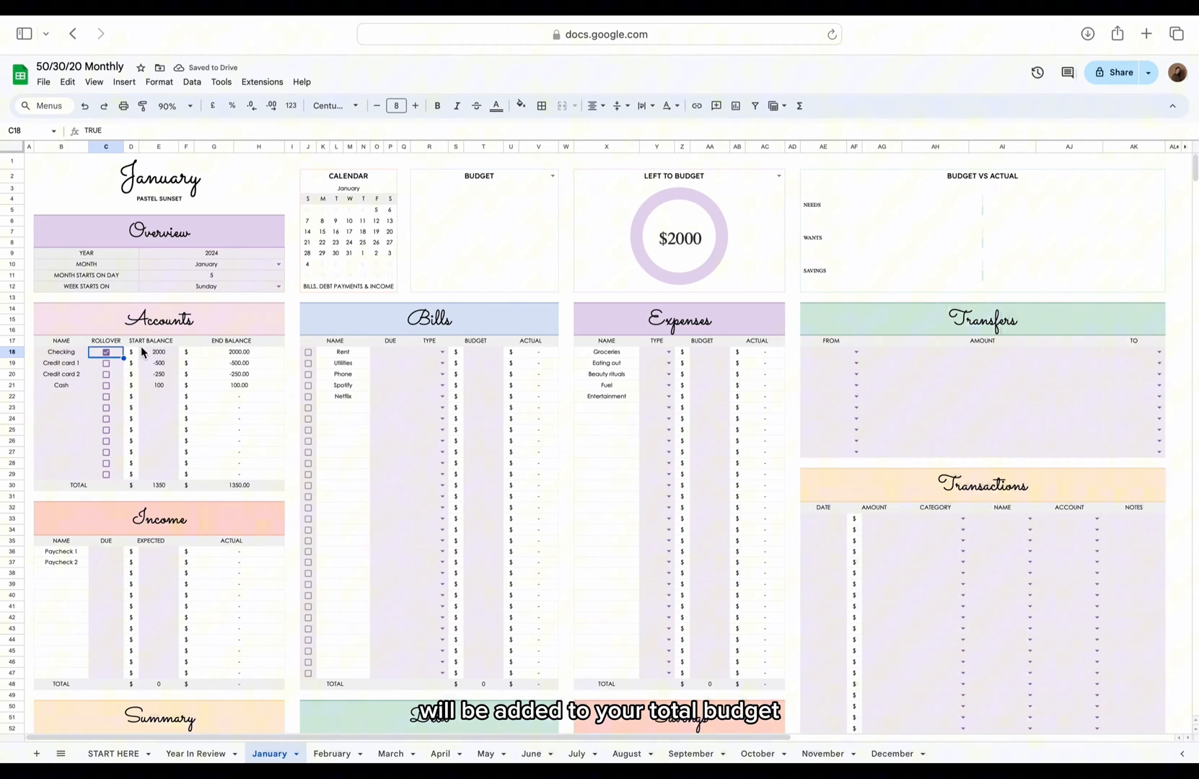
left_click(106, 352)
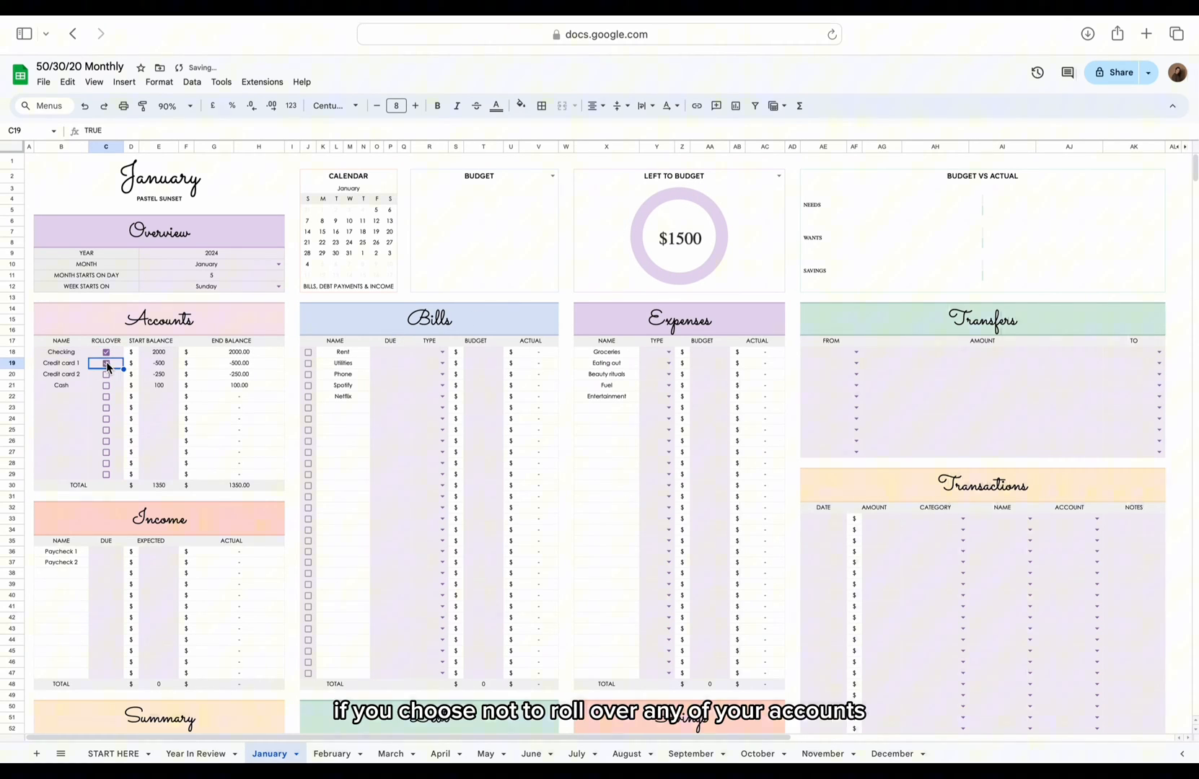
left_click(105, 362)
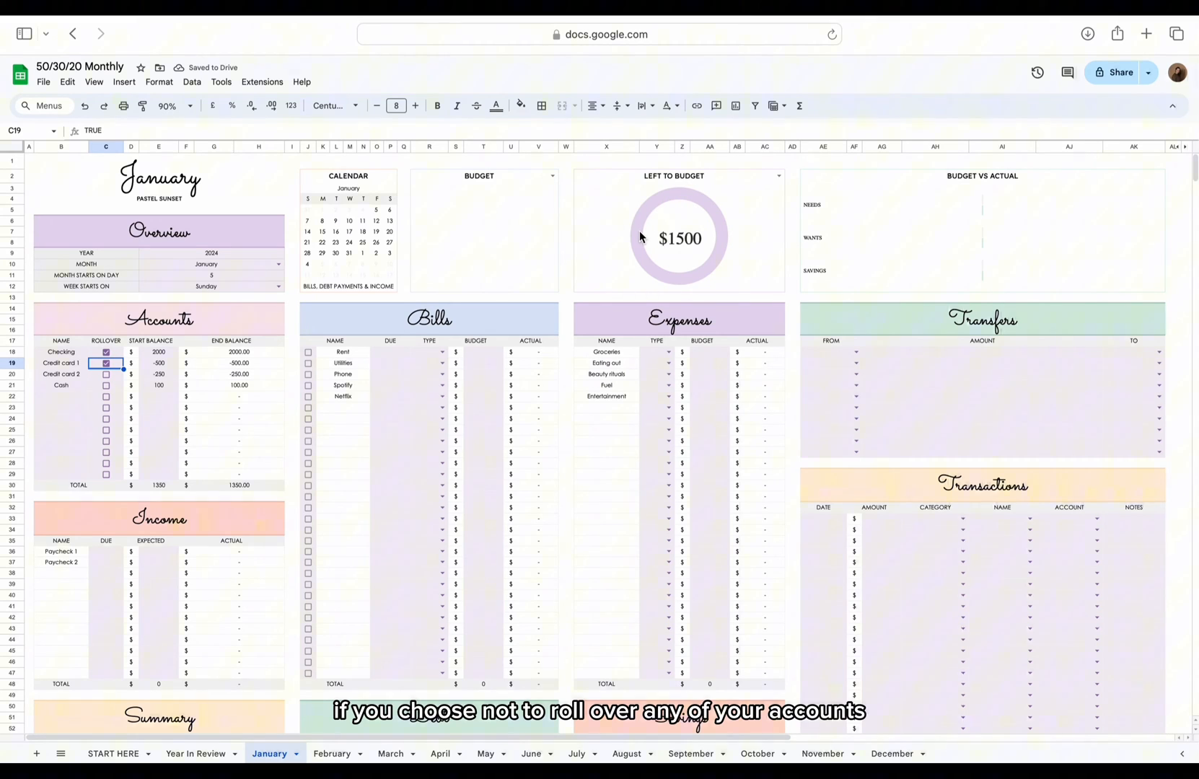
left_click(107, 363)
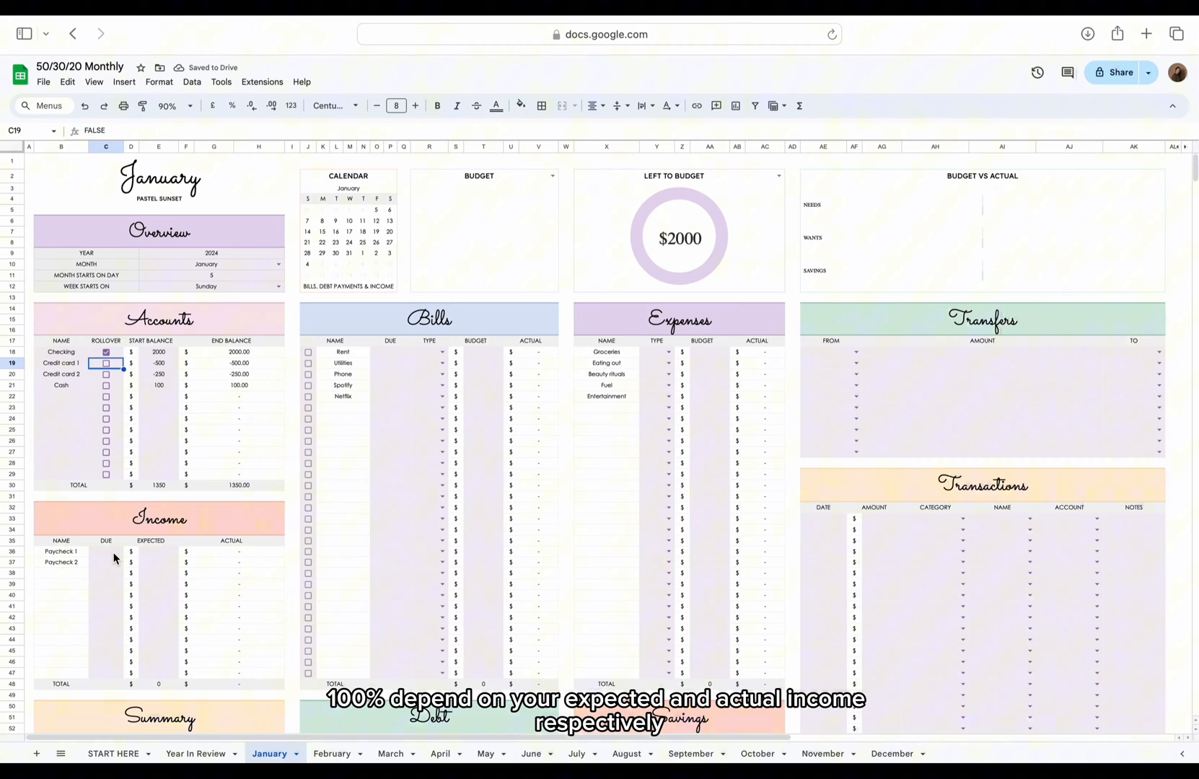
left_click(105, 551)
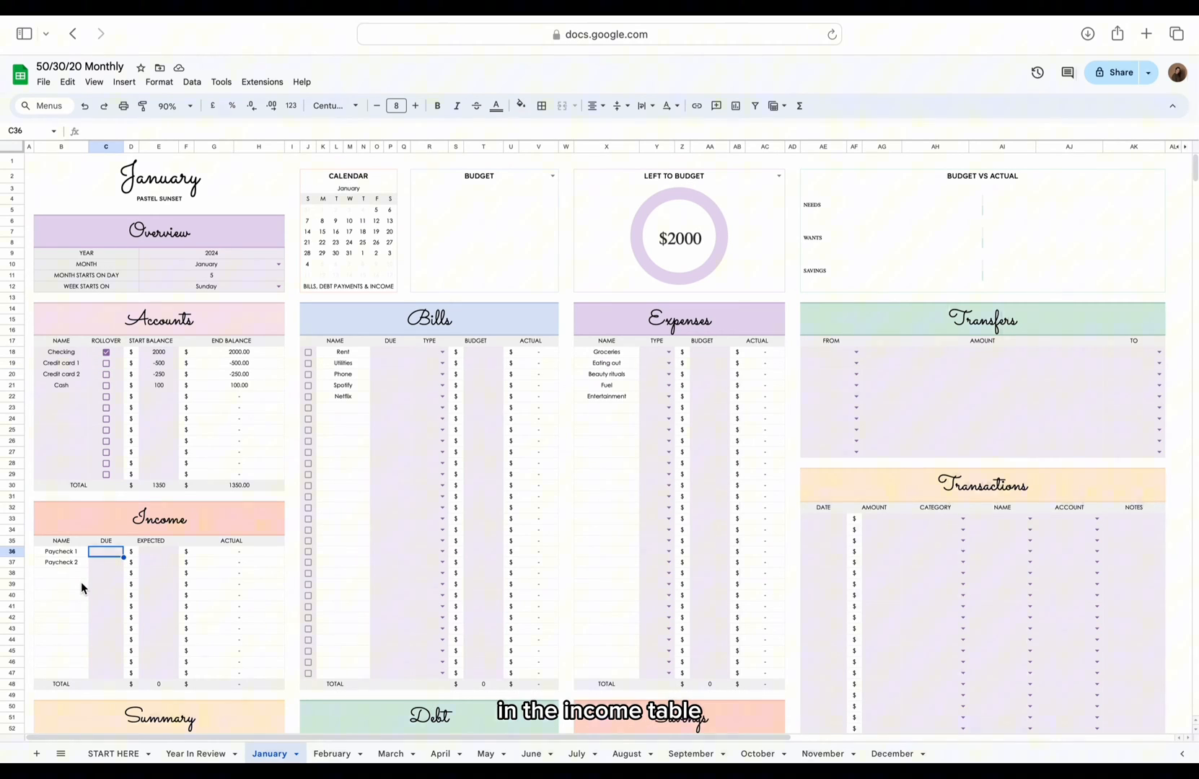
Enter due days 5 and 20 for Paycheck 1 and Paycheck 2
type("5")
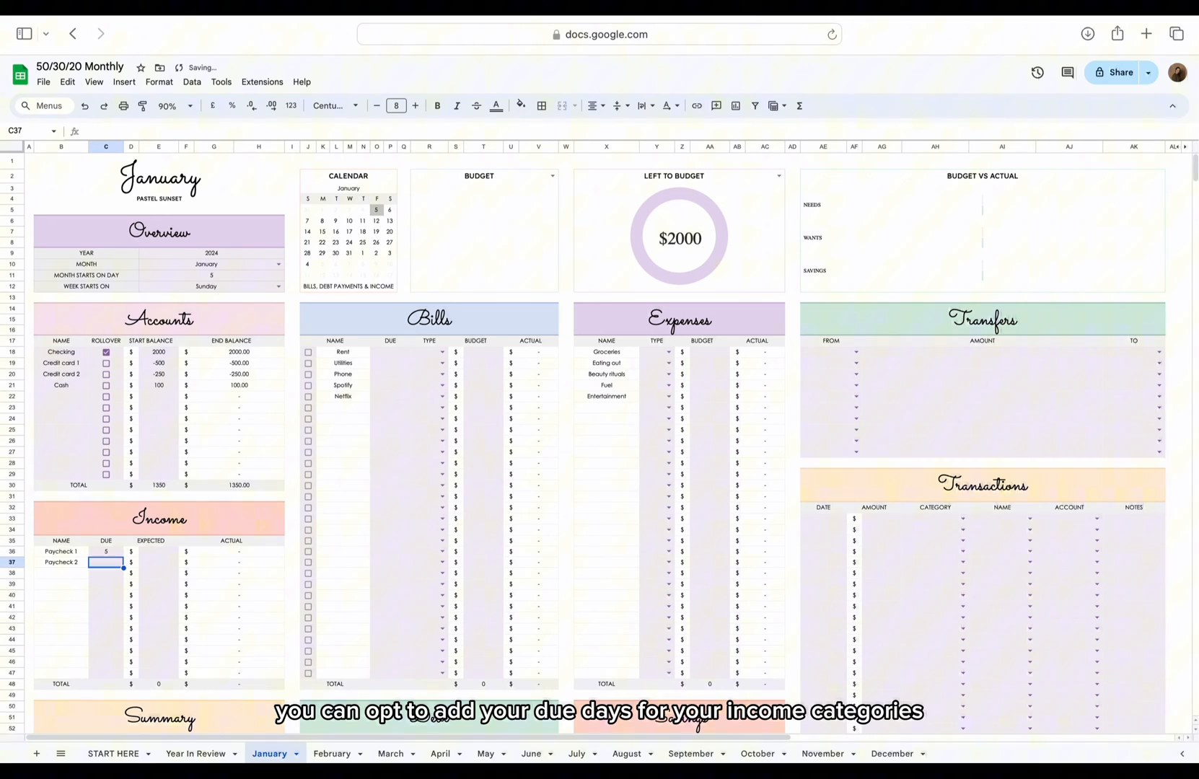
type("20")
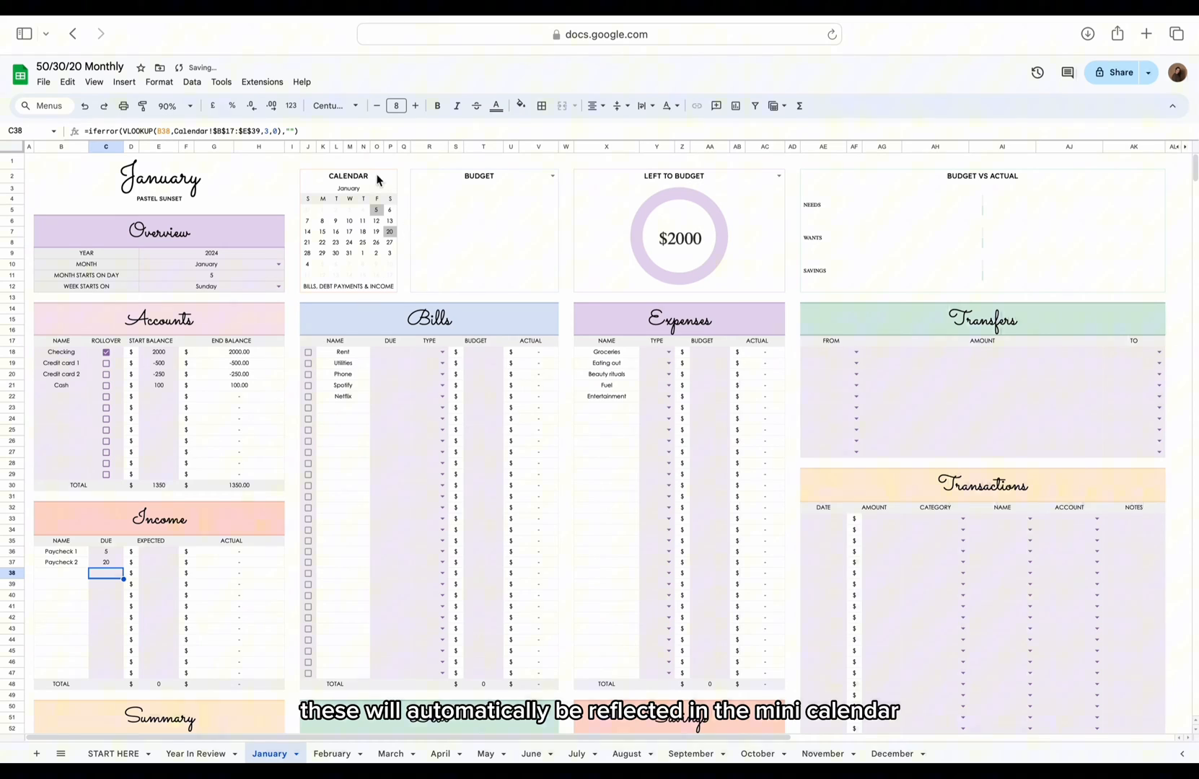
mouse_move(390, 251)
type("1500")
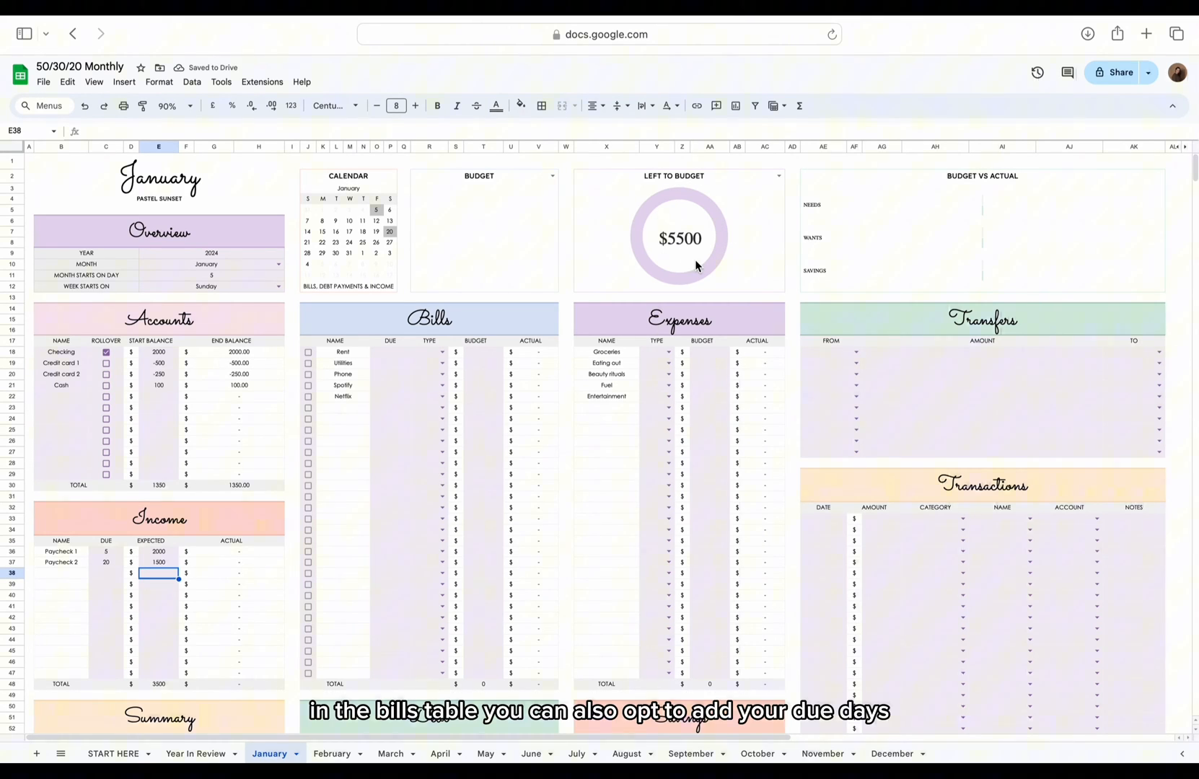
mouse_move(382, 363)
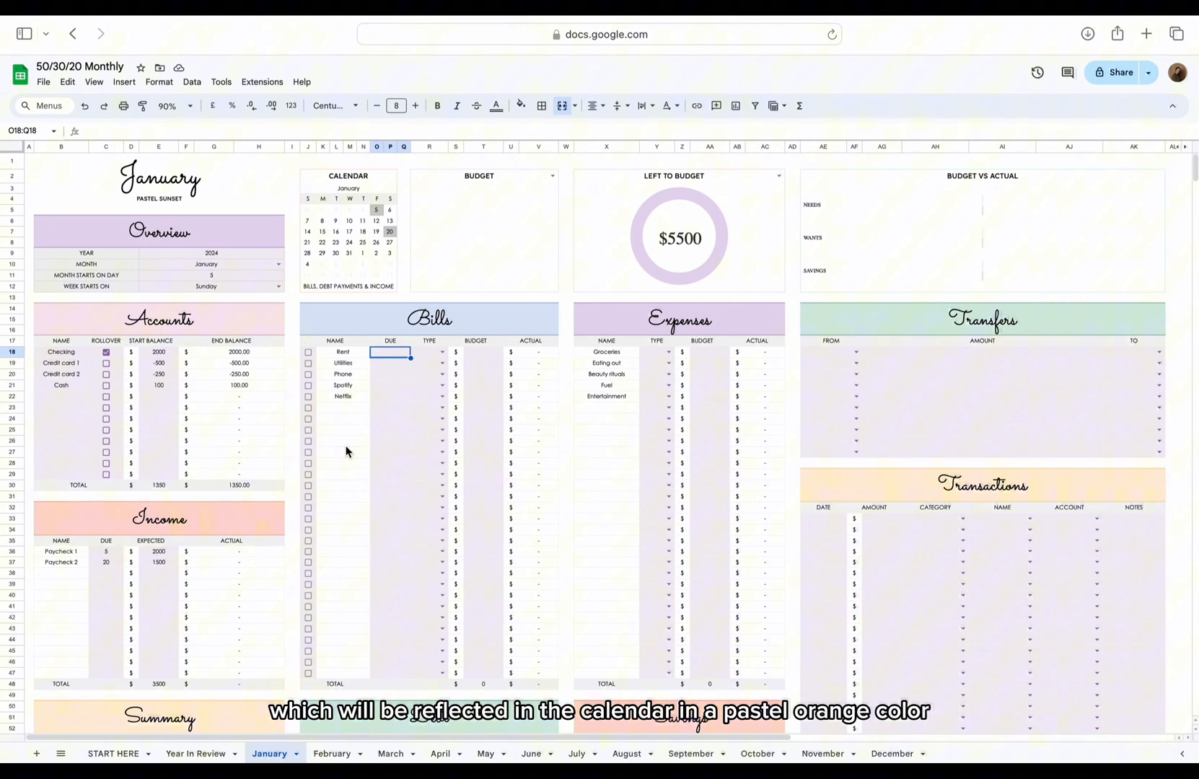
Give Rent a due day of 8 and budget 21 with its type, then type and budget 25 for Groceries
type("8")
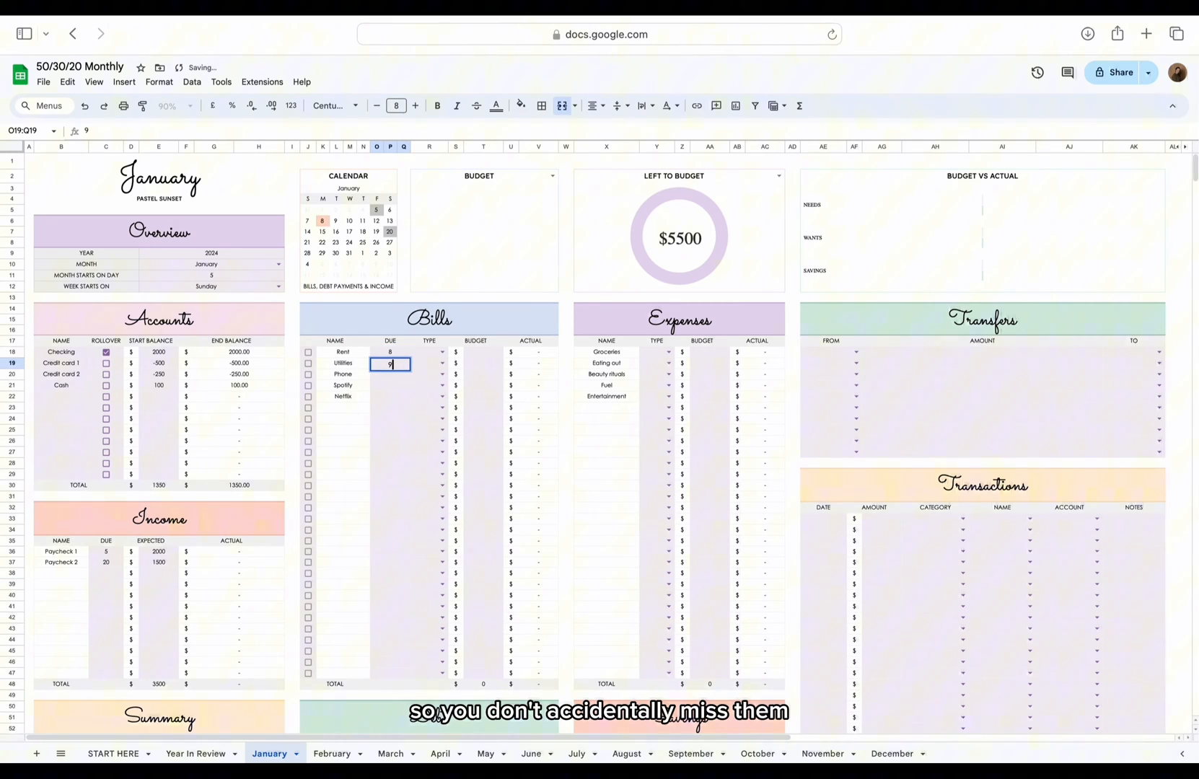
type("21")
left_click(390, 395)
type("23")
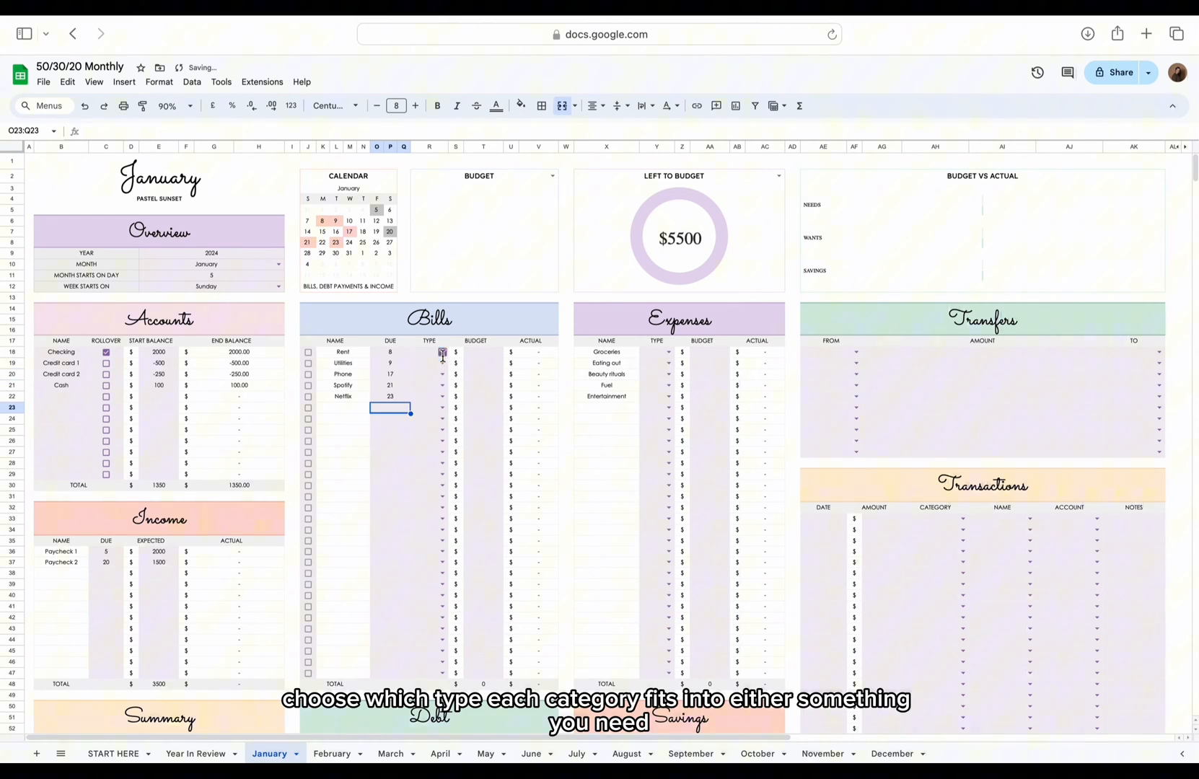
left_click(428, 374)
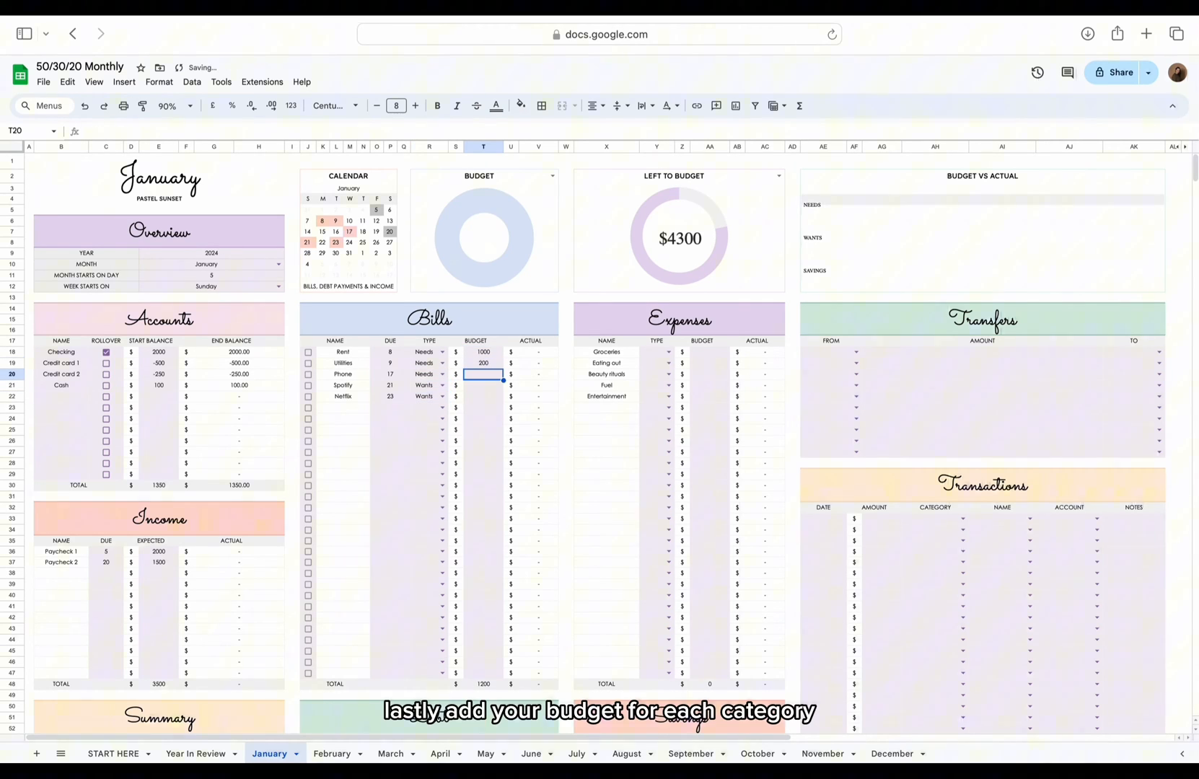
type("25")
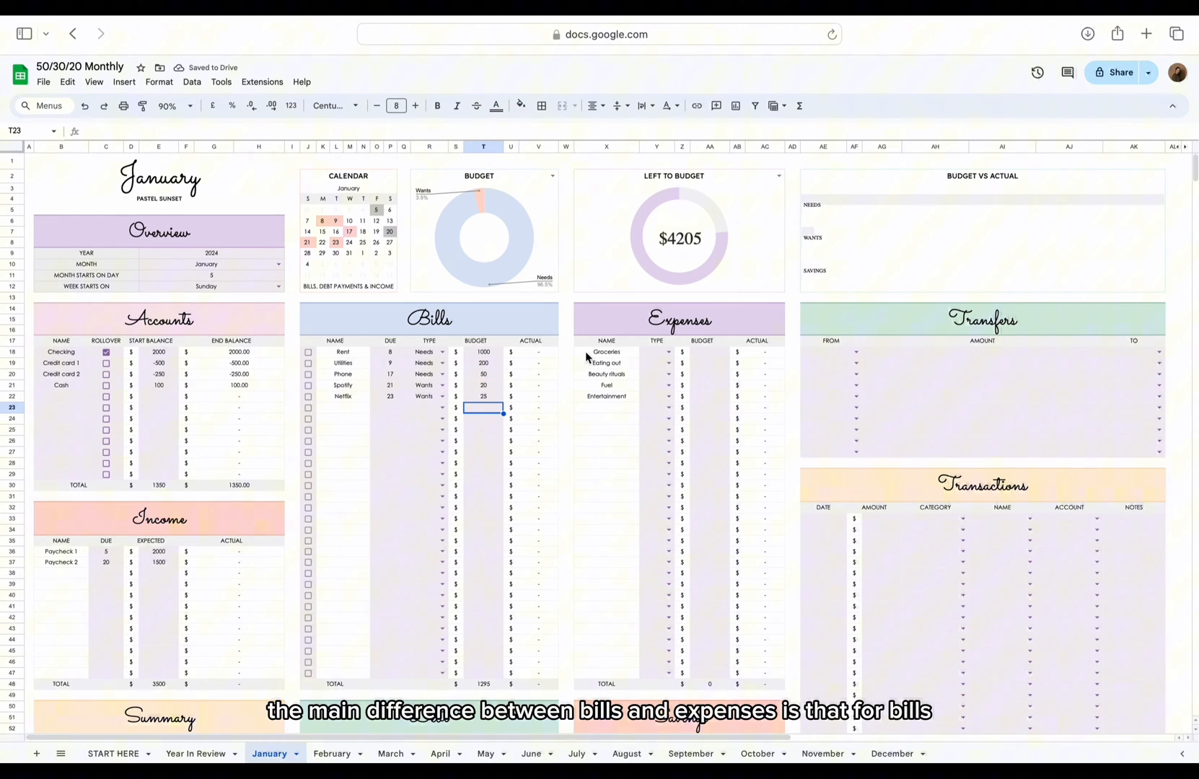
left_click(668, 397)
type("150")
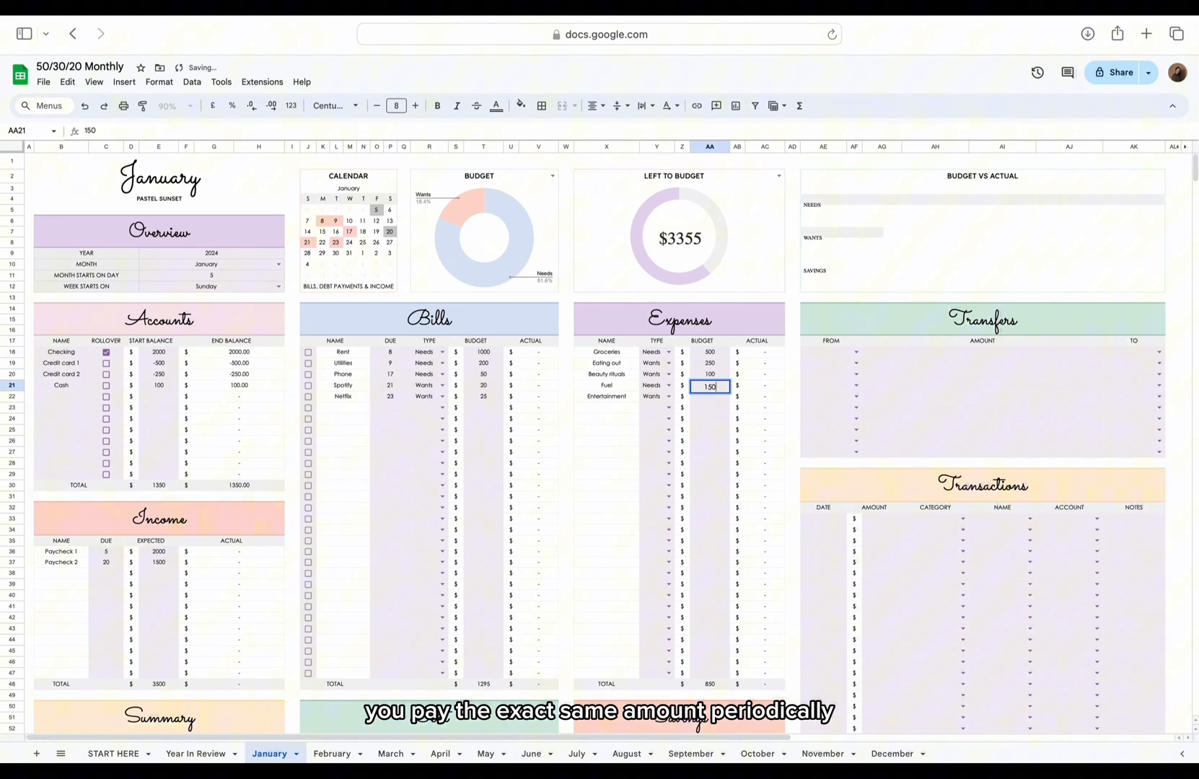
scroll("down", 3)
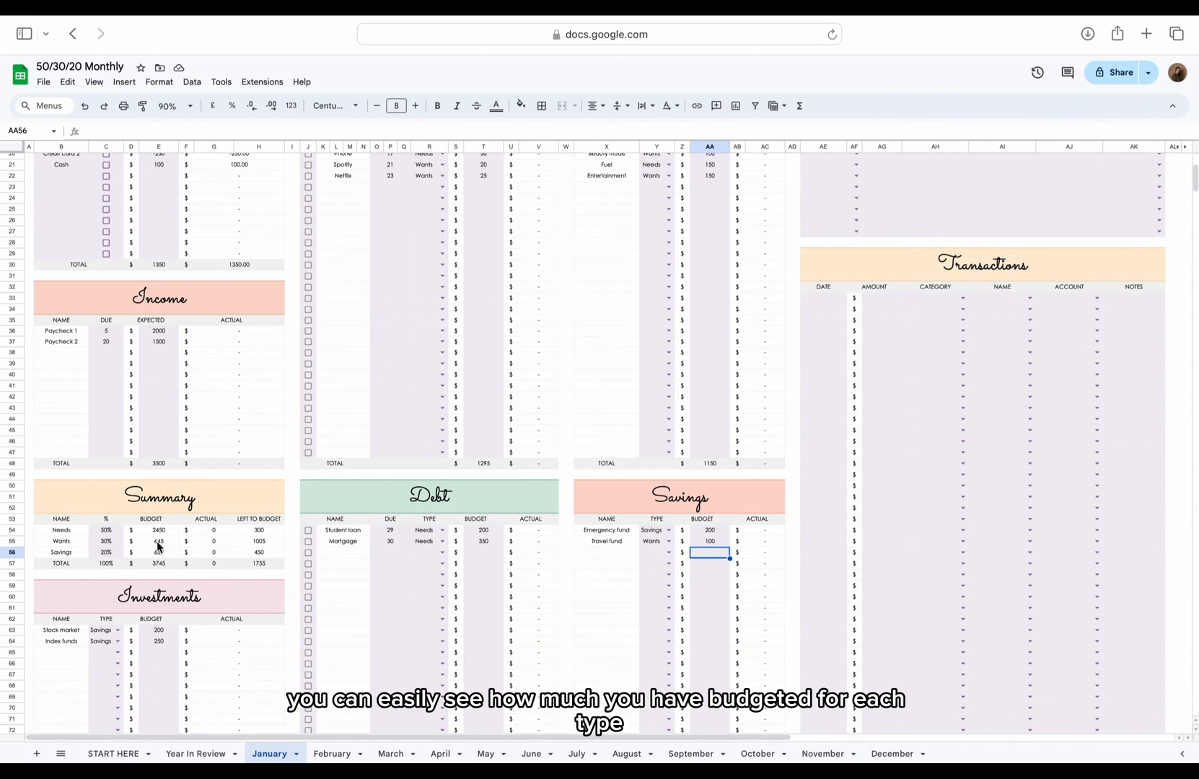
Check the Summary's Left to Budget amounts of 300, 1005 and 430
left_click(158, 529)
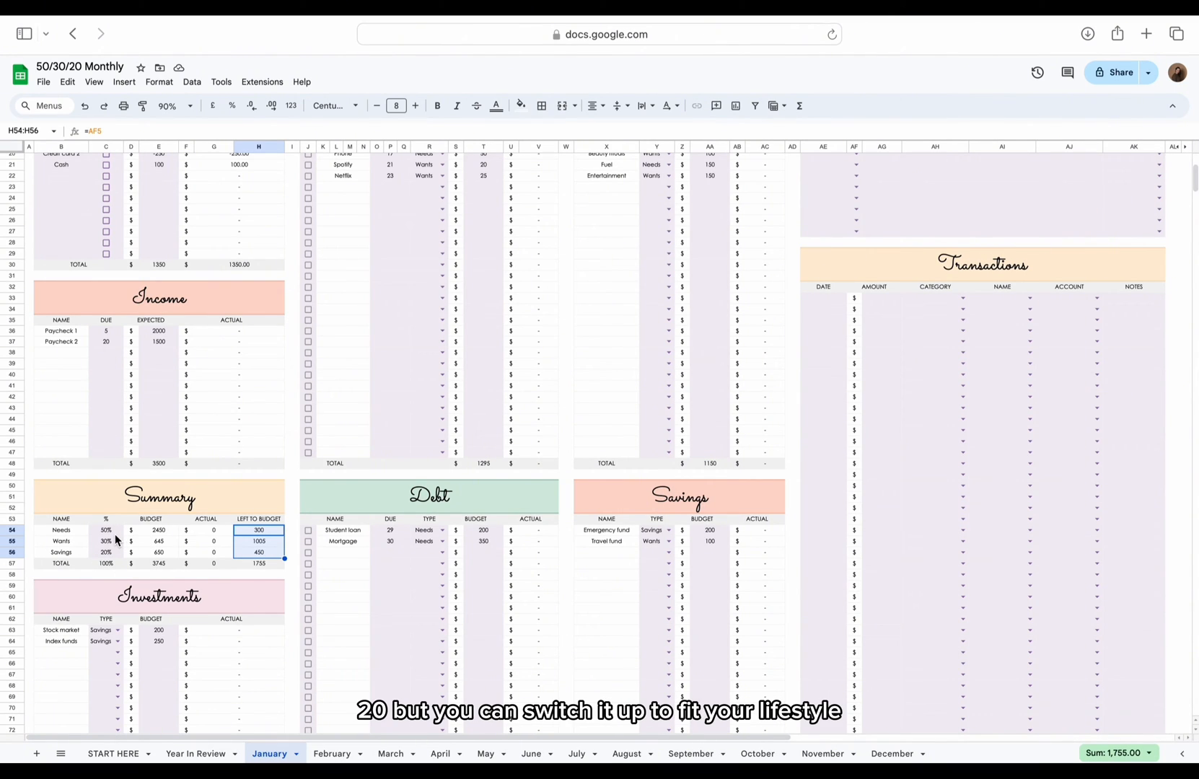
left_click(106, 530)
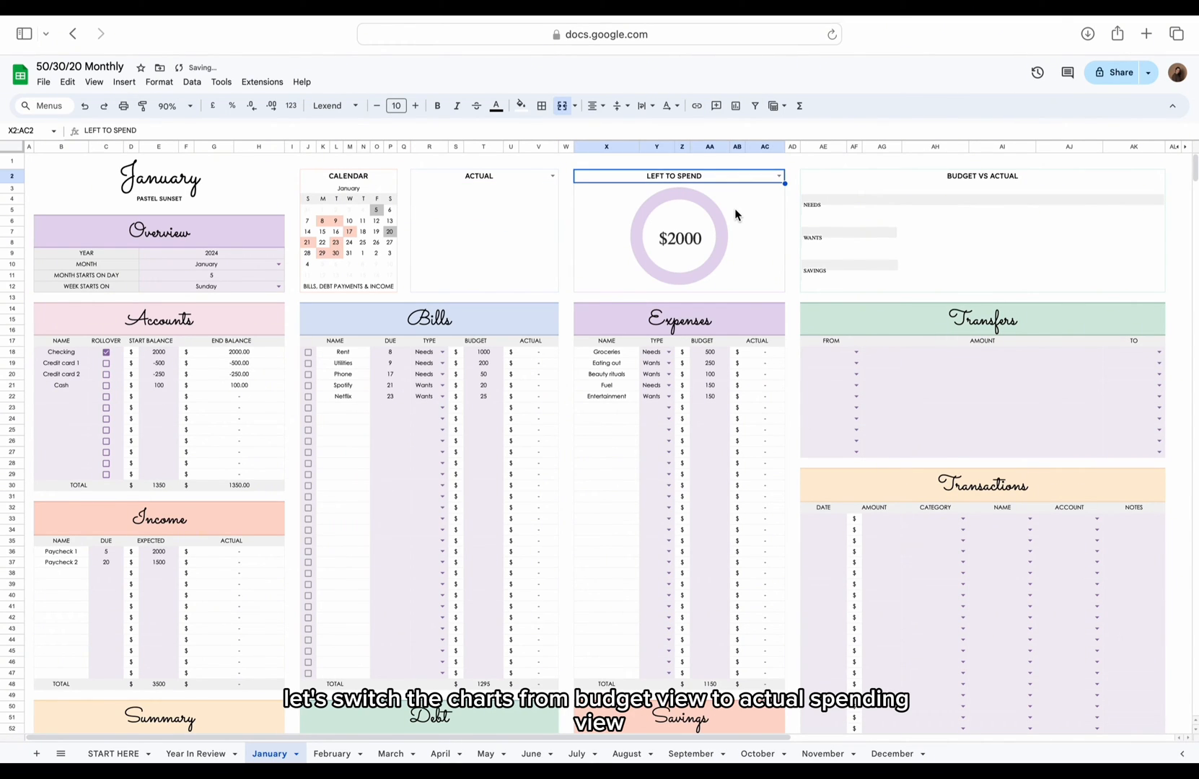
mouse_move(726, 244)
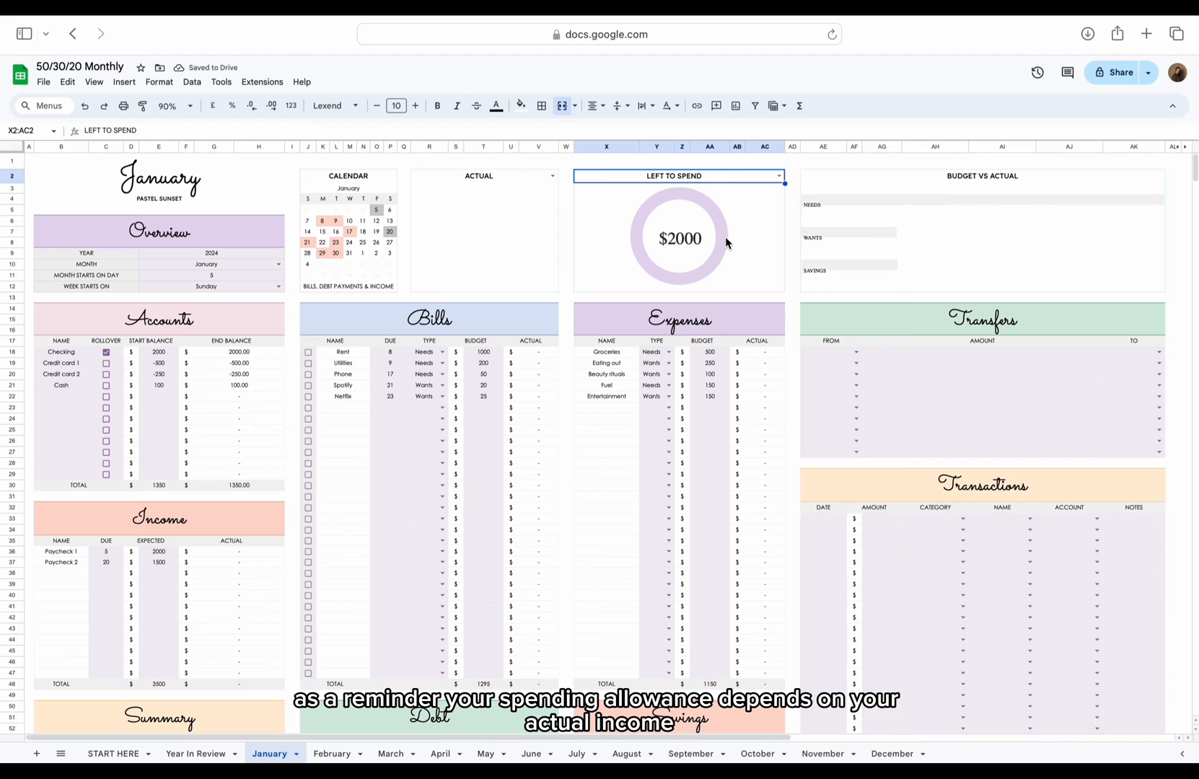
mouse_move(749, 401)
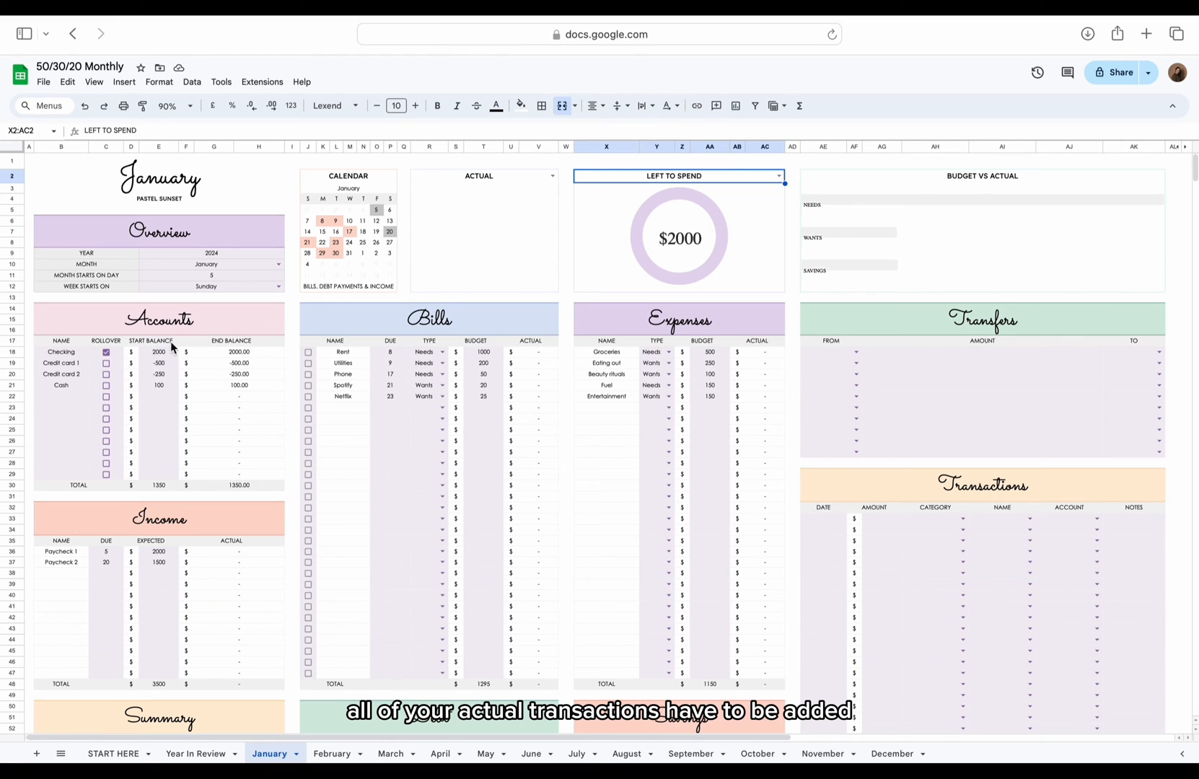
Log the first transaction dated 1 January 2024 for 100 with its category
left_click(822, 519)
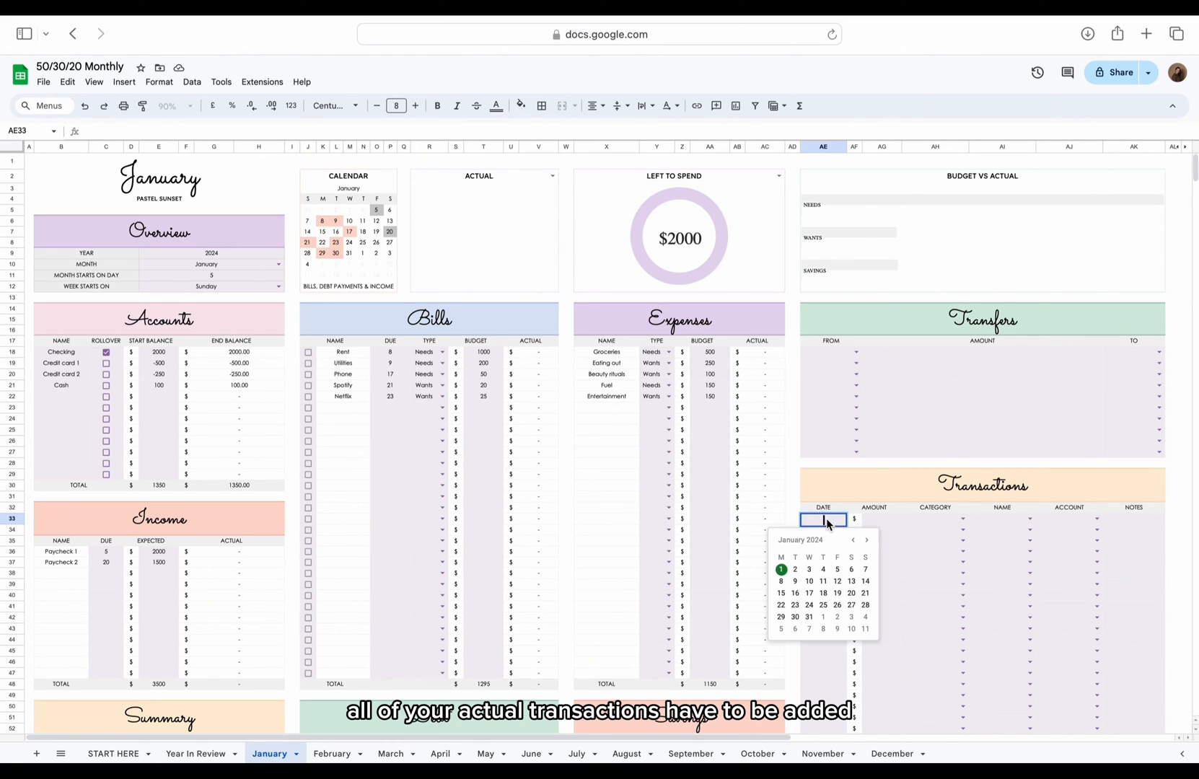
left_click(780, 569)
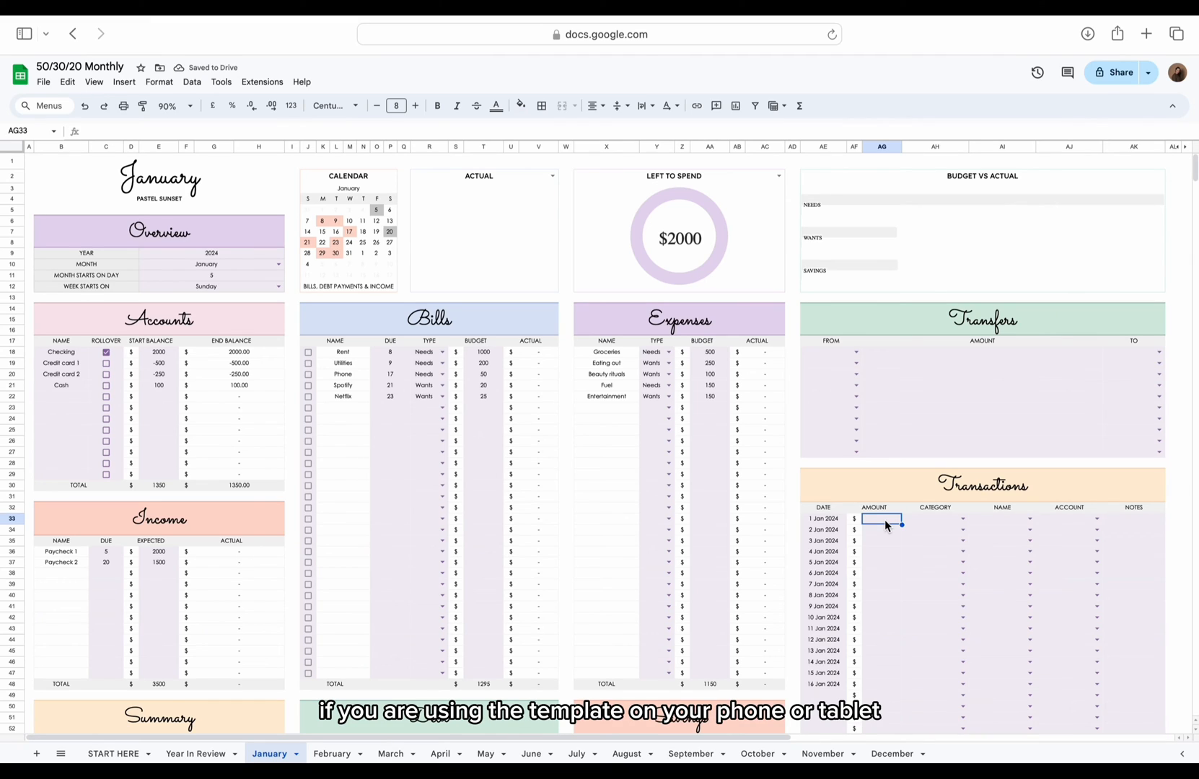
type("100")
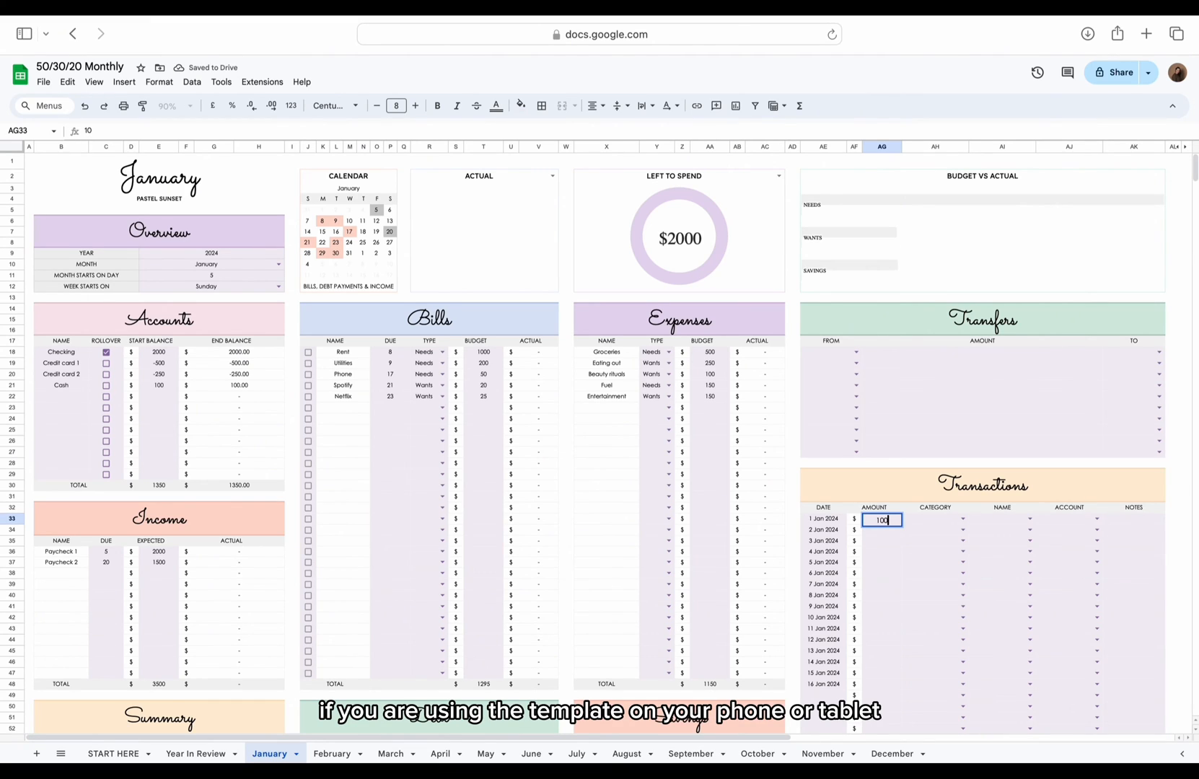
left_click(962, 519)
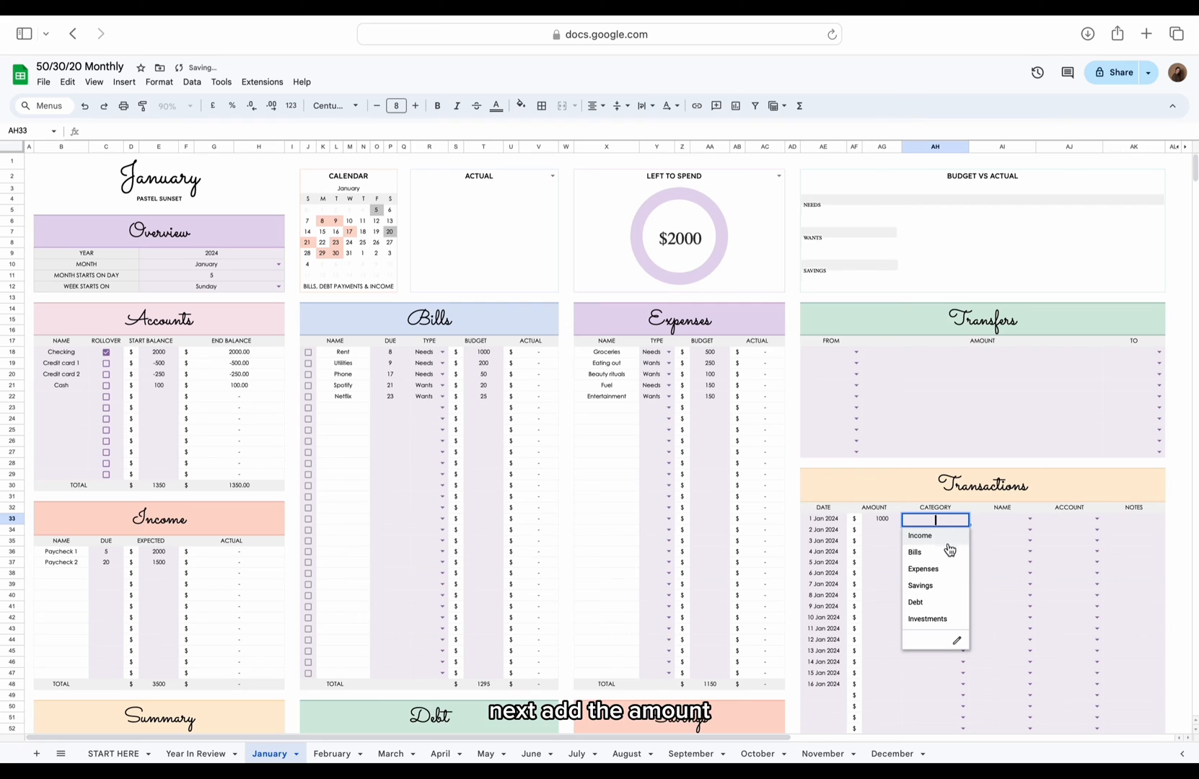
left_click(914, 553)
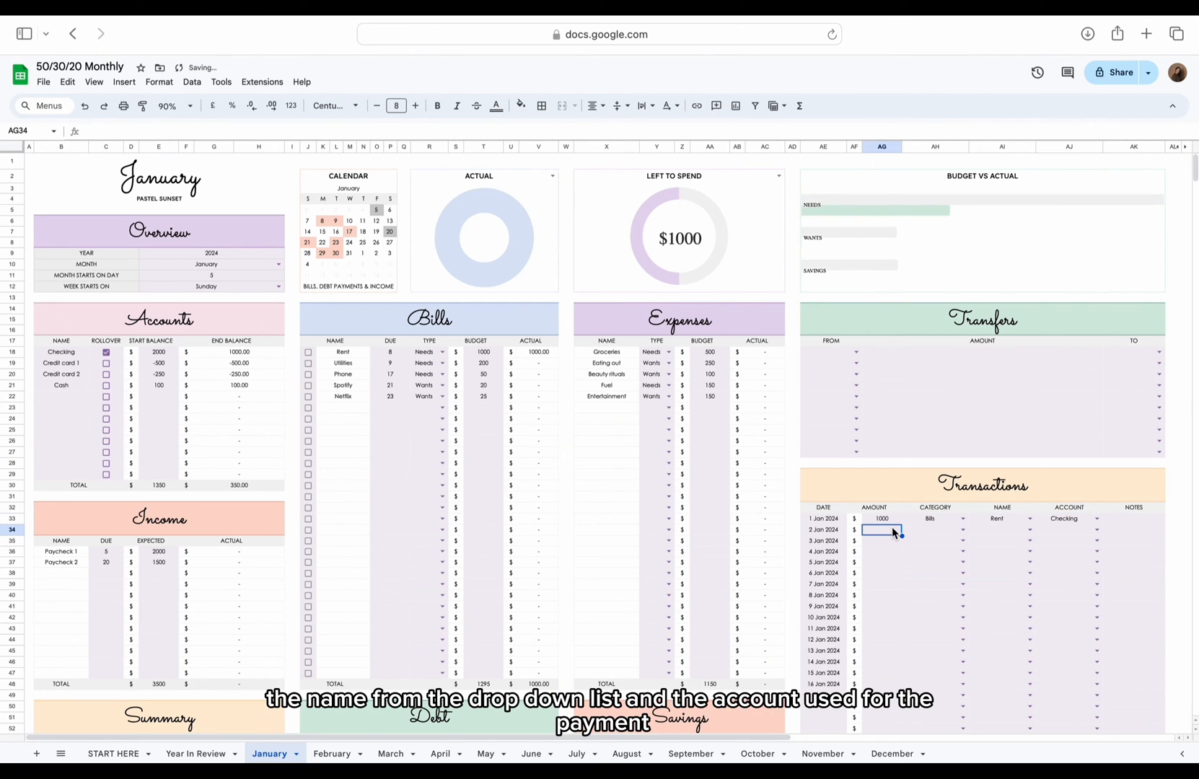
Log a 200 Bills transaction named Utilities with note 1
type("200")
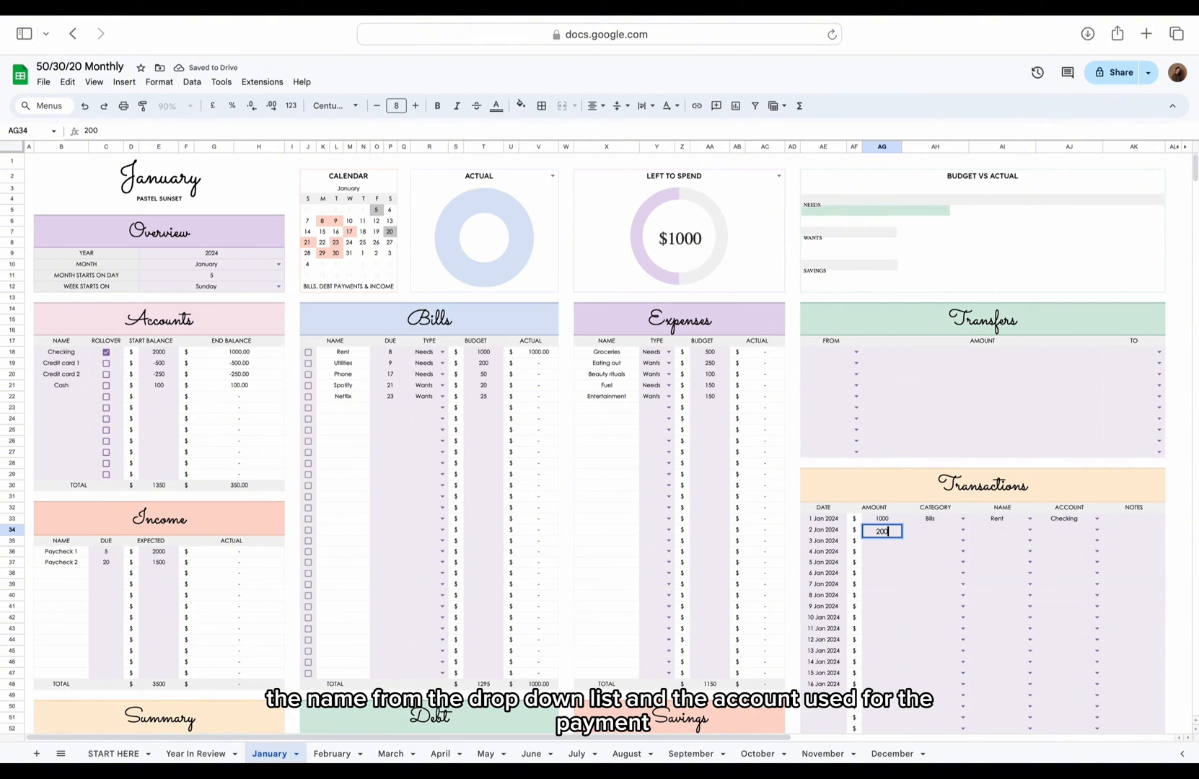
left_click(934, 529)
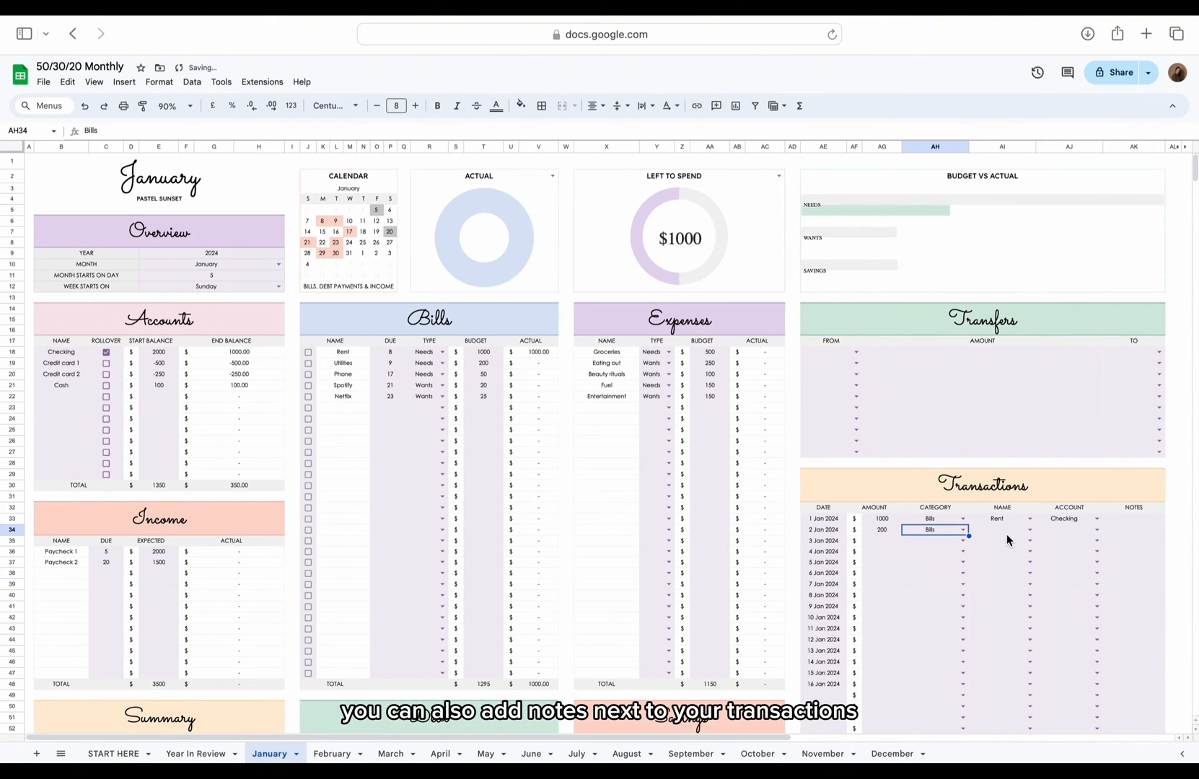
left_click(1096, 529)
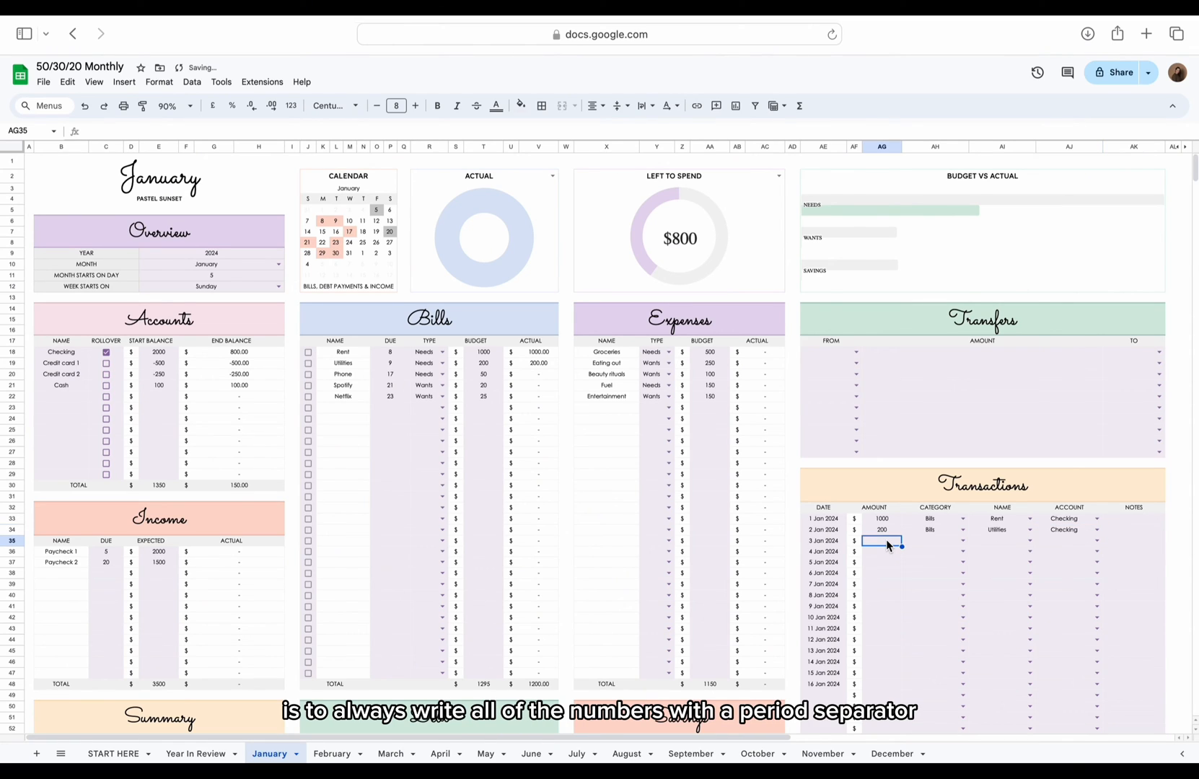
type("1")
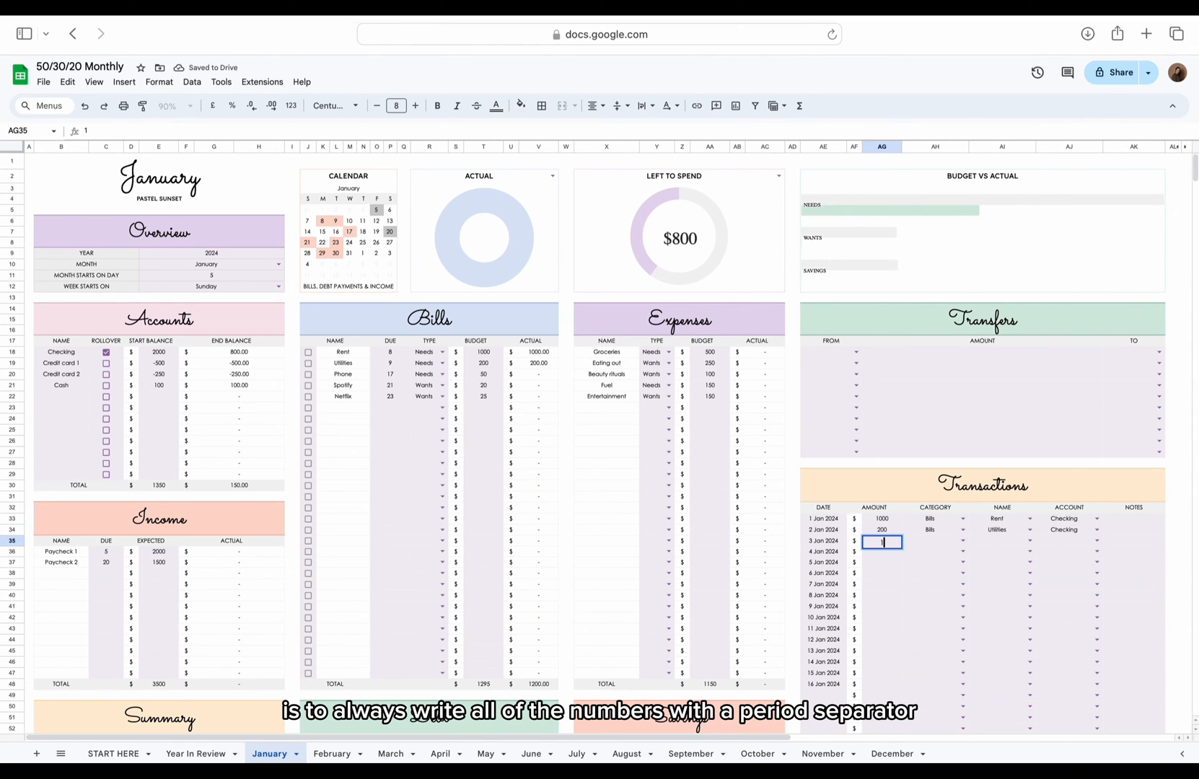
Log a 110.2 Groceries expense and set the fourth transaction's category to Income
type("110.2")
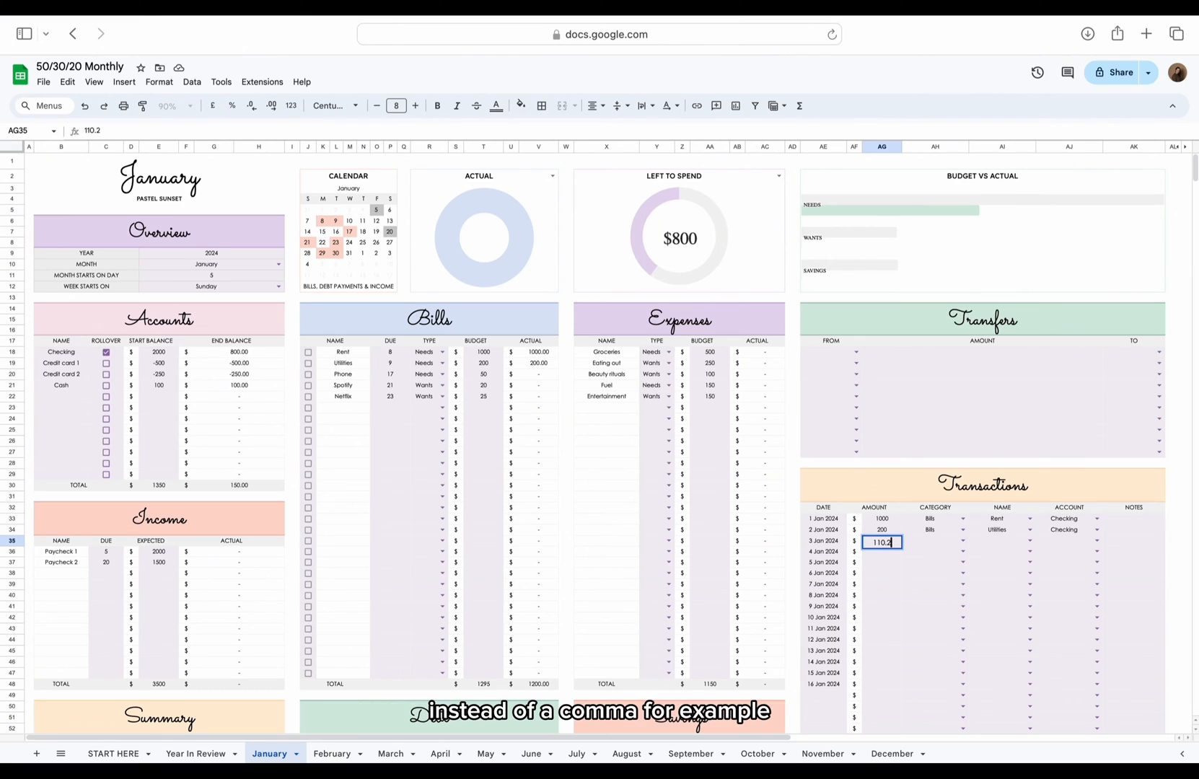
left_click(962, 542)
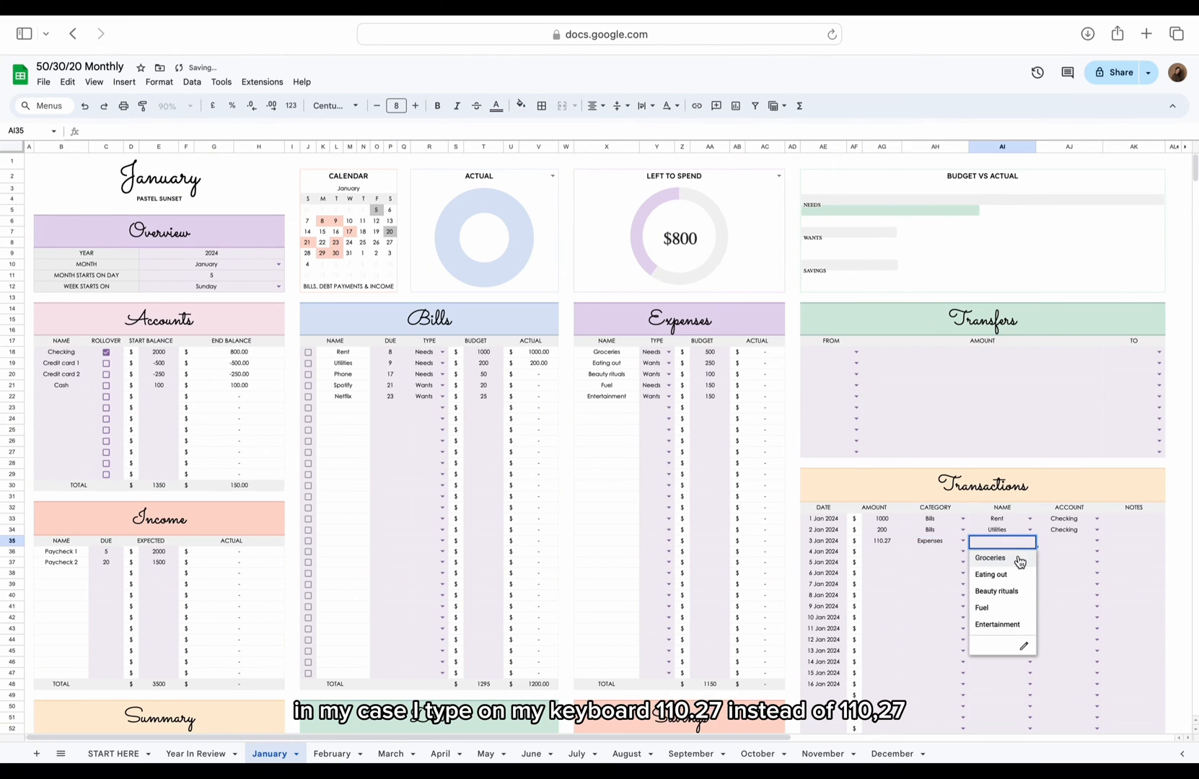
left_click(989, 557)
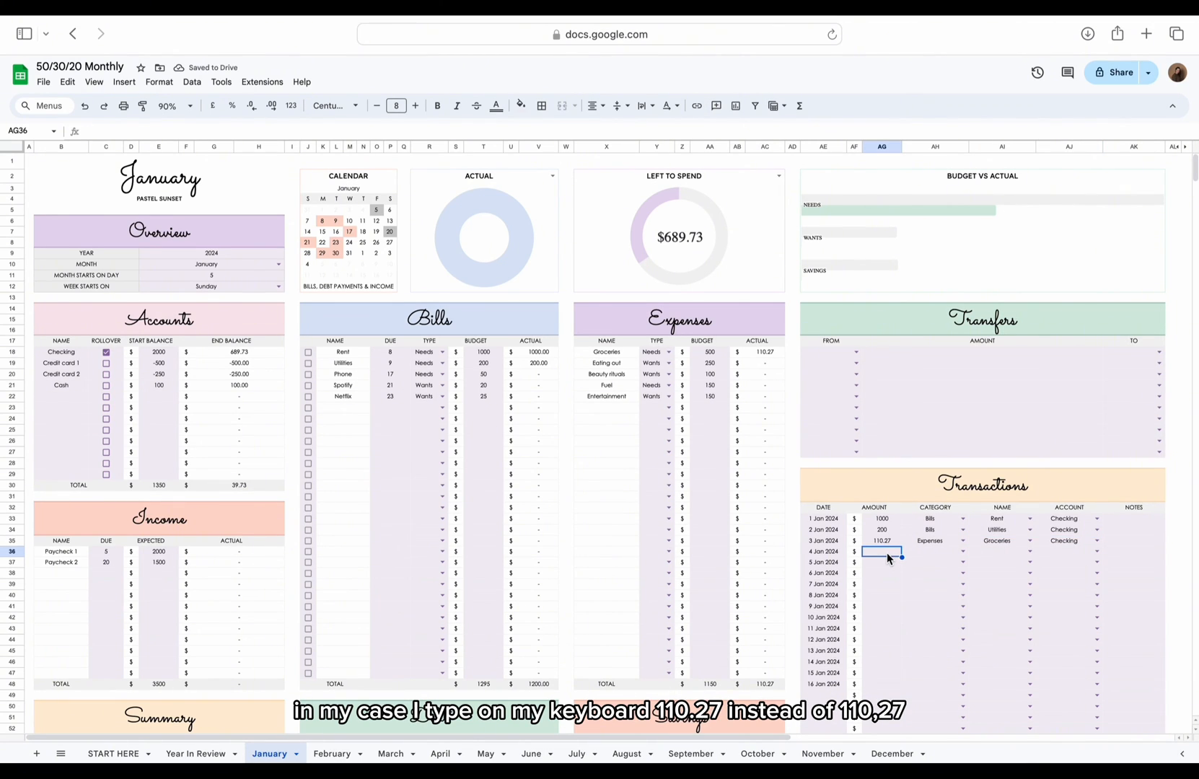
left_click(962, 553)
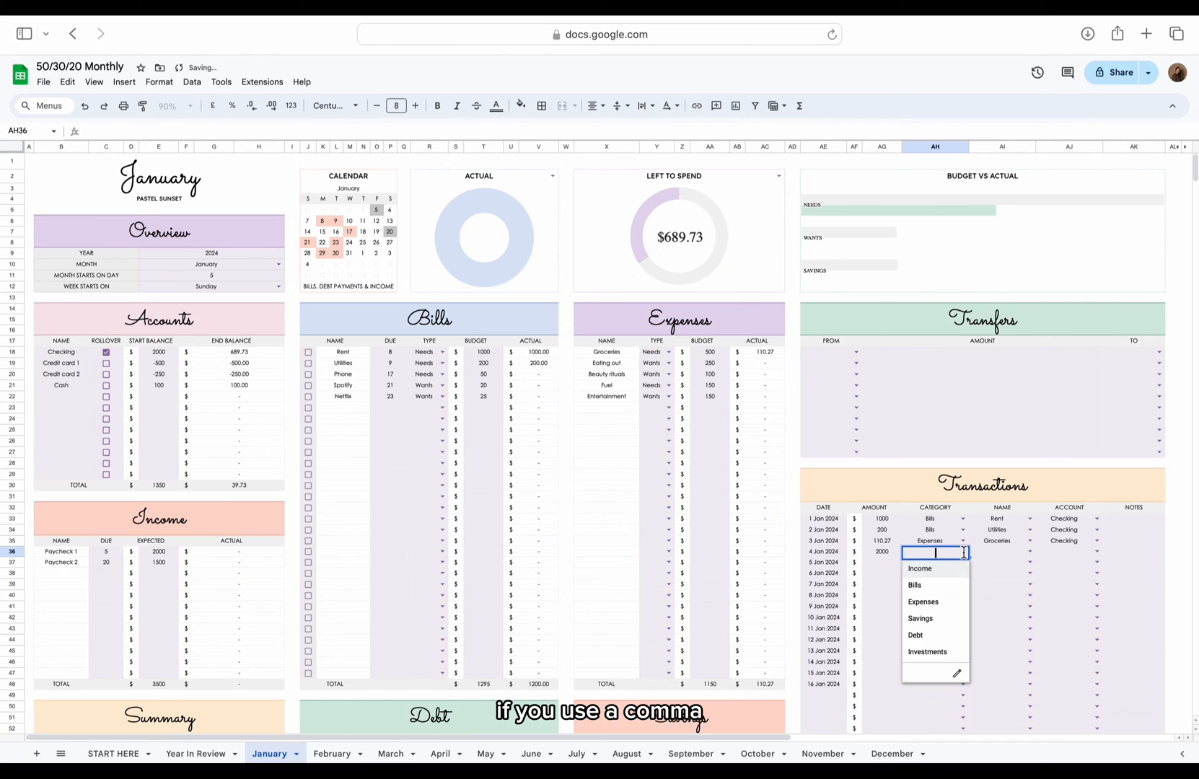
left_click(920, 569)
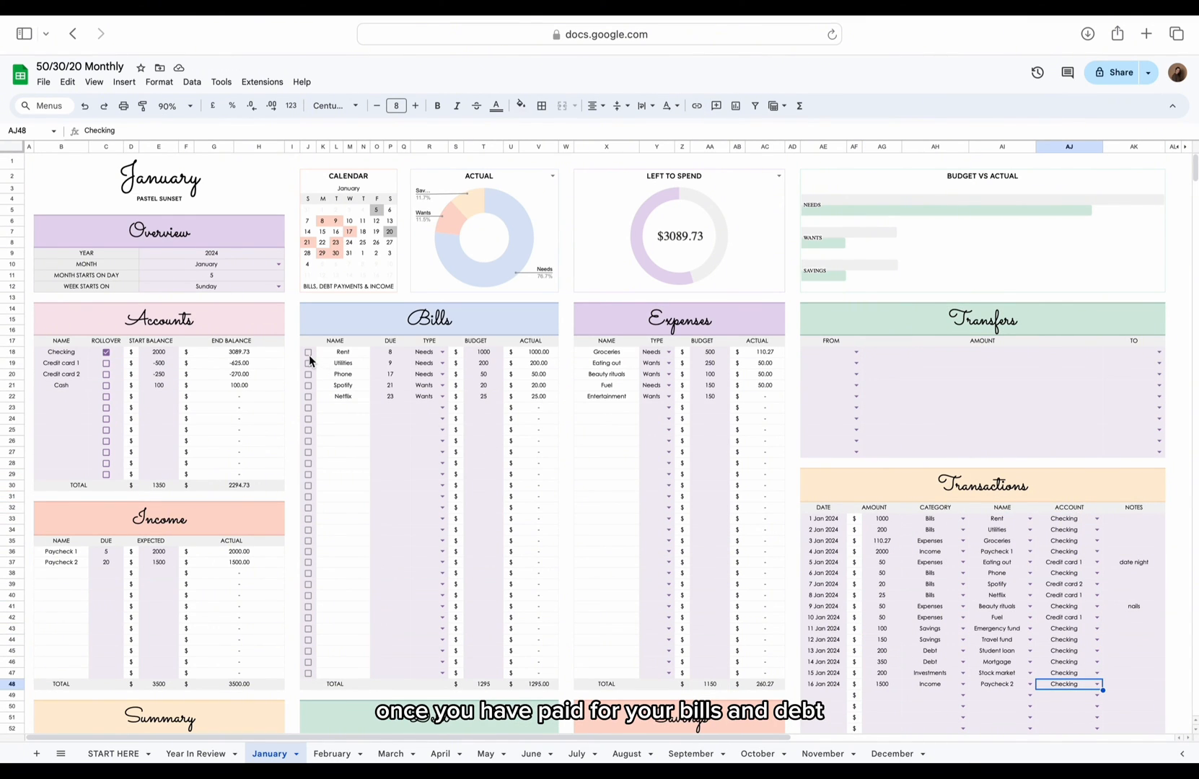
Tick the January bills as paid, then mark the Student loan payment paid
left_click(309, 362)
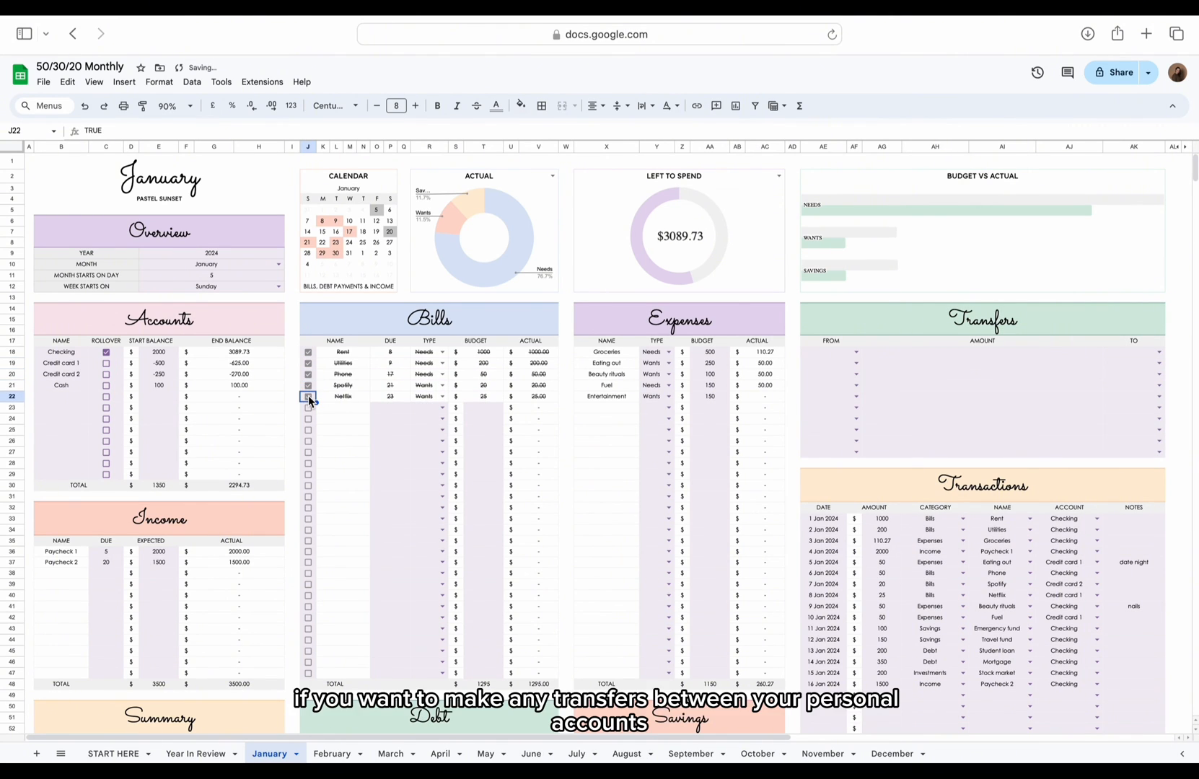
scroll("down", 3)
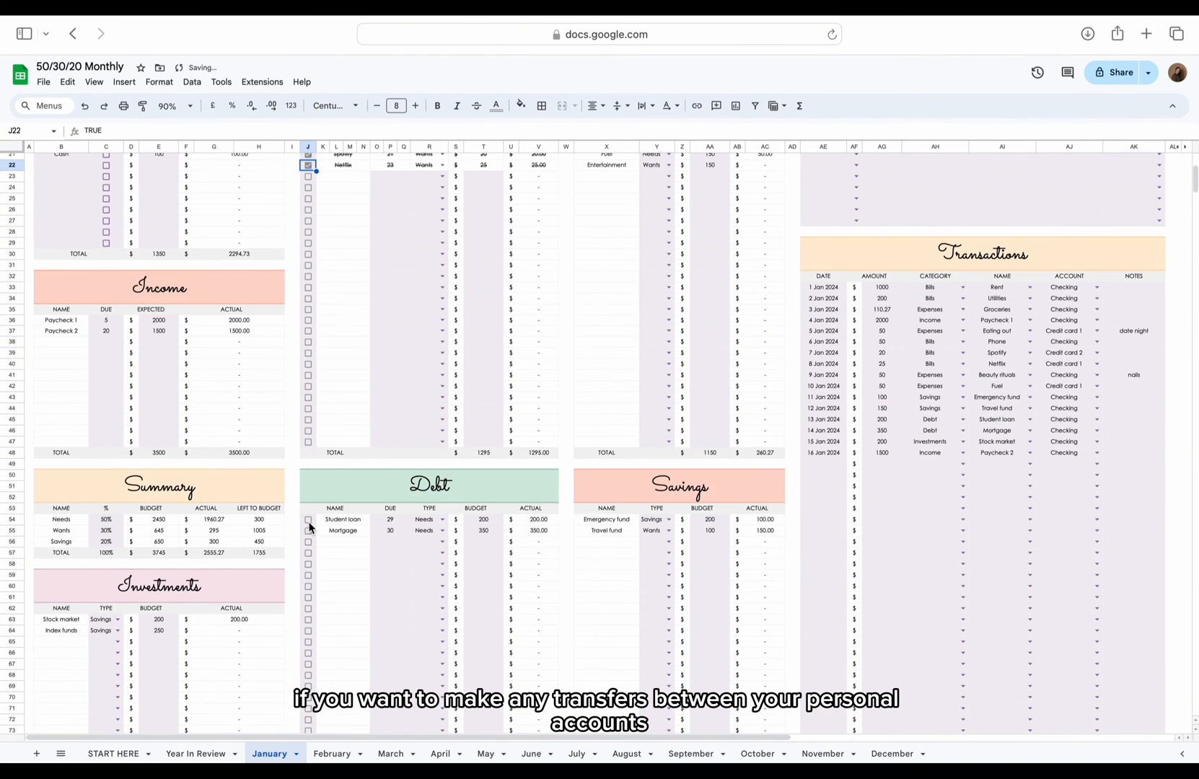
left_click(309, 529)
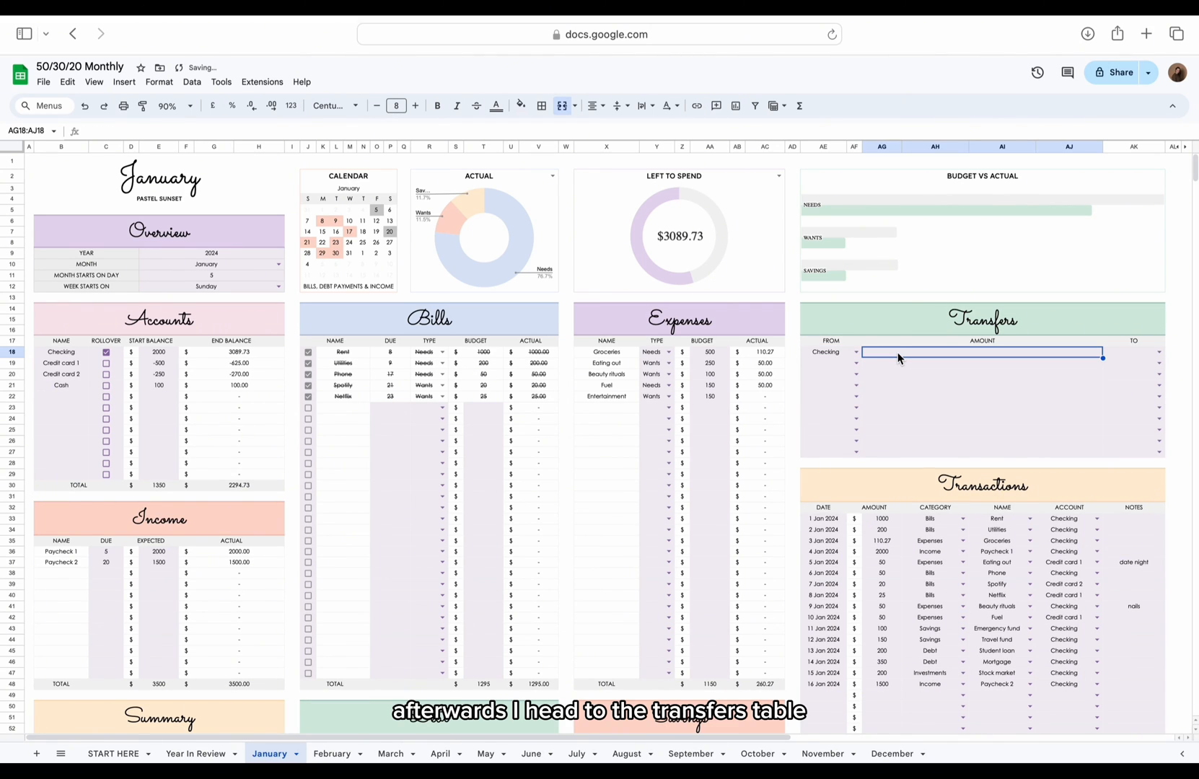
Record Checking transfers of 625 to Credit card 1 and 270 to Credit card 2, then go to February
type("625")
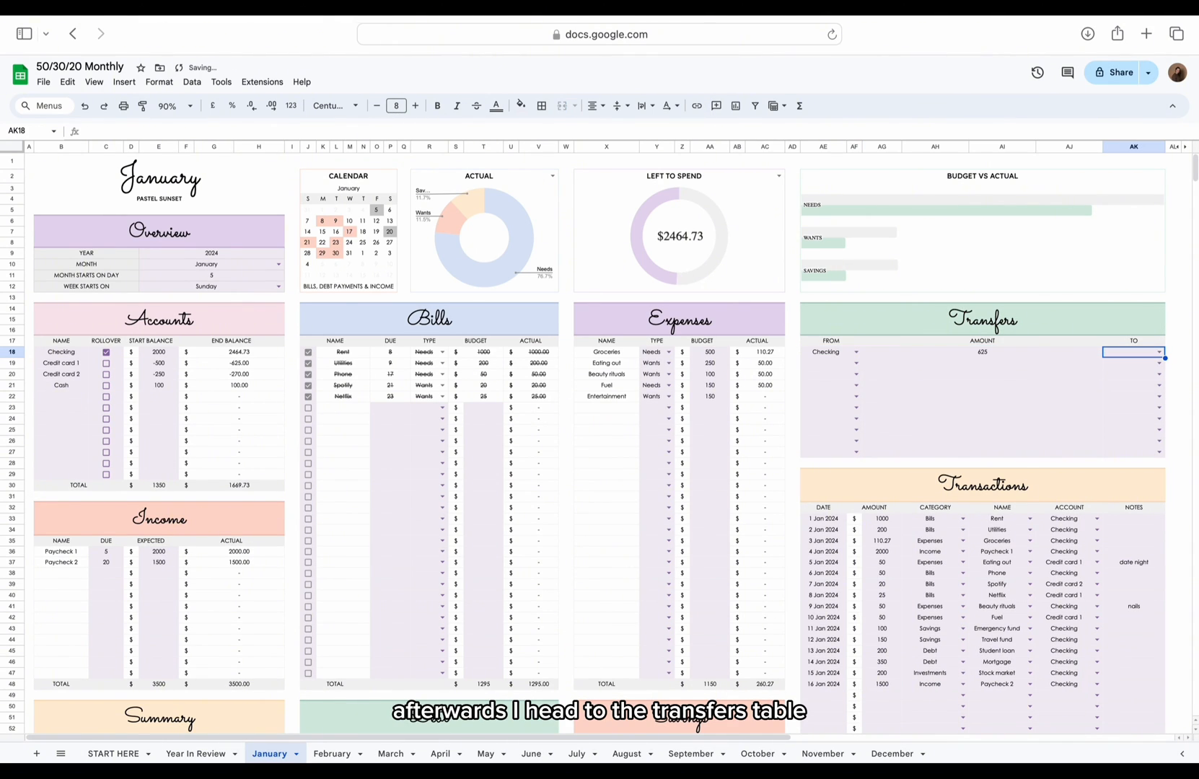
left_click(1160, 352)
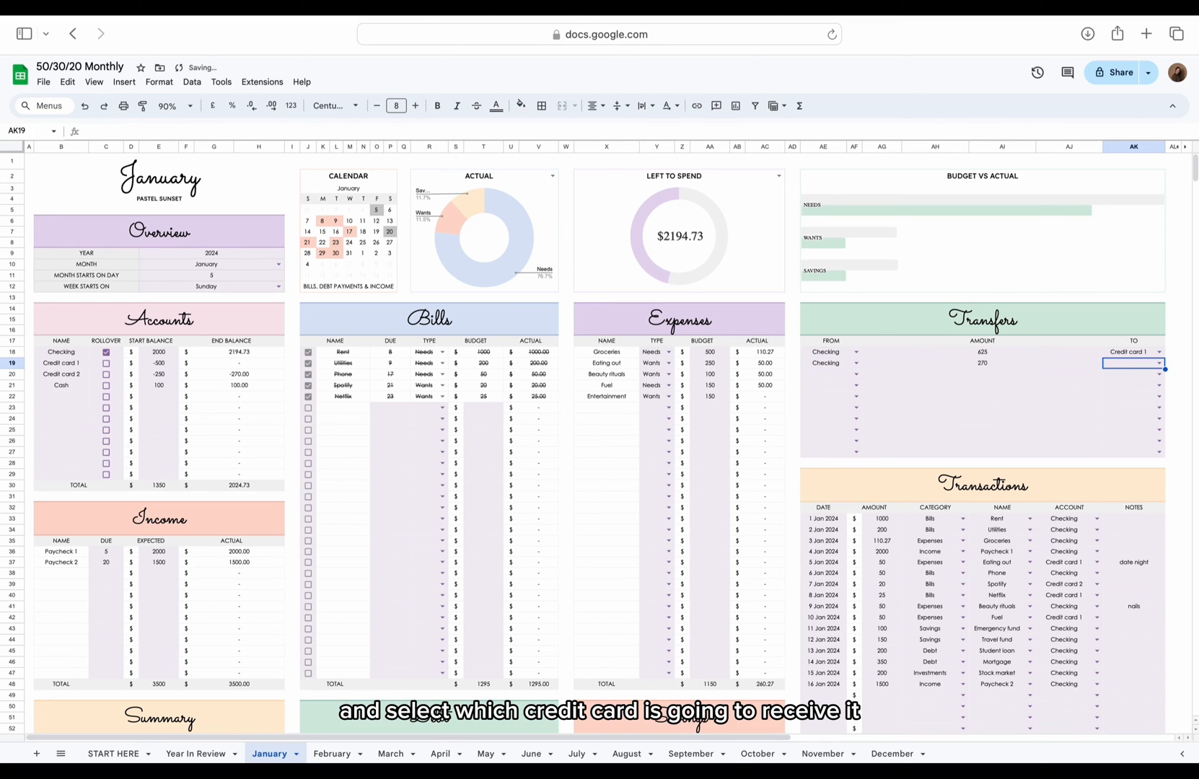
left_click(1131, 362)
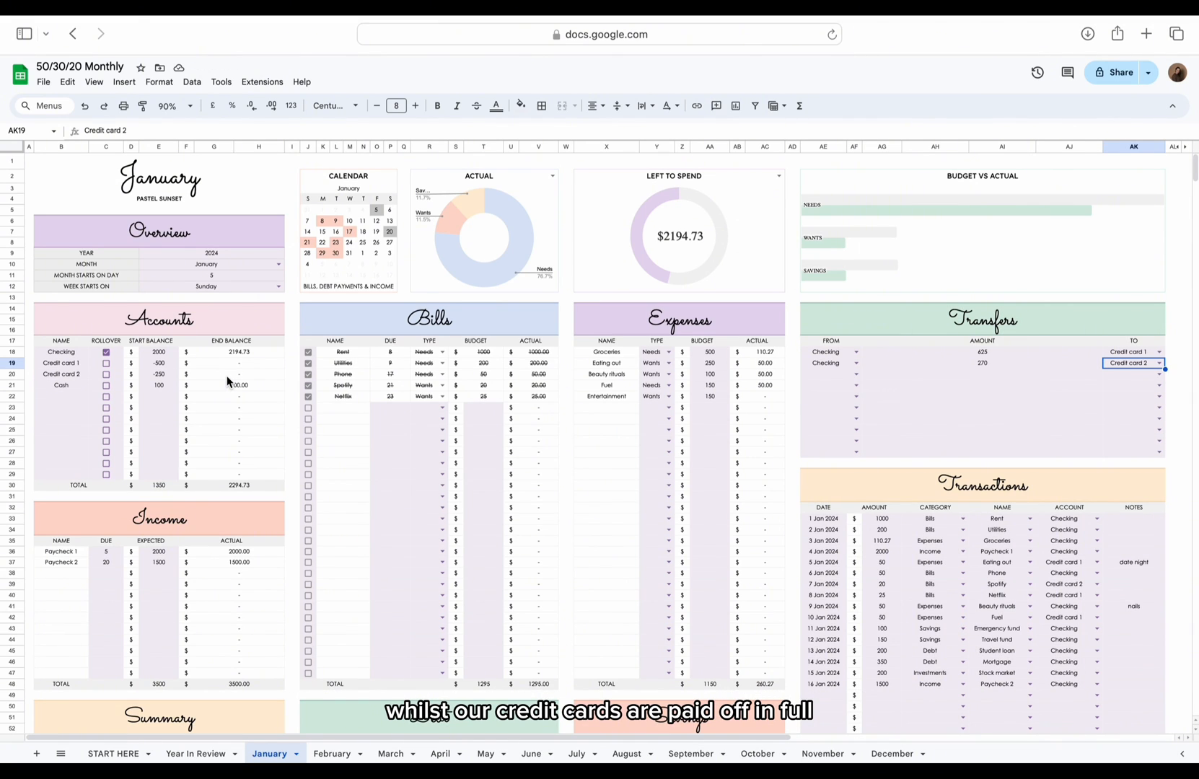
left_click(331, 753)
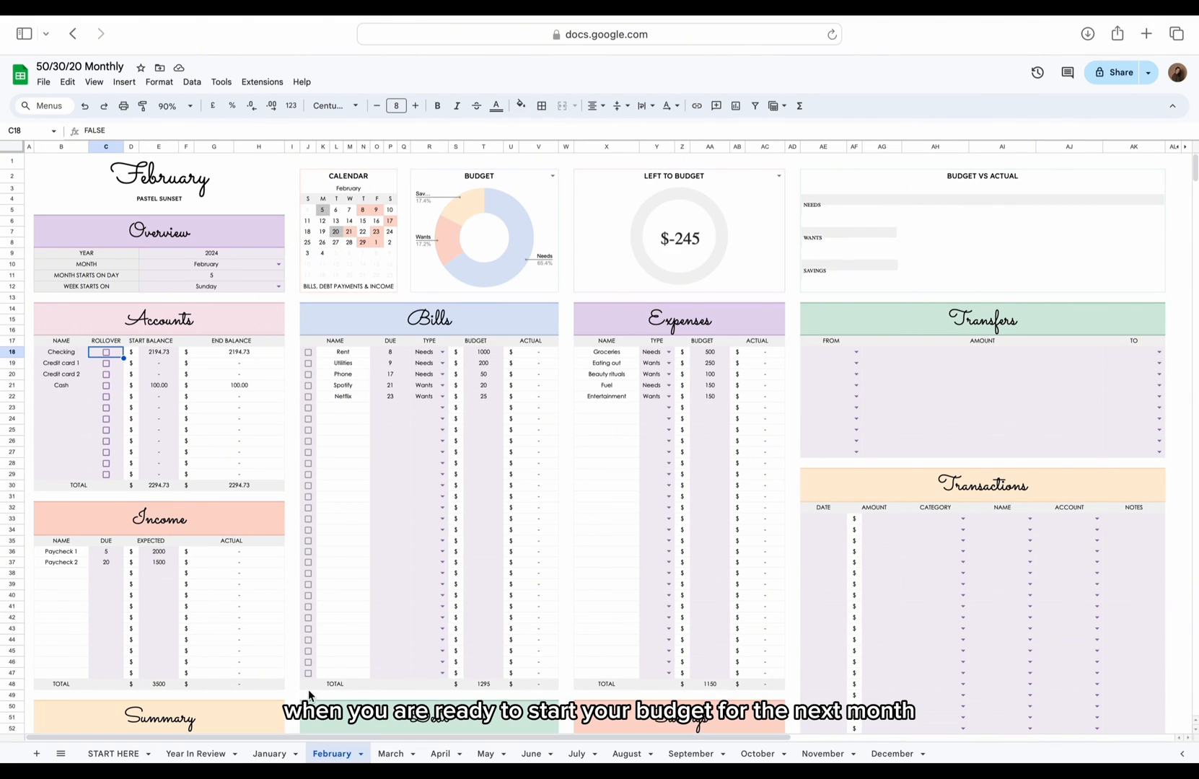
mouse_move(494, 352)
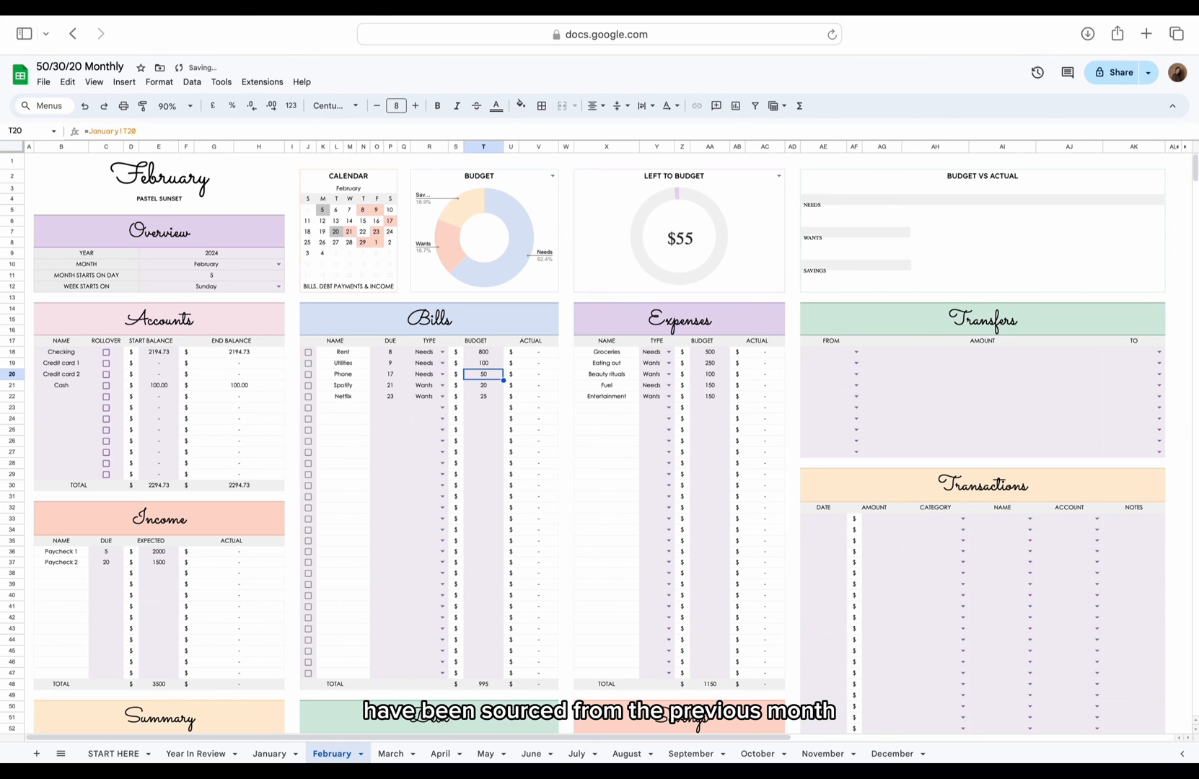
Tick Rollover for February's Checking balance and switch to Year In Review
left_click(107, 352)
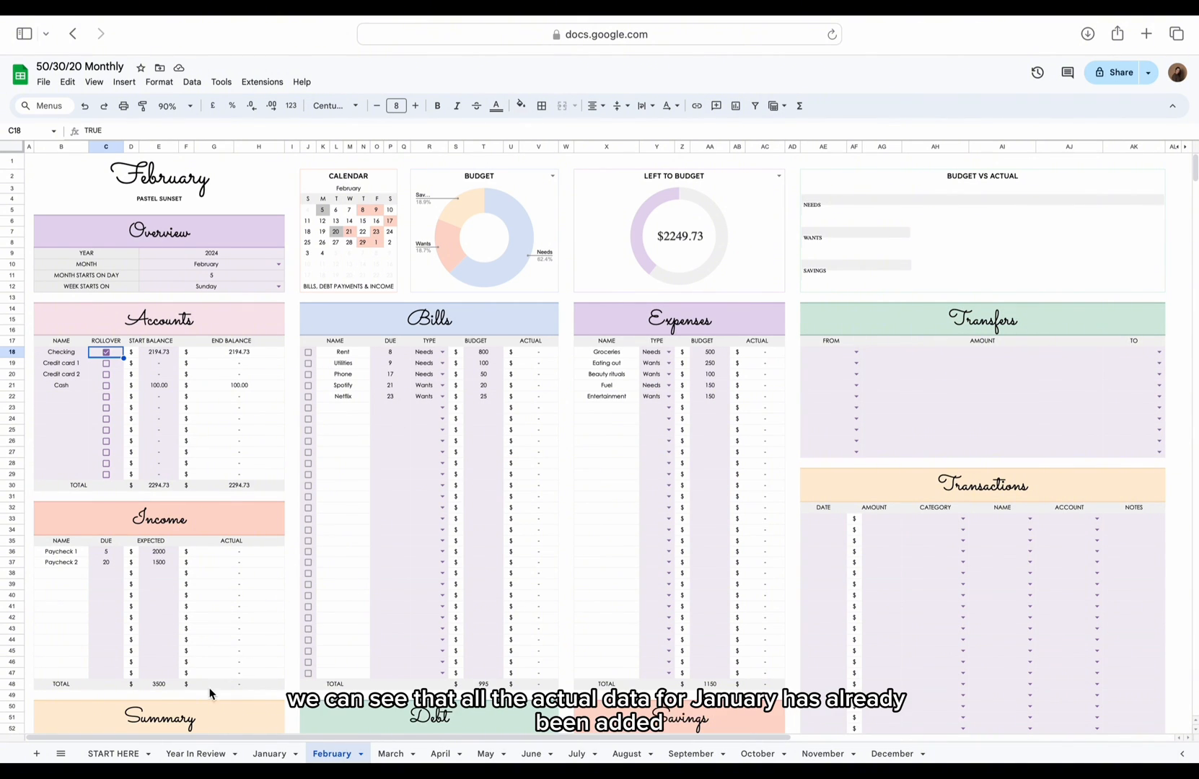
left_click(195, 754)
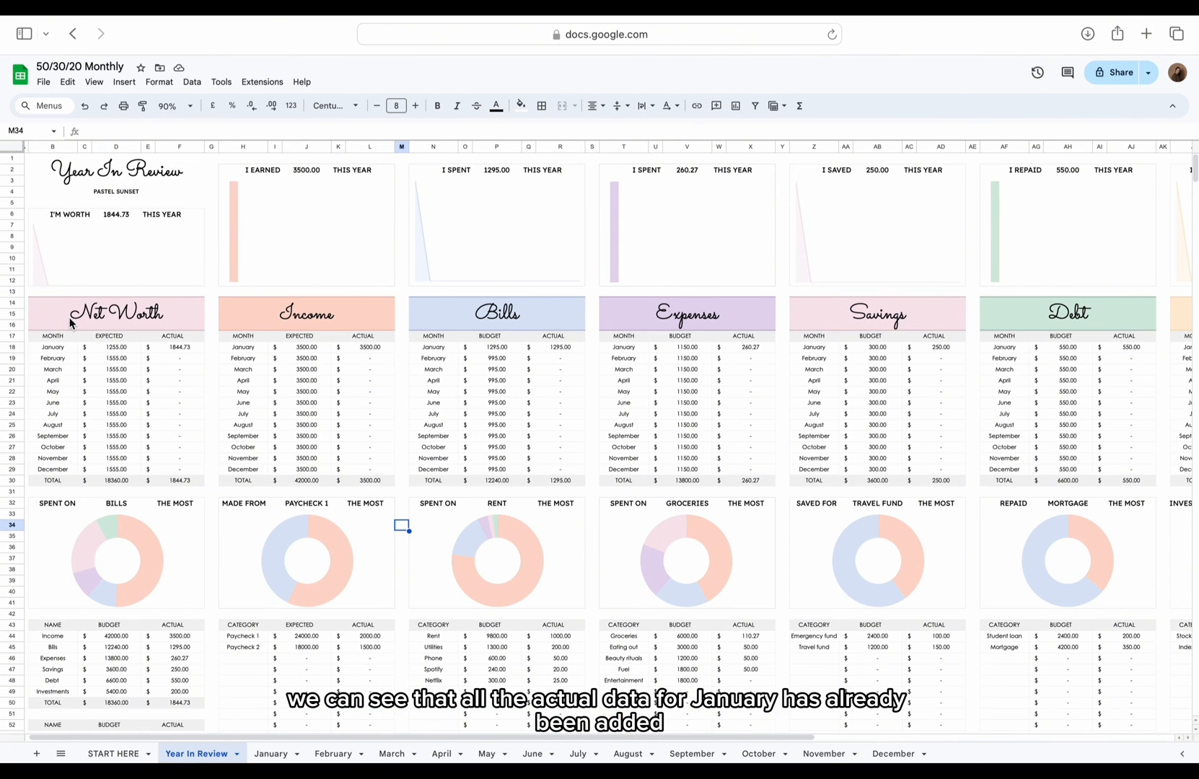
Review January's summary figures and the paycheck income chart, then return to the January sheet
left_click(52, 348)
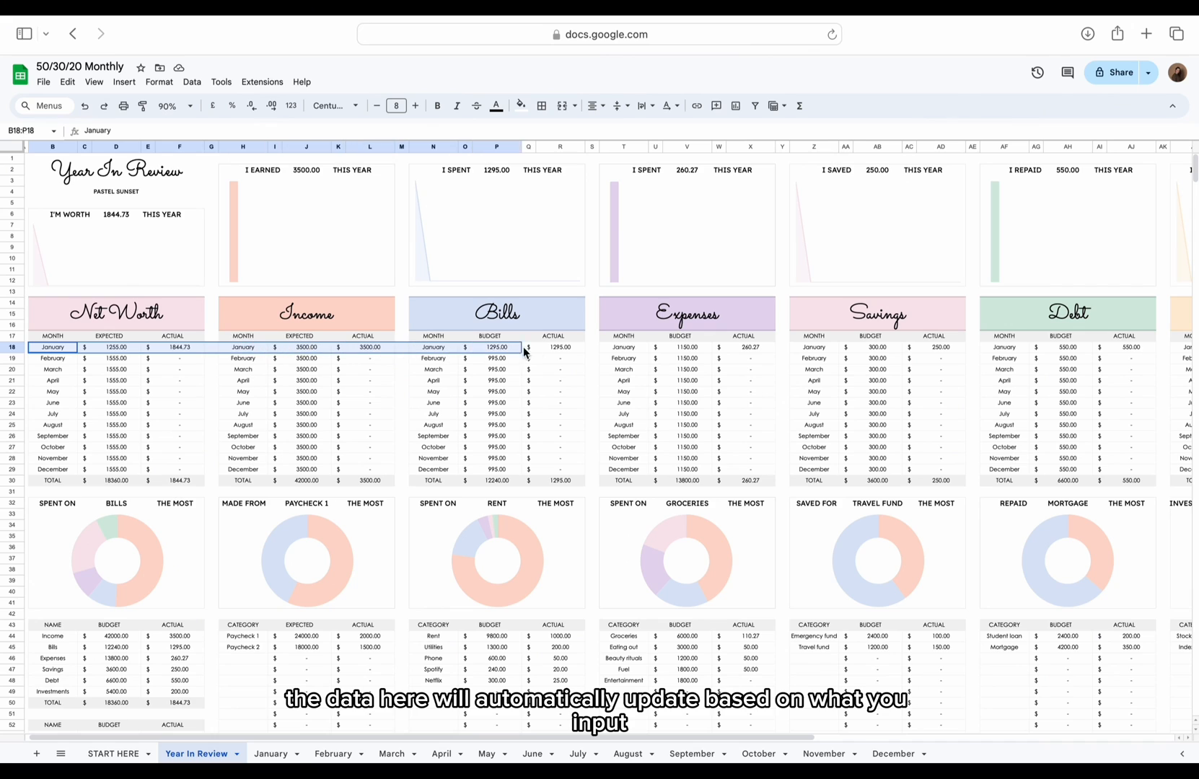
left_click_drag(528, 348, 962, 348)
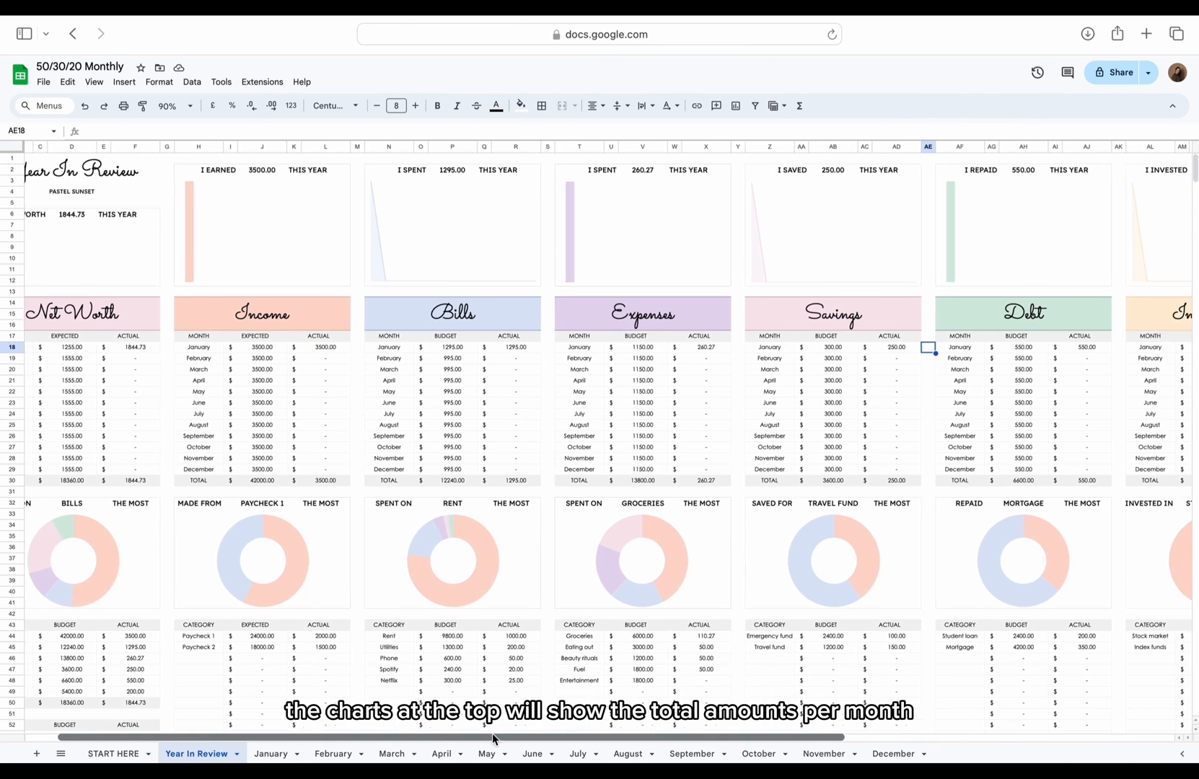
scroll("left", 3)
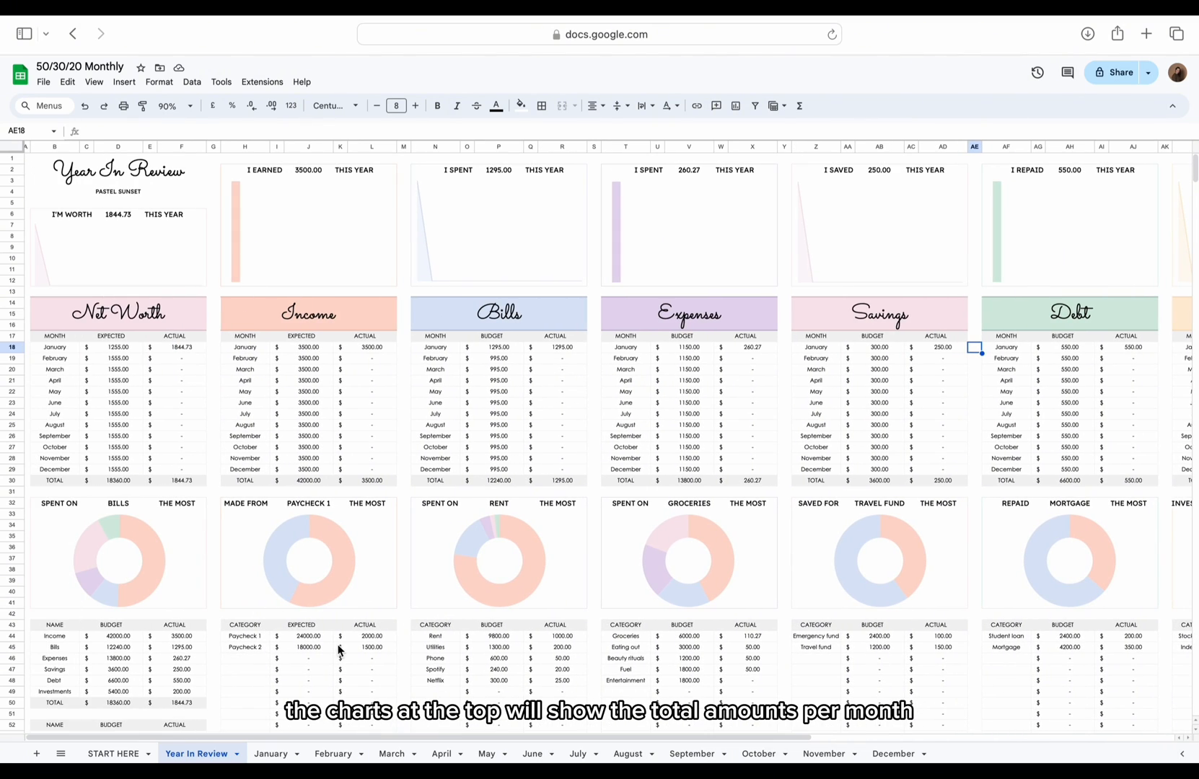
mouse_move(232, 306)
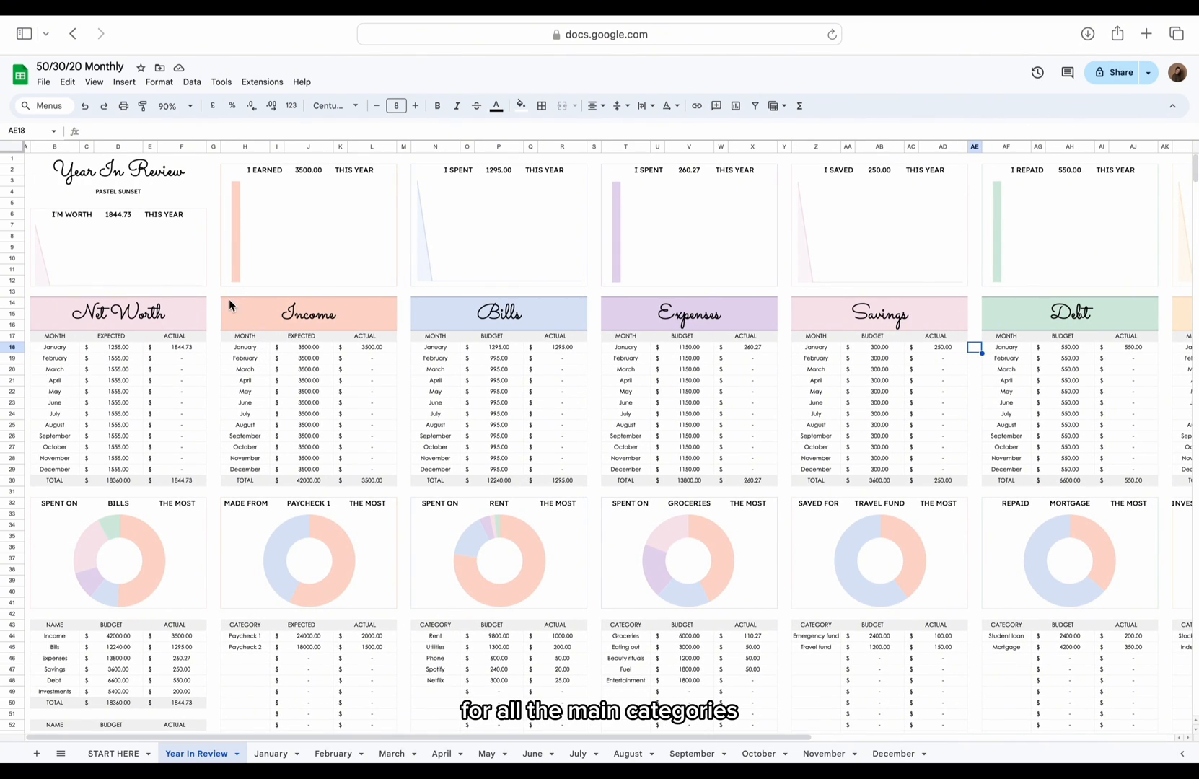
scroll("down", 3)
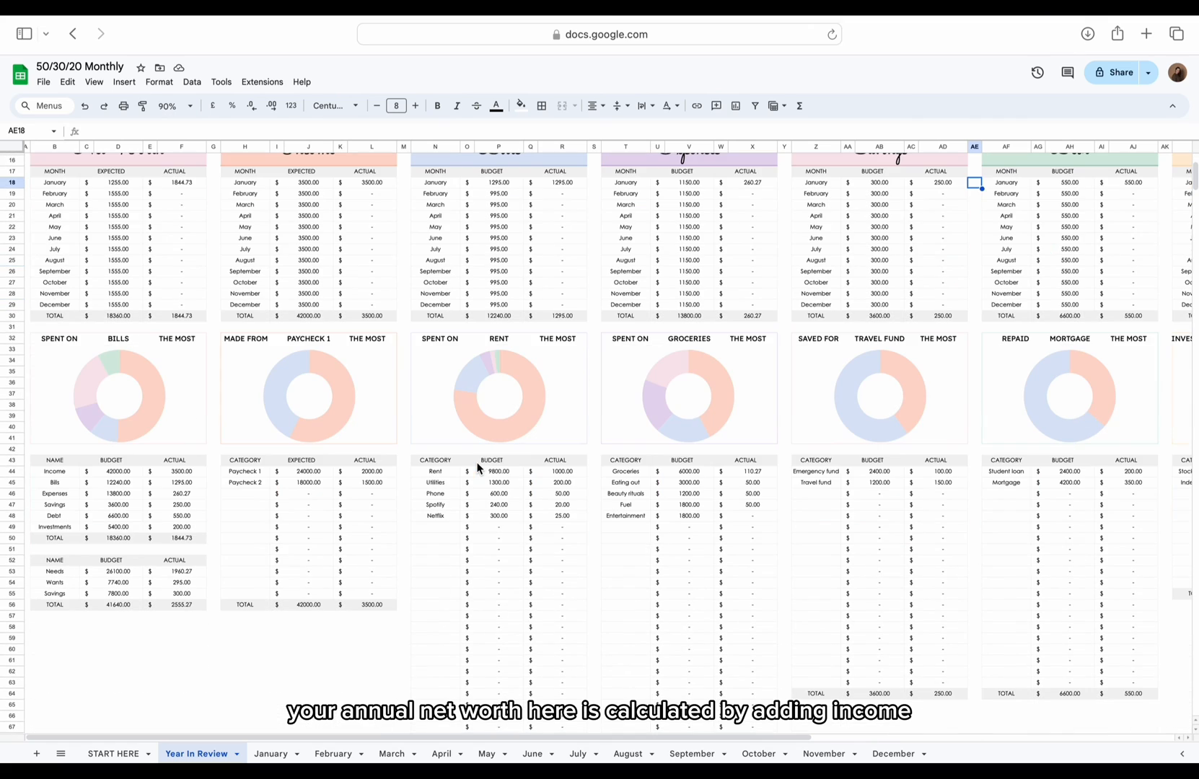
mouse_move(139, 397)
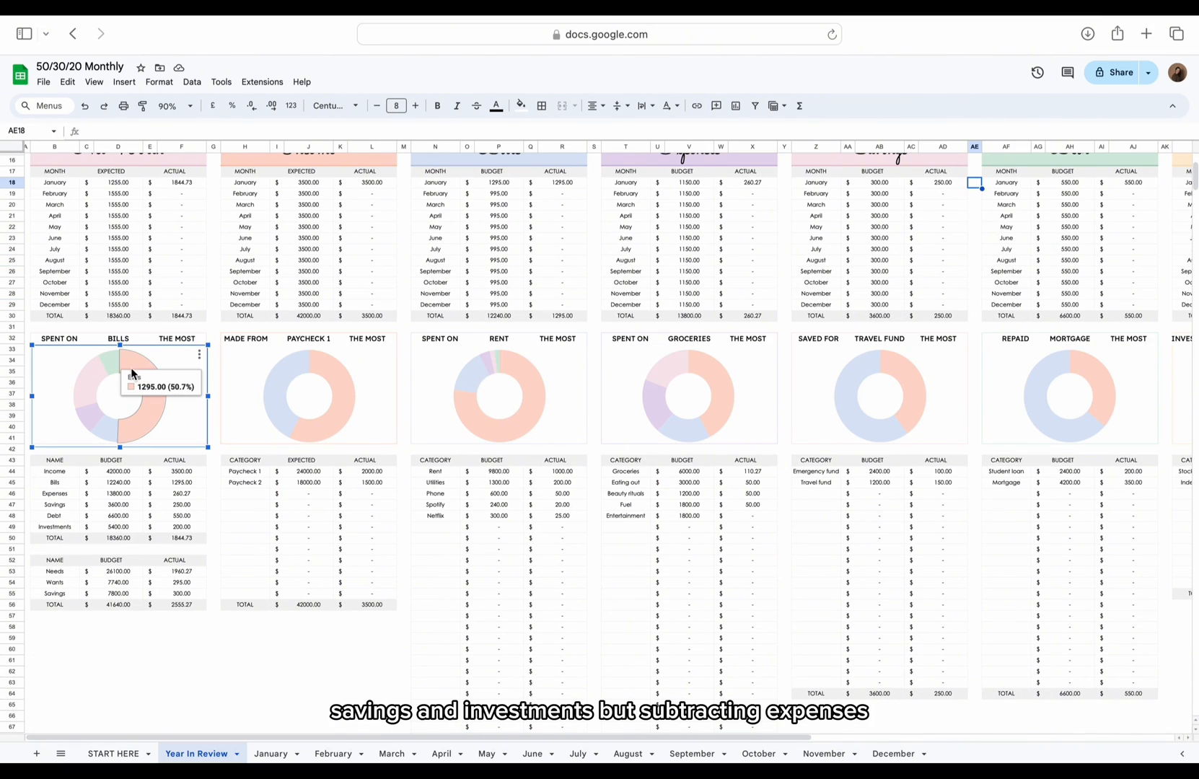
mouse_move(298, 365)
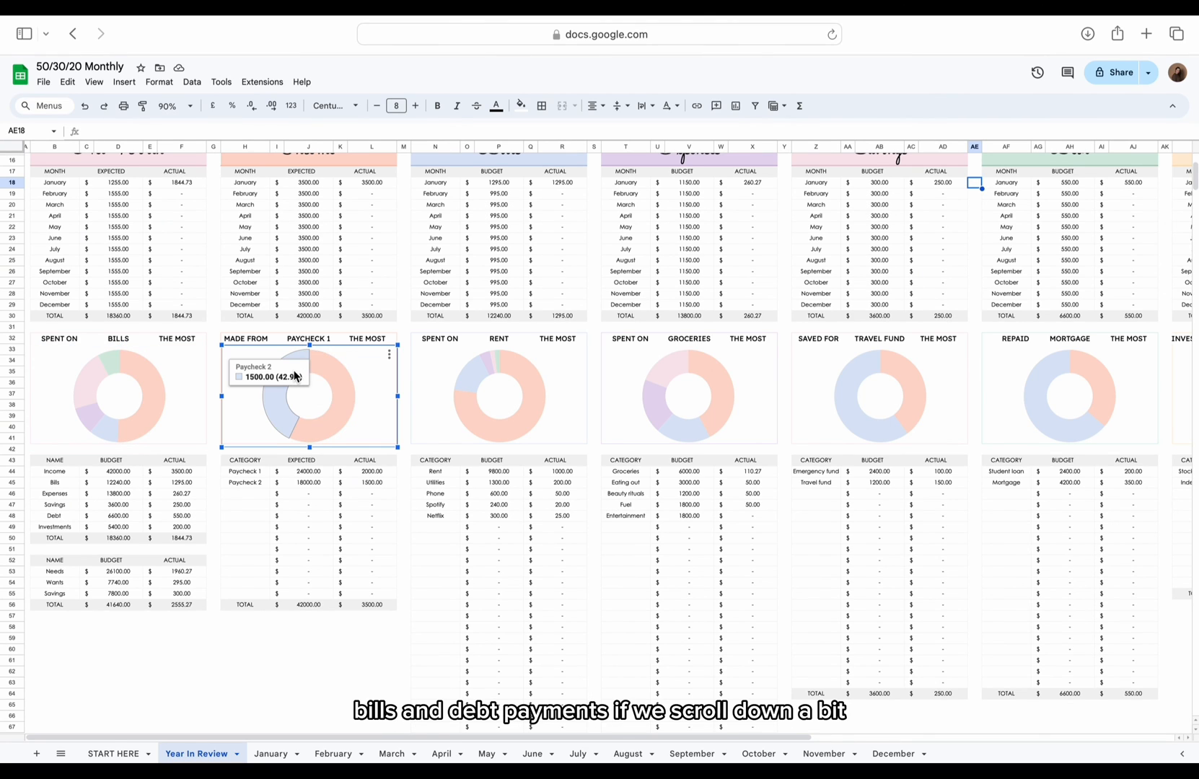
left_click(498, 395)
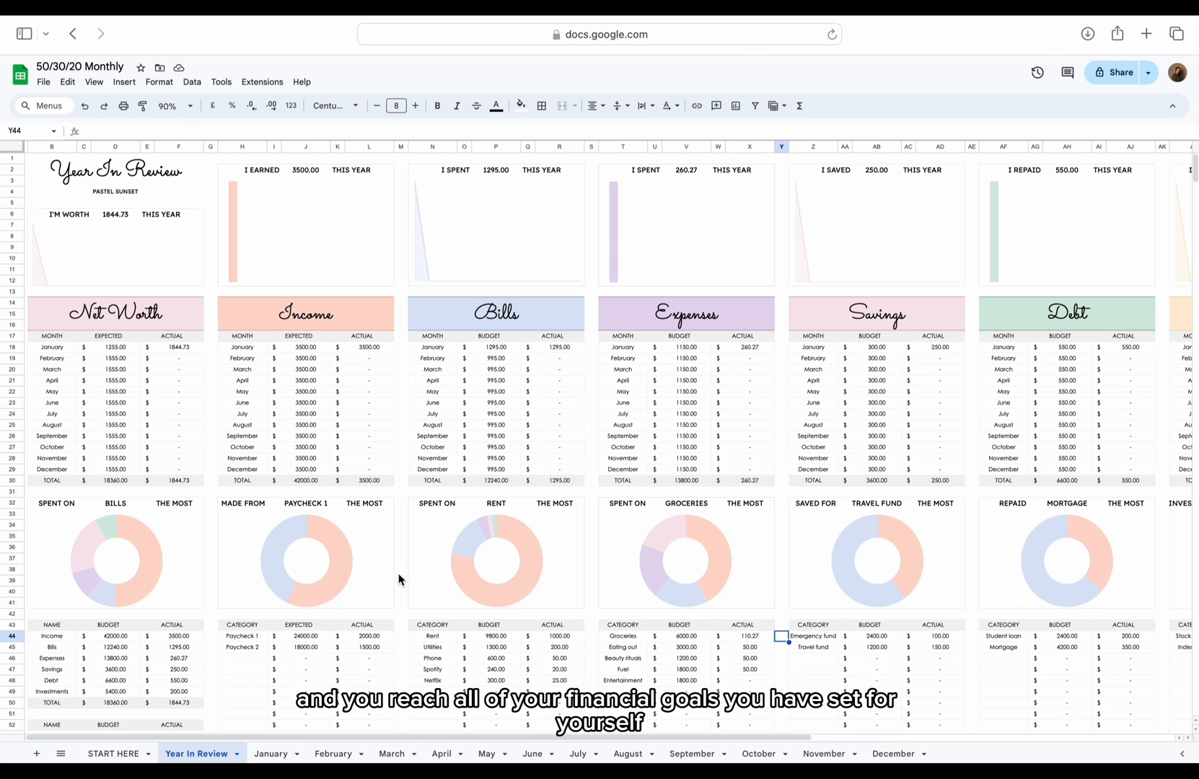
left_click(270, 759)
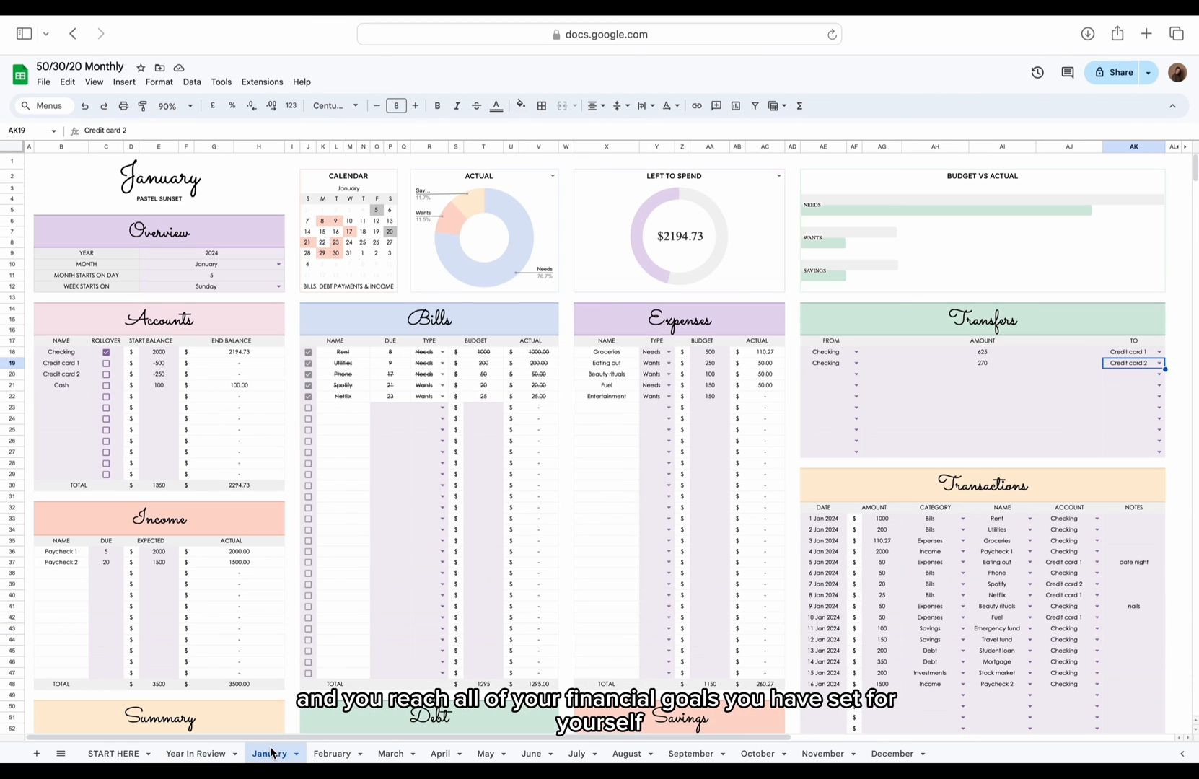